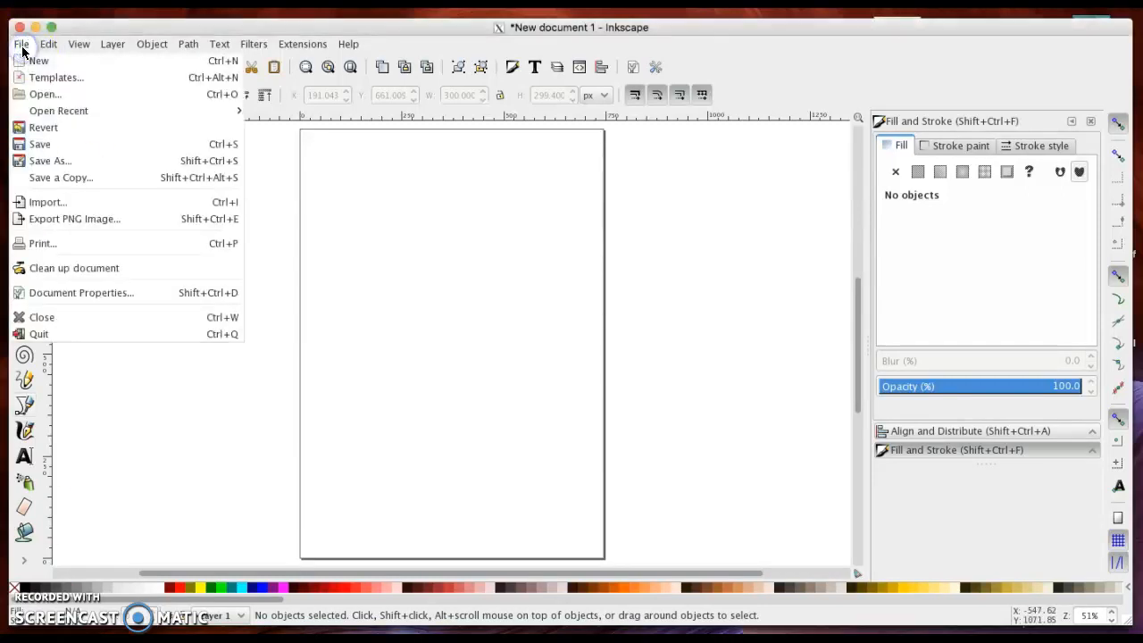
pyautogui.moveTo(49, 201)
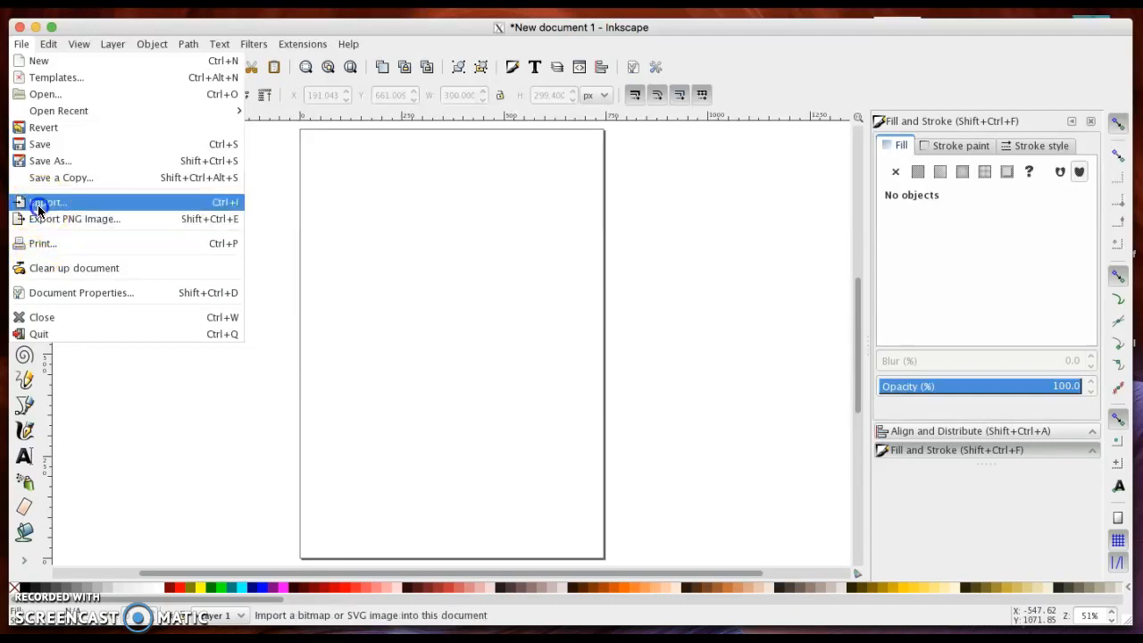
# - Import the olive picture 3031.jpg as an embedded image
pyautogui.click(49, 202)
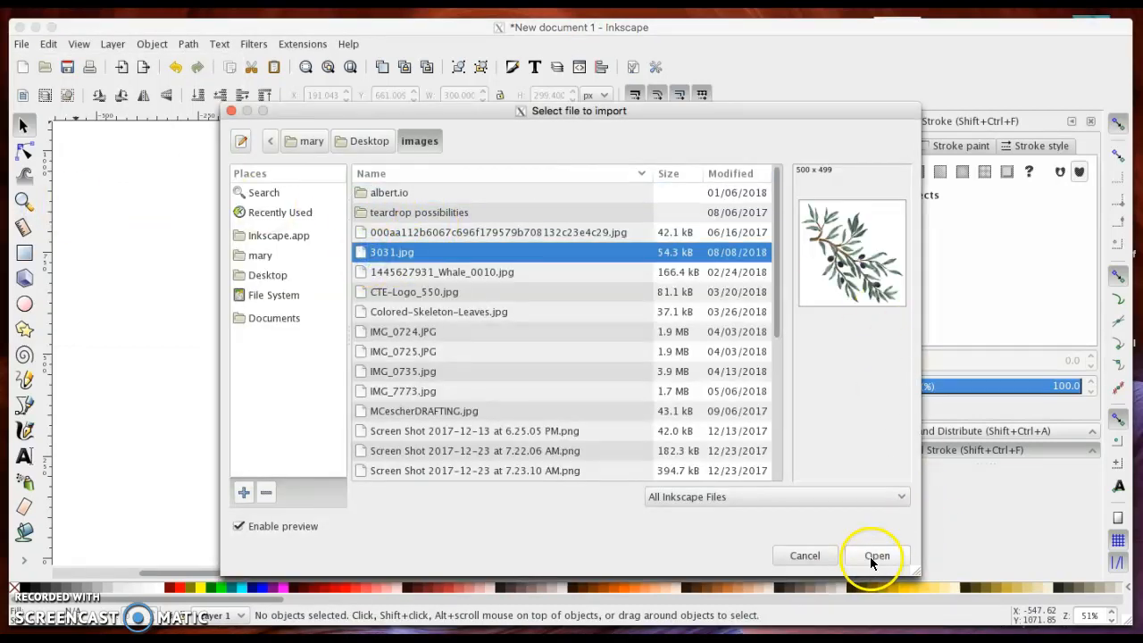
pyautogui.click(875, 554)
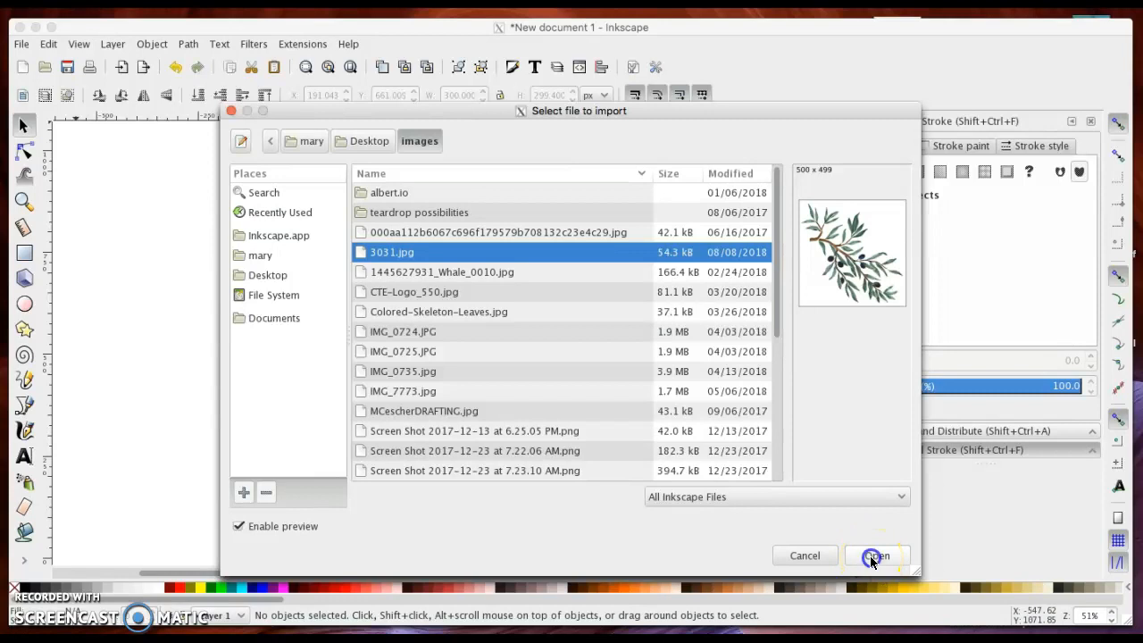
pyautogui.click(875, 554)
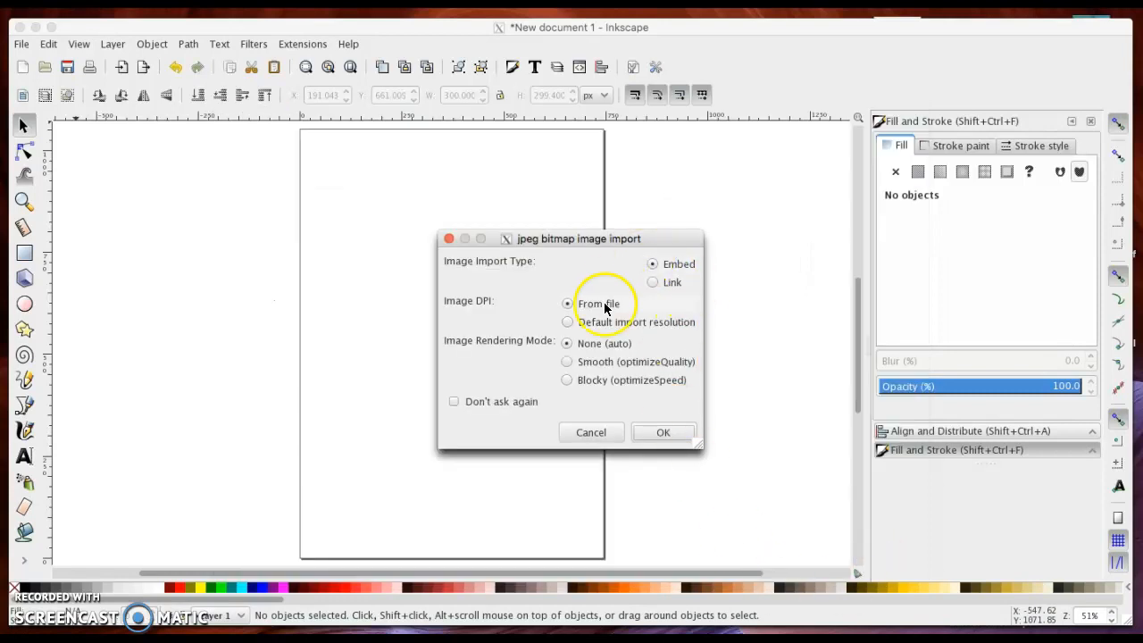
pyautogui.click(663, 433)
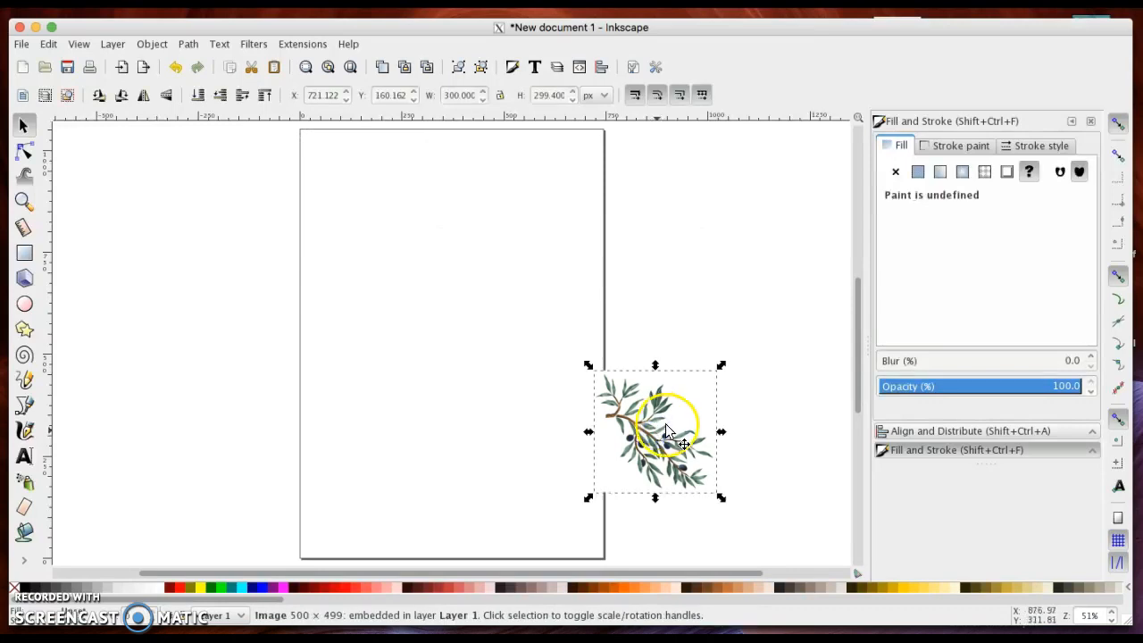
# - Place the imported olive picture near the top of the page
pyautogui.moveTo(654, 431); pyautogui.dragTo(455, 224)
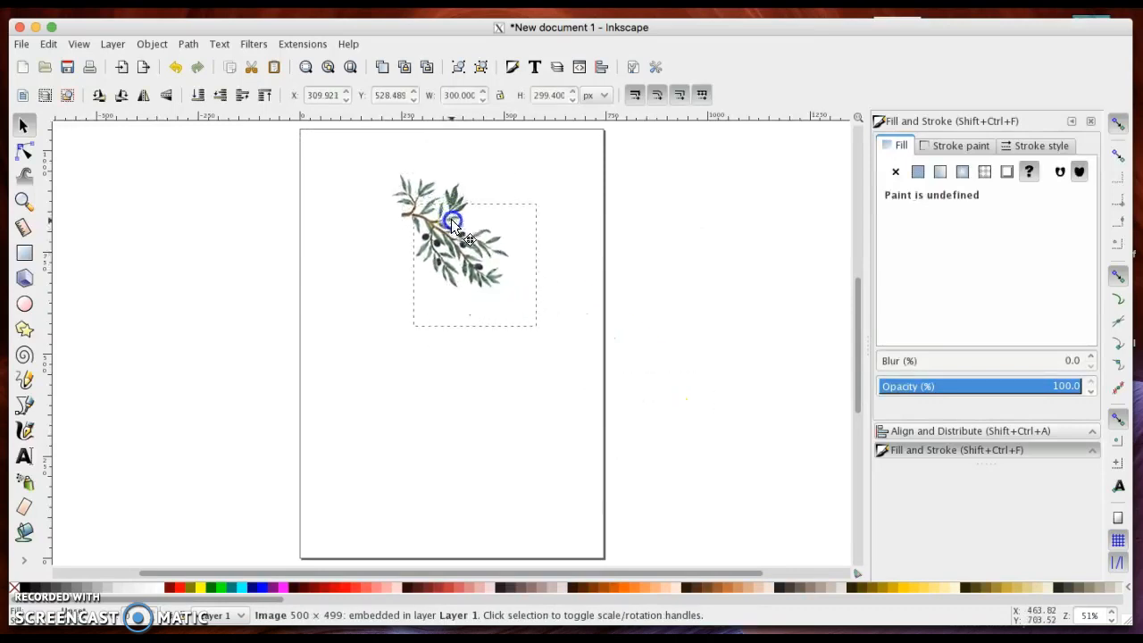
pyautogui.moveTo(455, 221); pyautogui.dragTo(444, 206)
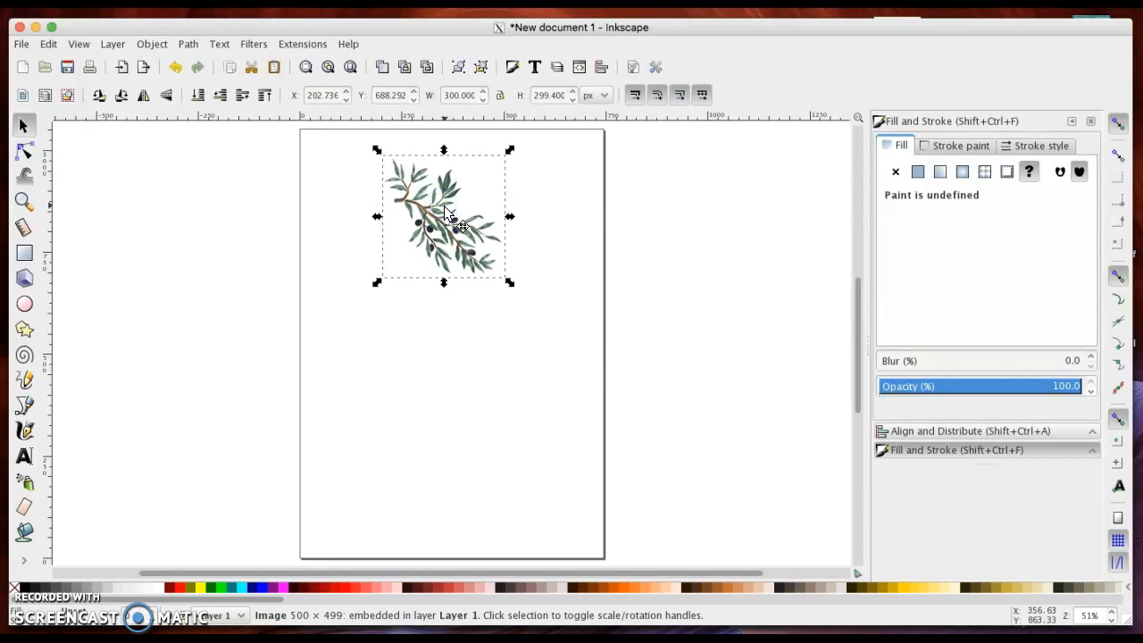
# - Trace the olive picture into a black silhouette at brightness cutoff 0.450 via Trace Bitmap
pyautogui.click(187, 44)
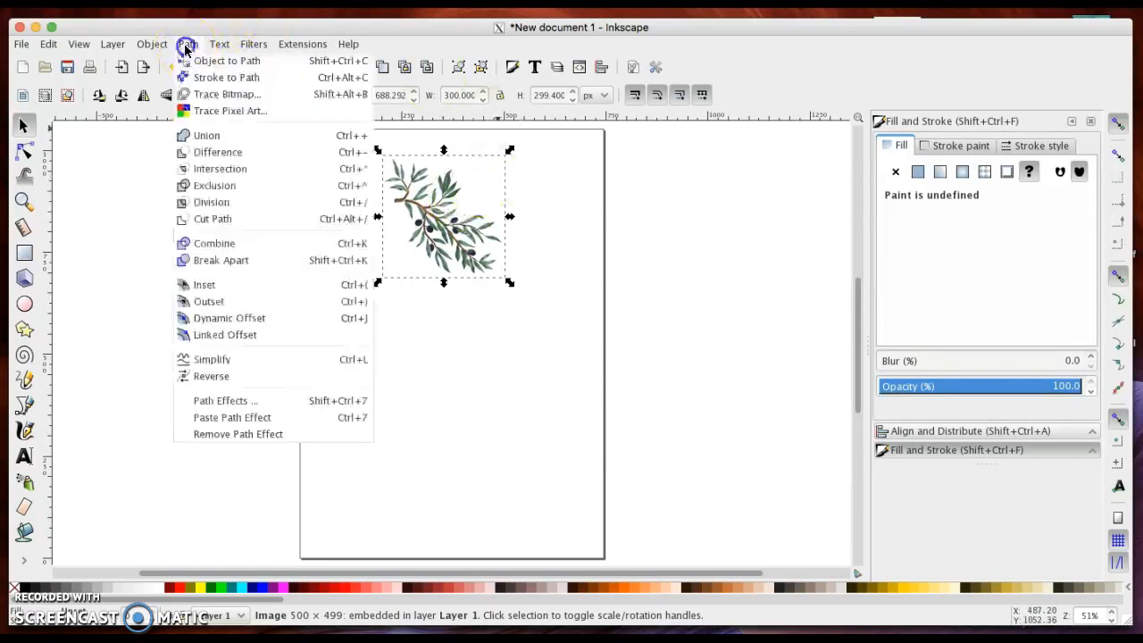
pyautogui.moveTo(227, 93)
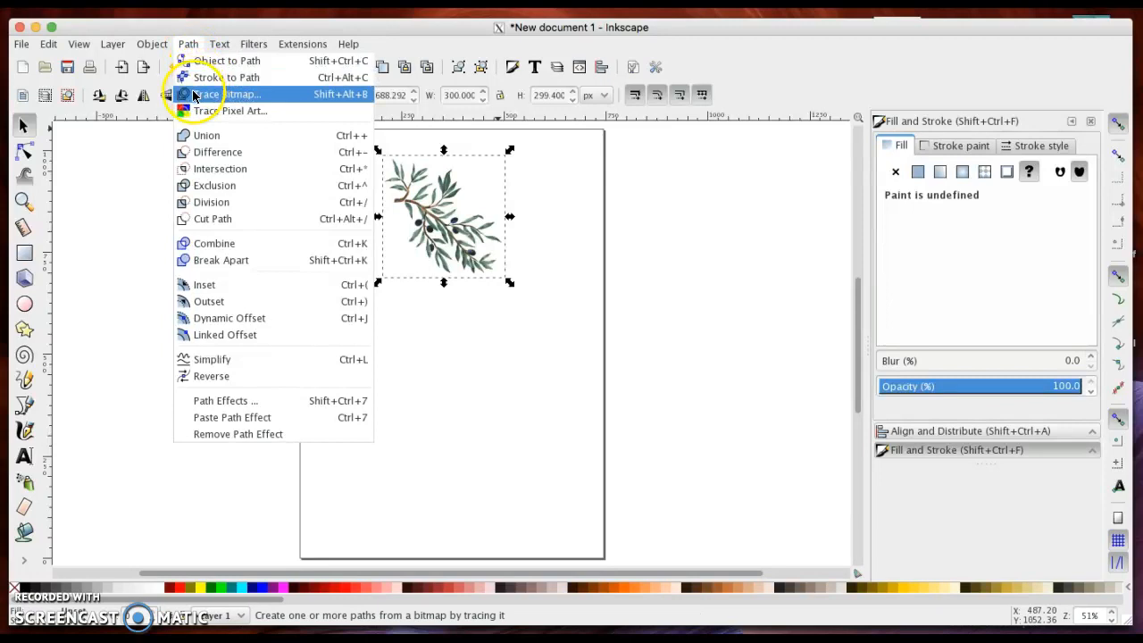
pyautogui.click(223, 93)
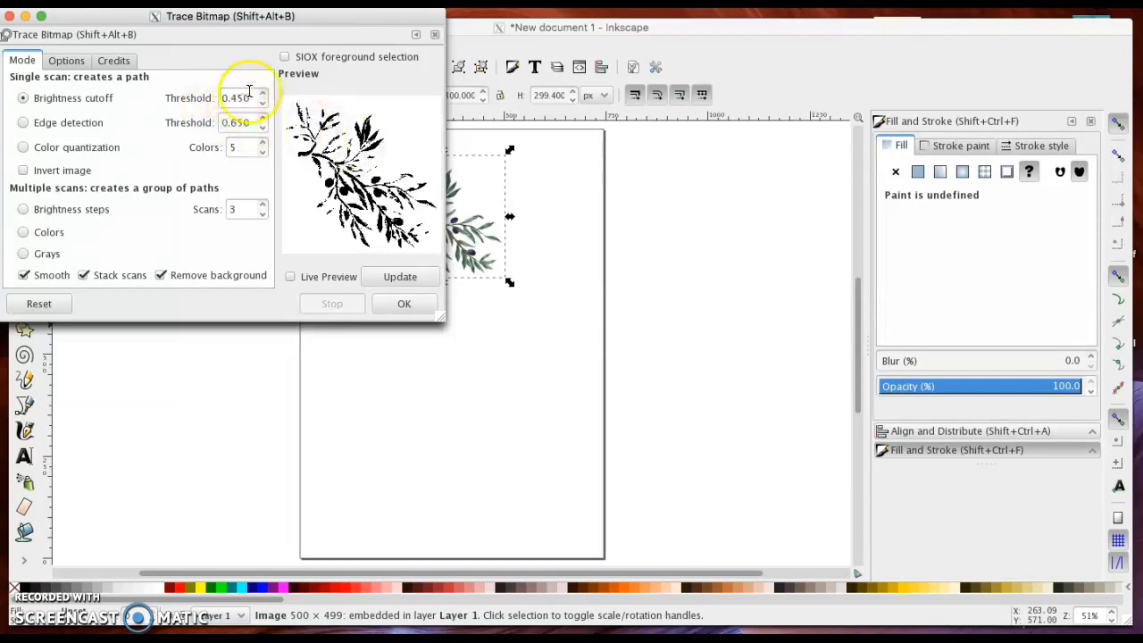
pyautogui.moveTo(241, 98)
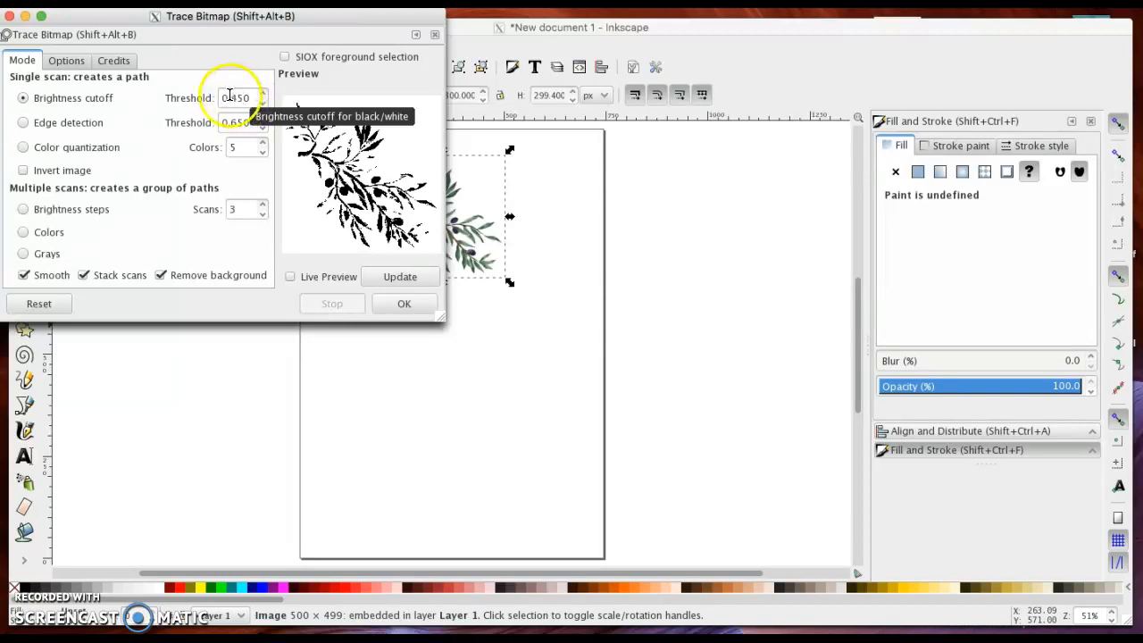
pyautogui.click(400, 276)
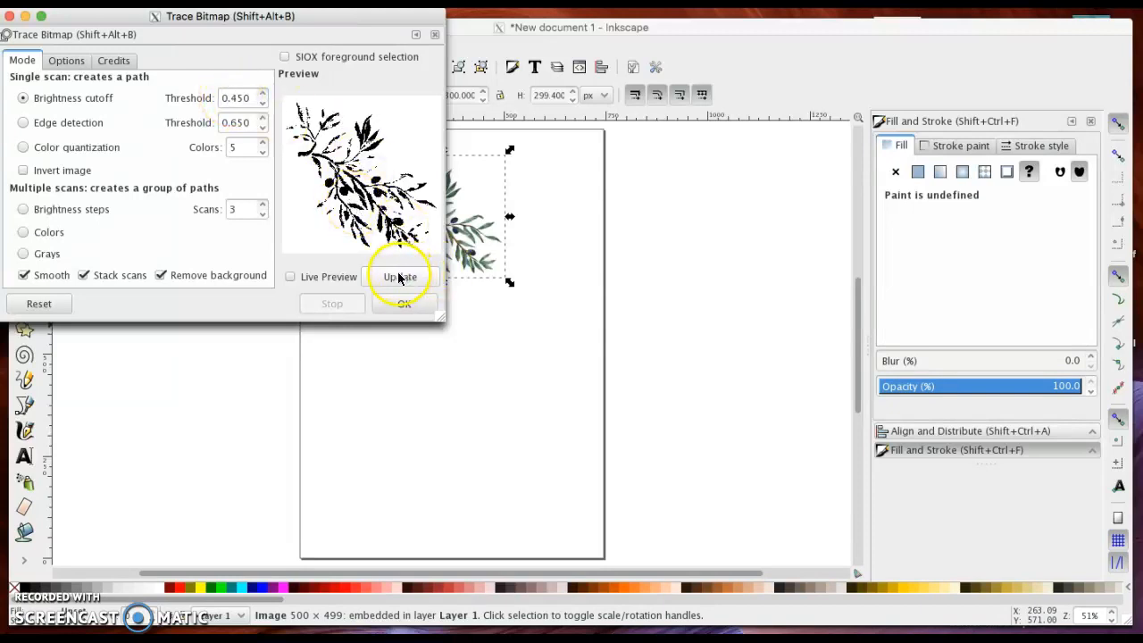
pyautogui.moveTo(399, 276)
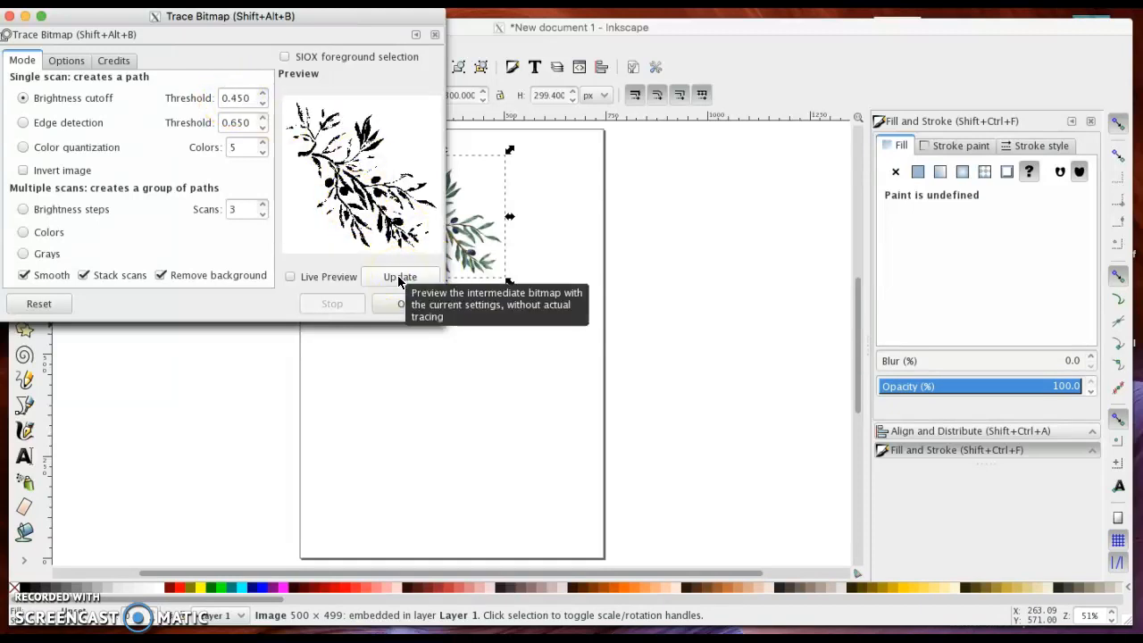
pyautogui.click(400, 304)
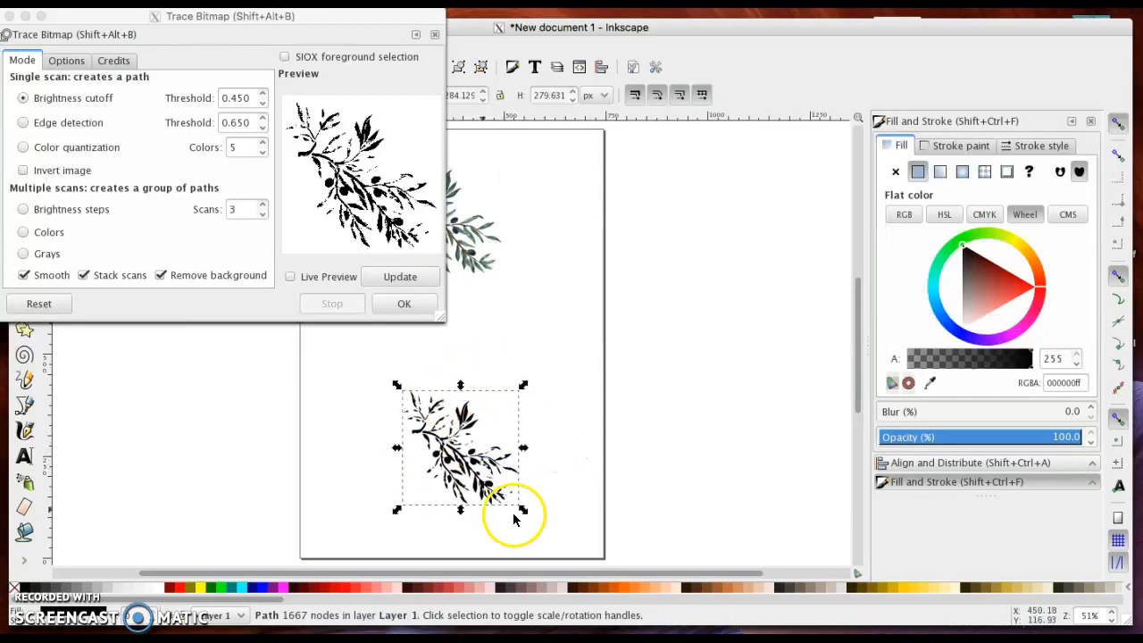
pyautogui.moveTo(571, 366)
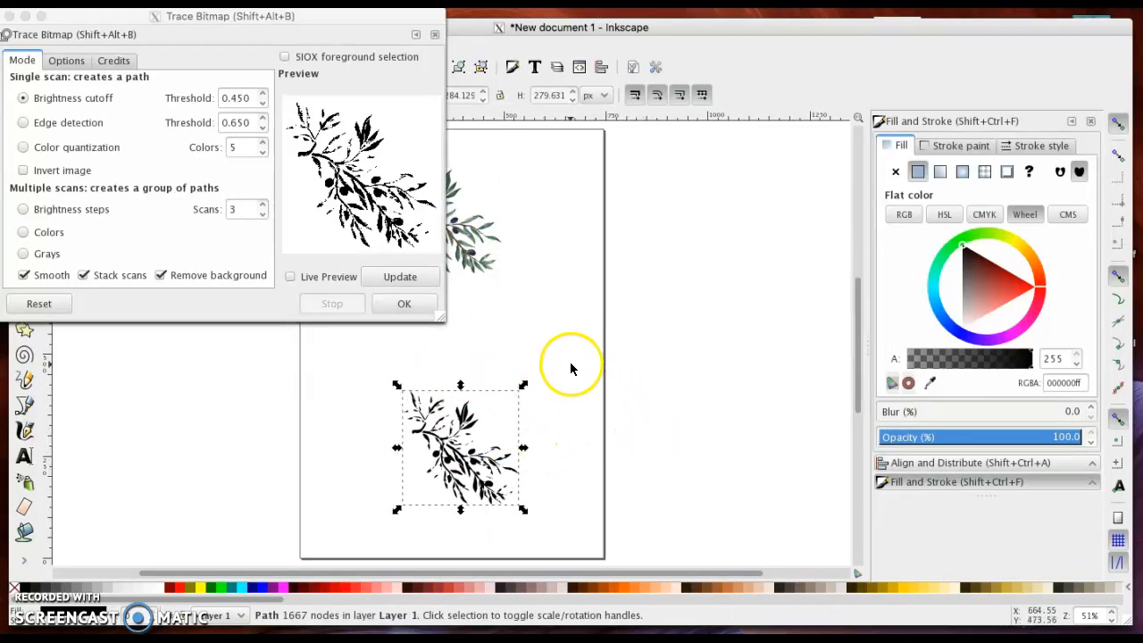
# - Retrace the selected olive picture at a raised brightness cutoff of 0.800 for a bolder silhouette
pyautogui.click(482, 237)
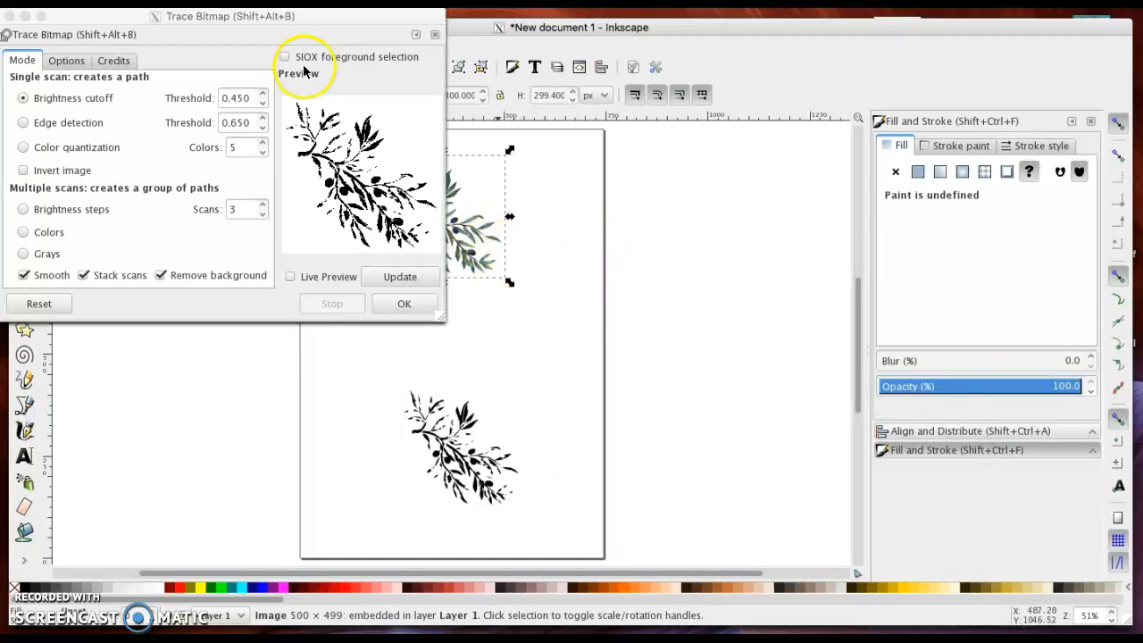
pyautogui.click(262, 94)
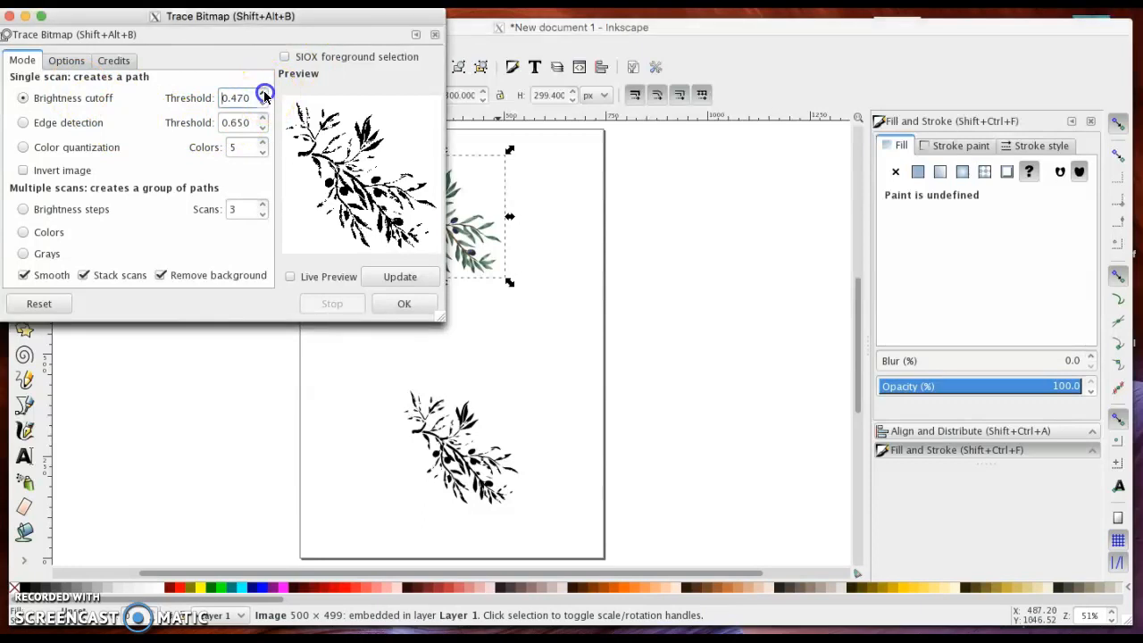
pyautogui.click(263, 94)
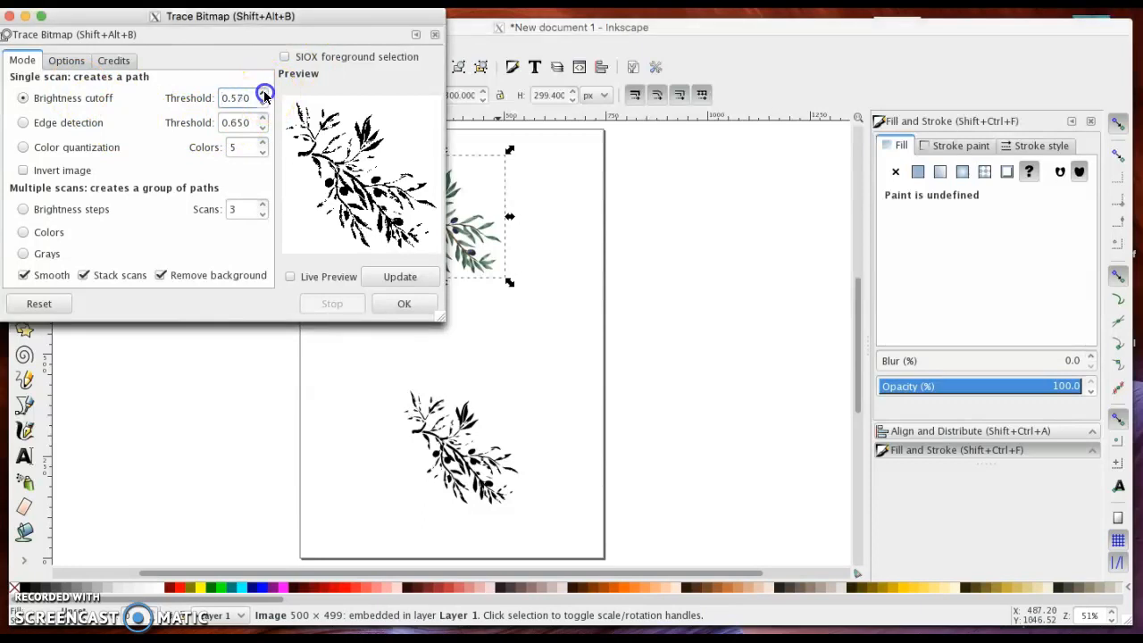
pyautogui.click(261, 92)
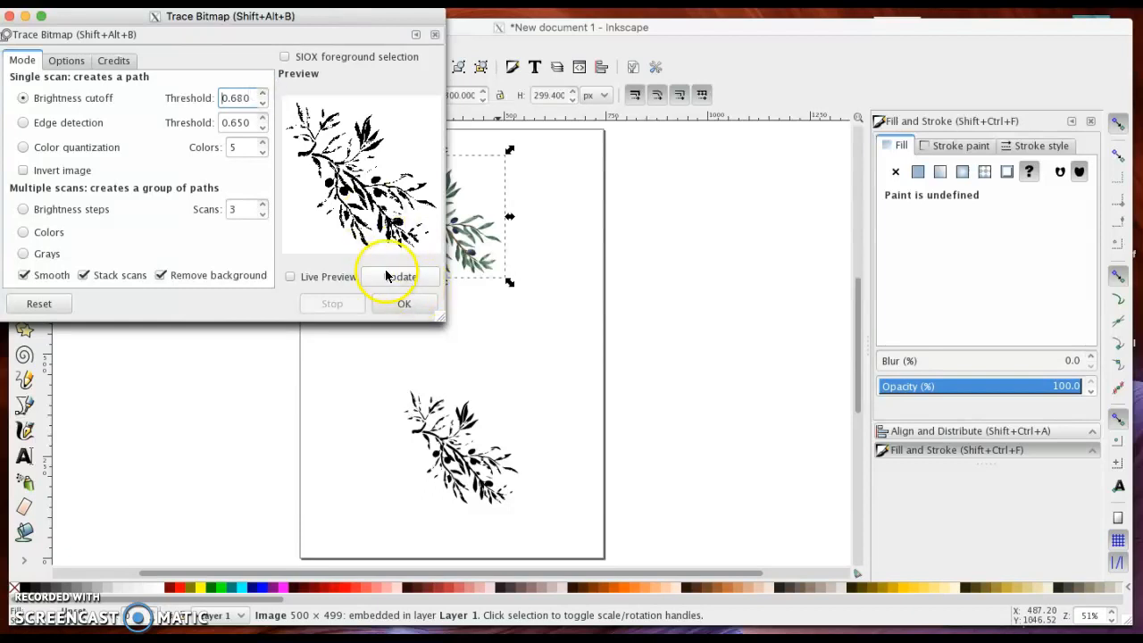
pyautogui.click(400, 276)
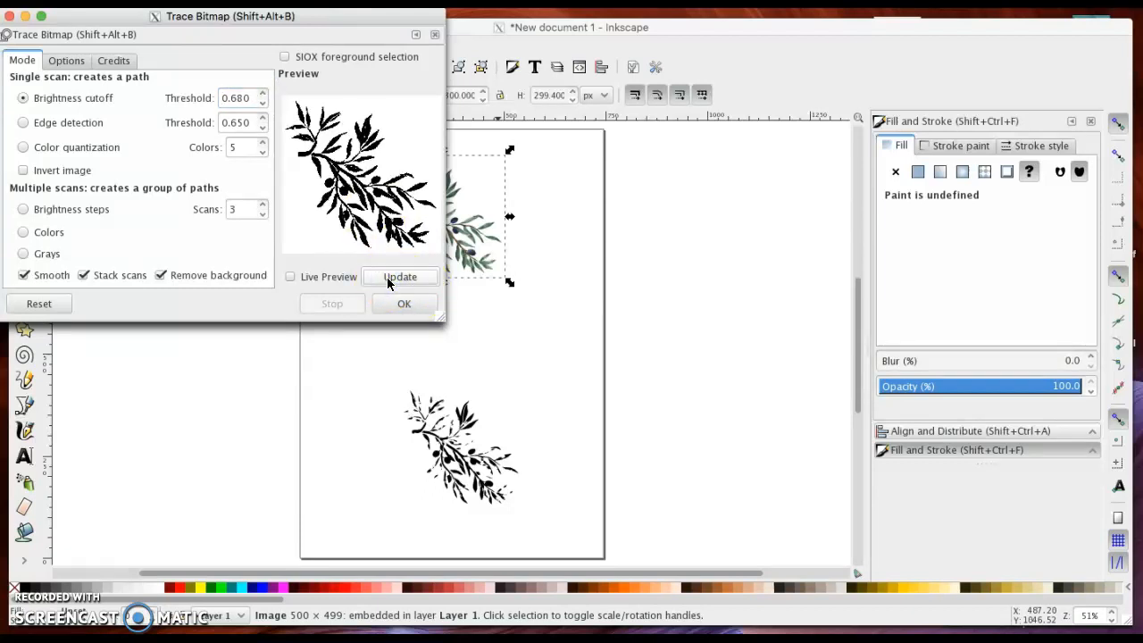
pyautogui.click(261, 94)
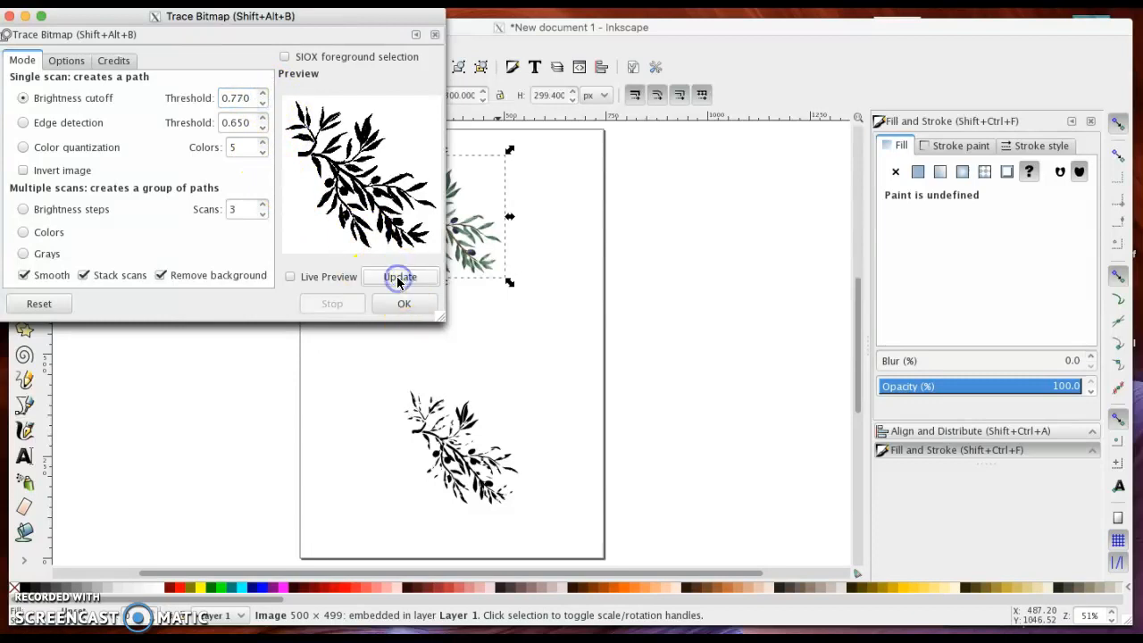
pyautogui.click(263, 93)
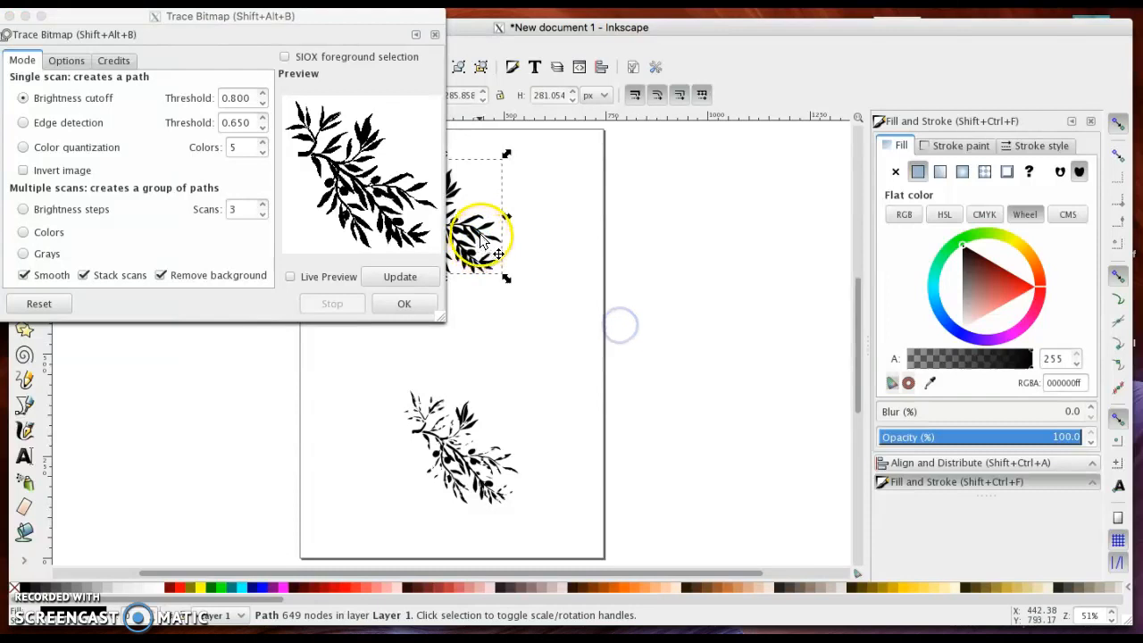
# - Move the bold trace off the original picture to the right of the page centre
pyautogui.moveTo(482, 232); pyautogui.dragTo(611, 295)
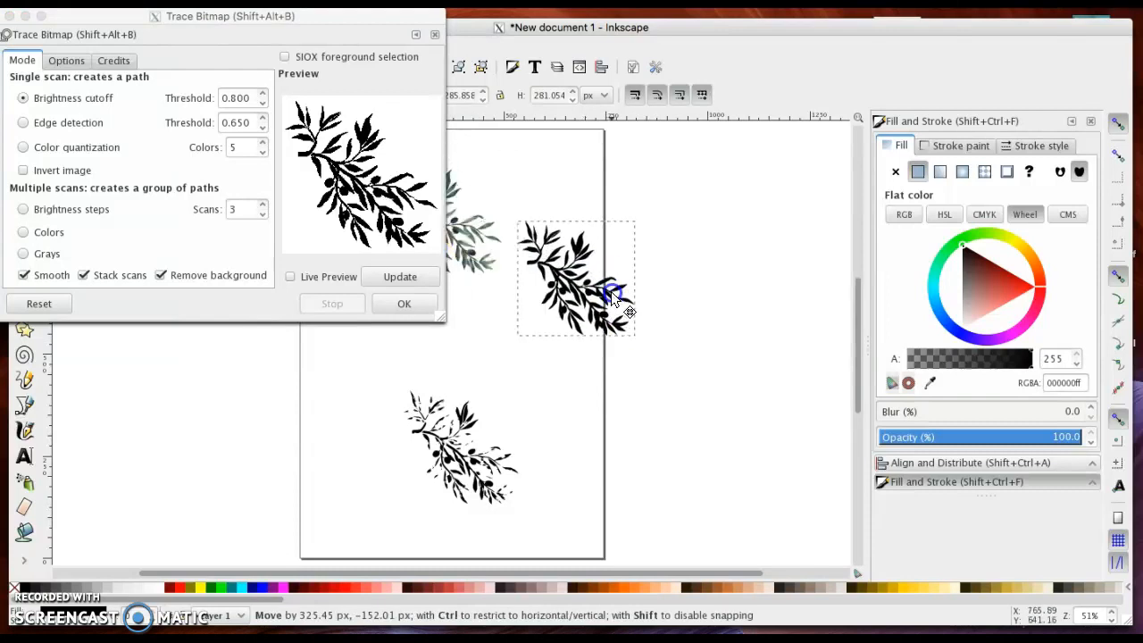
pyautogui.moveTo(612, 295); pyautogui.dragTo(571, 366)
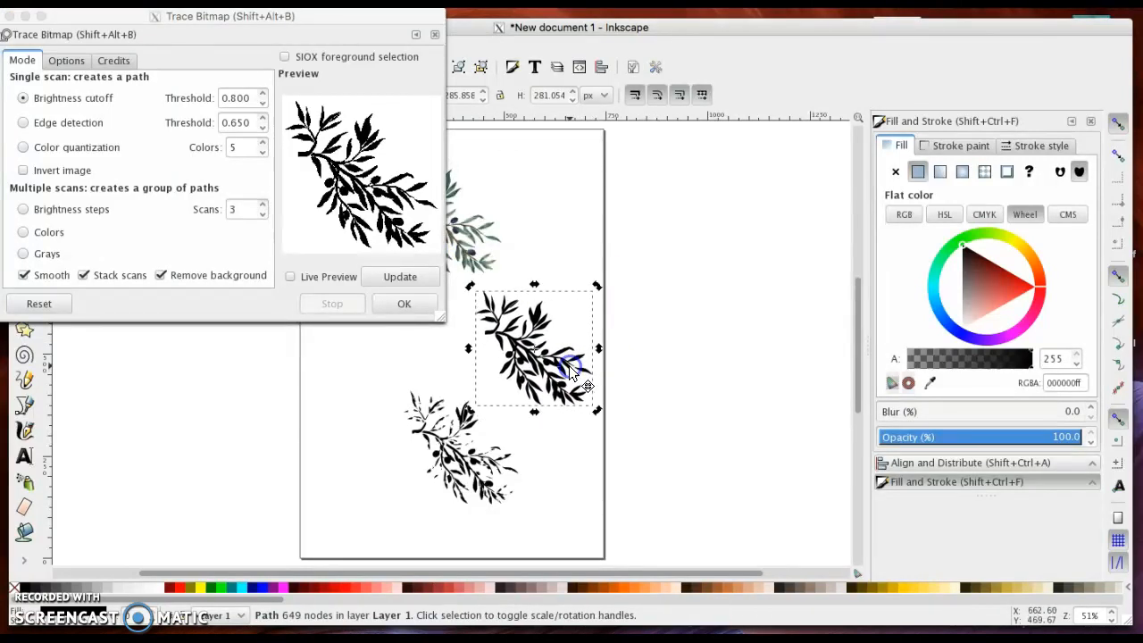
pyautogui.click(463, 458)
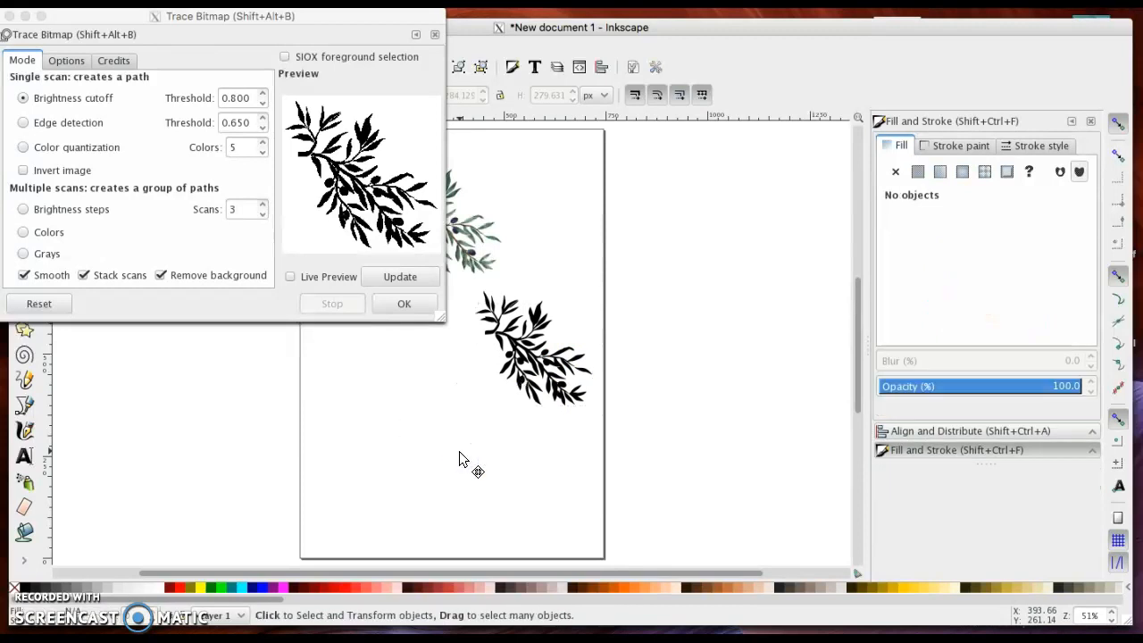
# - Move the colour olive picture to the lower left of the page
pyautogui.click(482, 255)
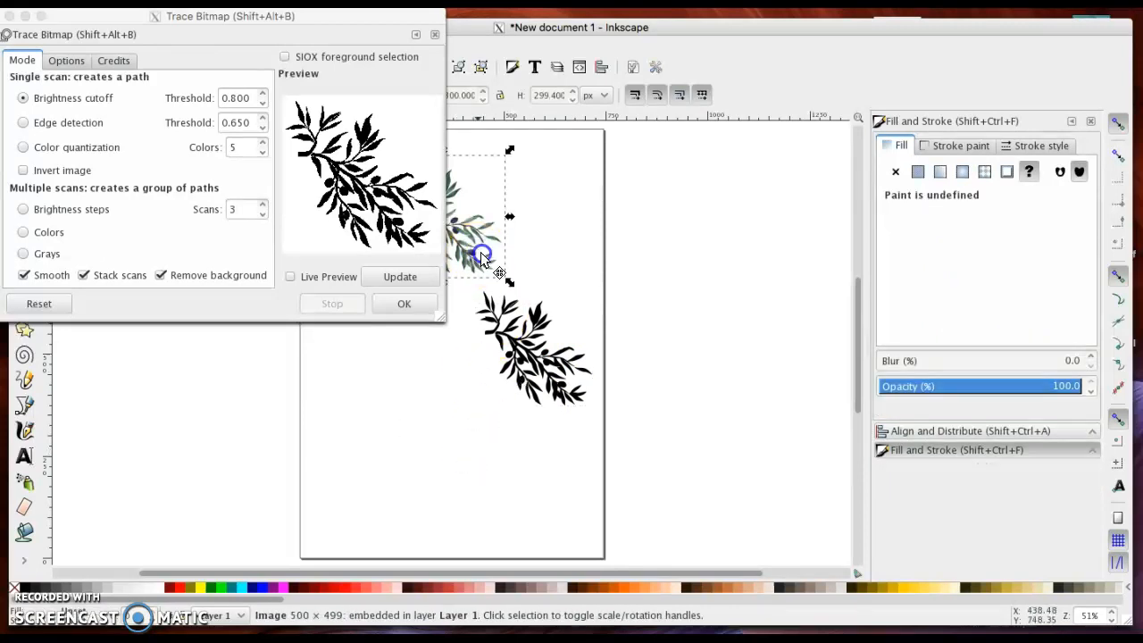
pyautogui.moveTo(482, 254); pyautogui.dragTo(408, 469)
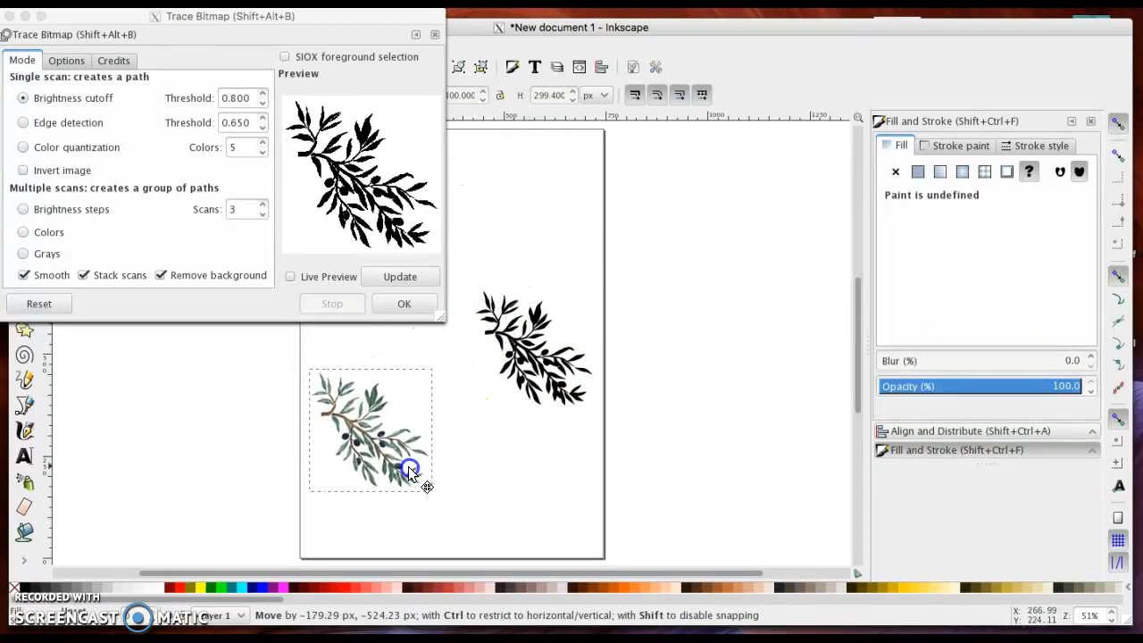
pyautogui.click(370, 429)
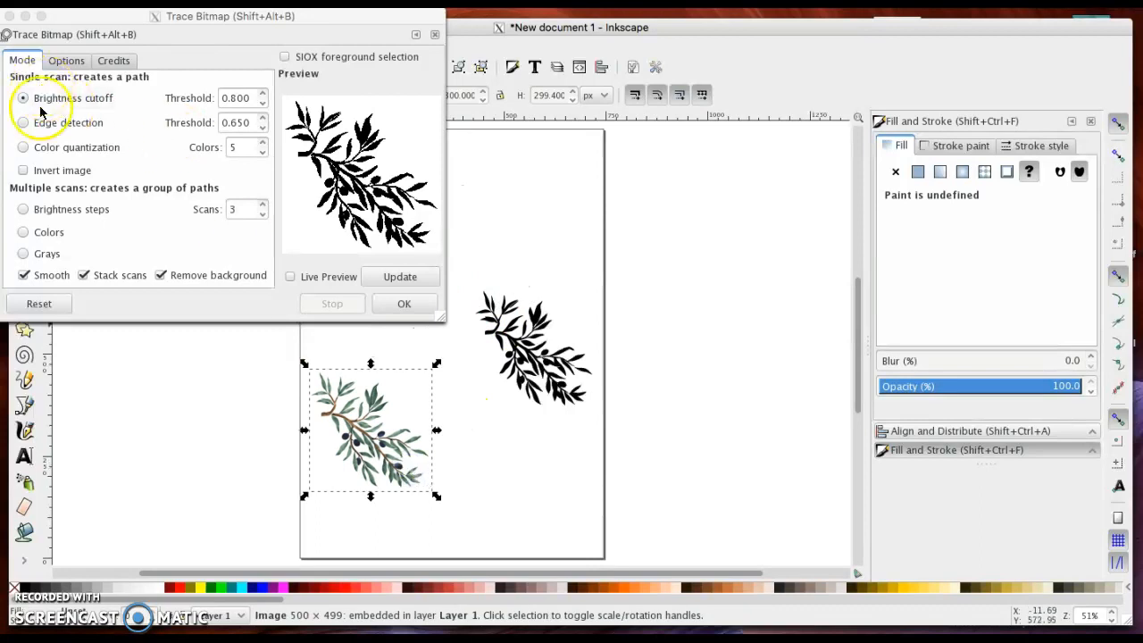
# - Trace the photo with edge detection and place the outline tracing at the page's lower right
pyautogui.click(22, 122)
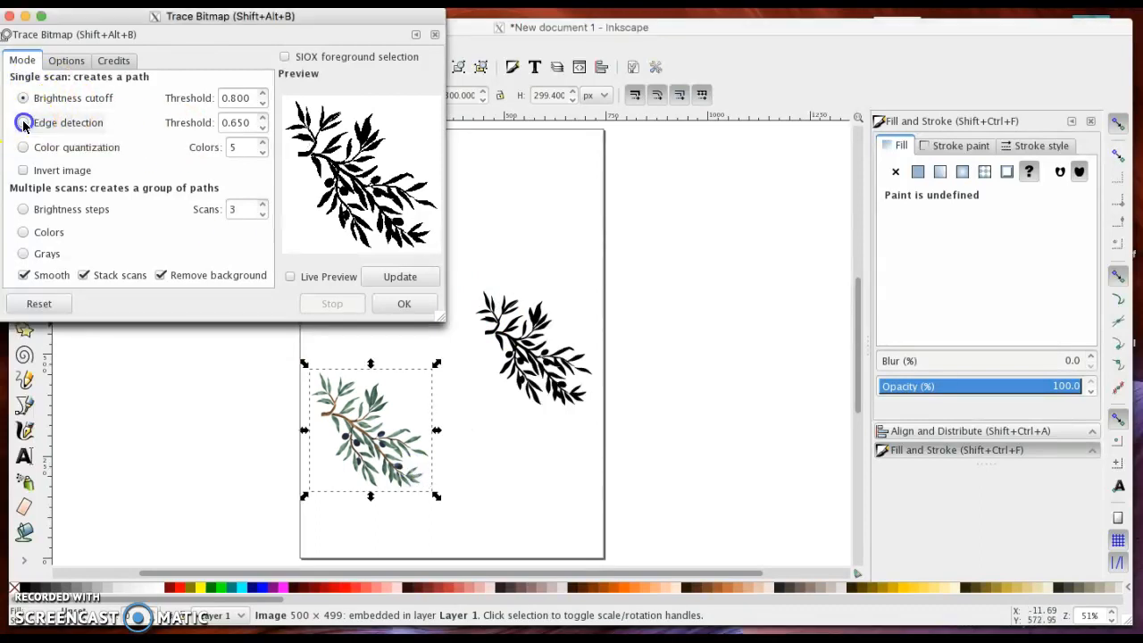
pyautogui.click(23, 122)
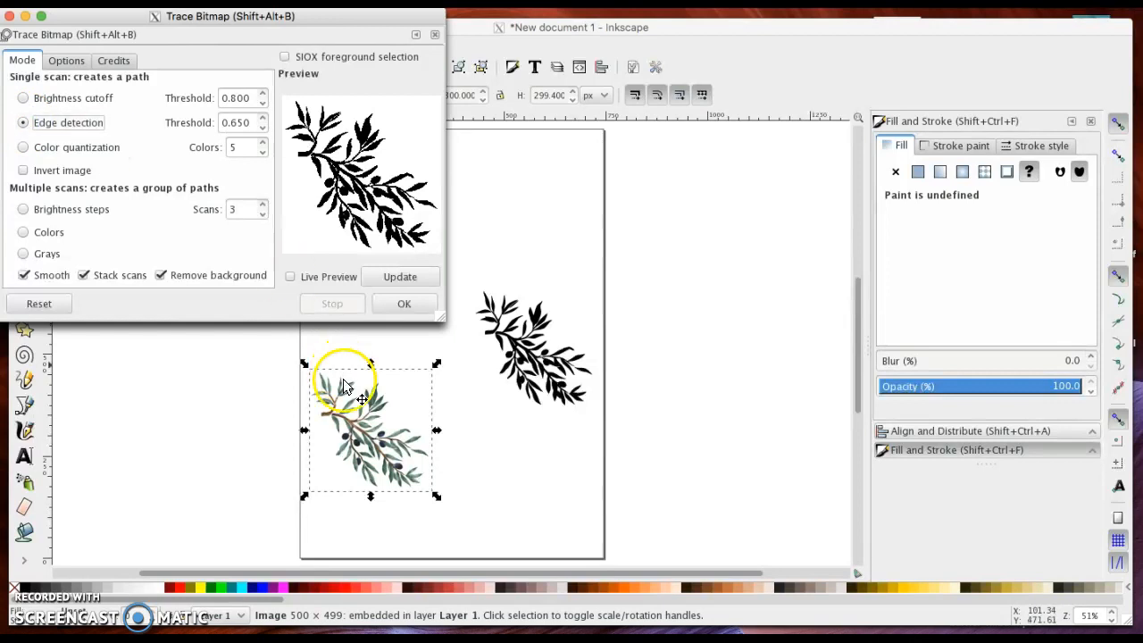
pyautogui.click(399, 276)
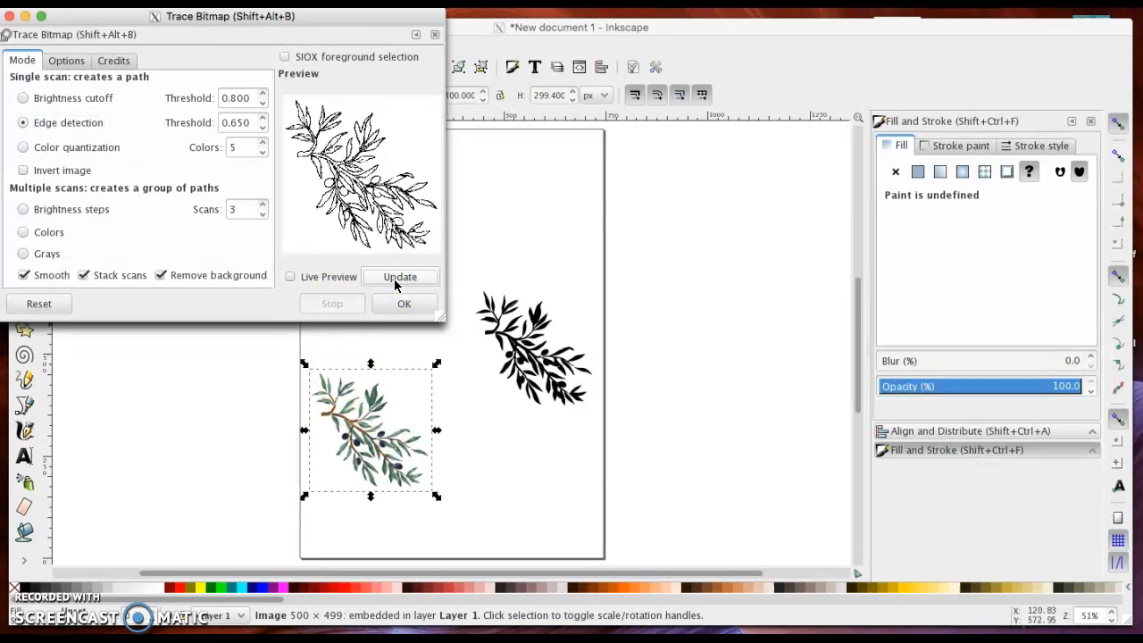
pyautogui.click(404, 304)
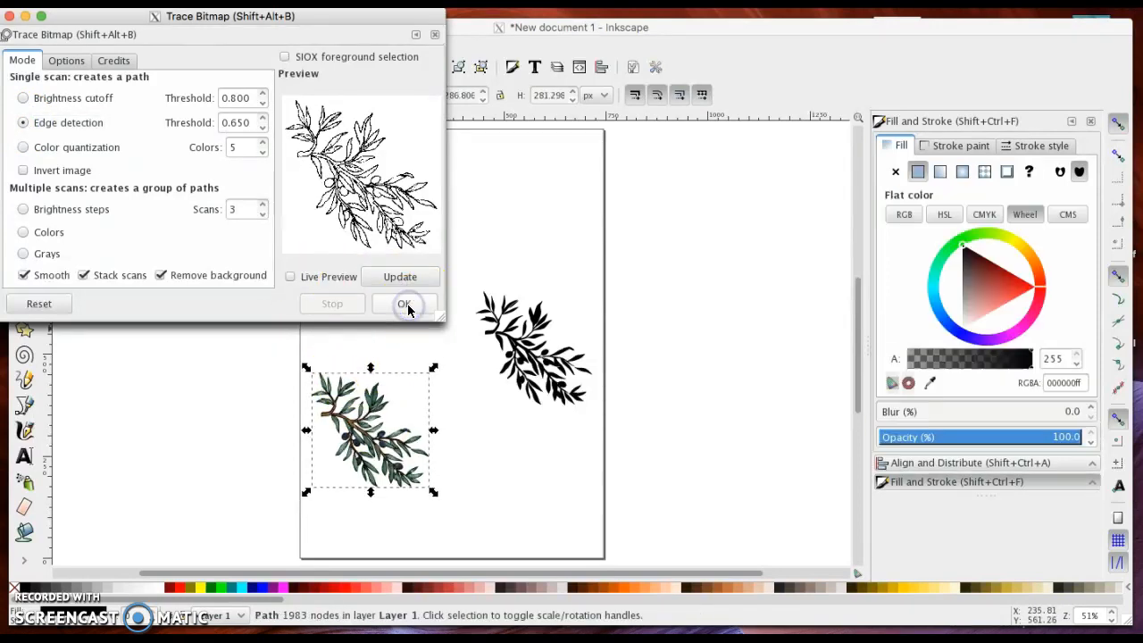
pyautogui.moveTo(370, 428); pyautogui.dragTo(487, 465)
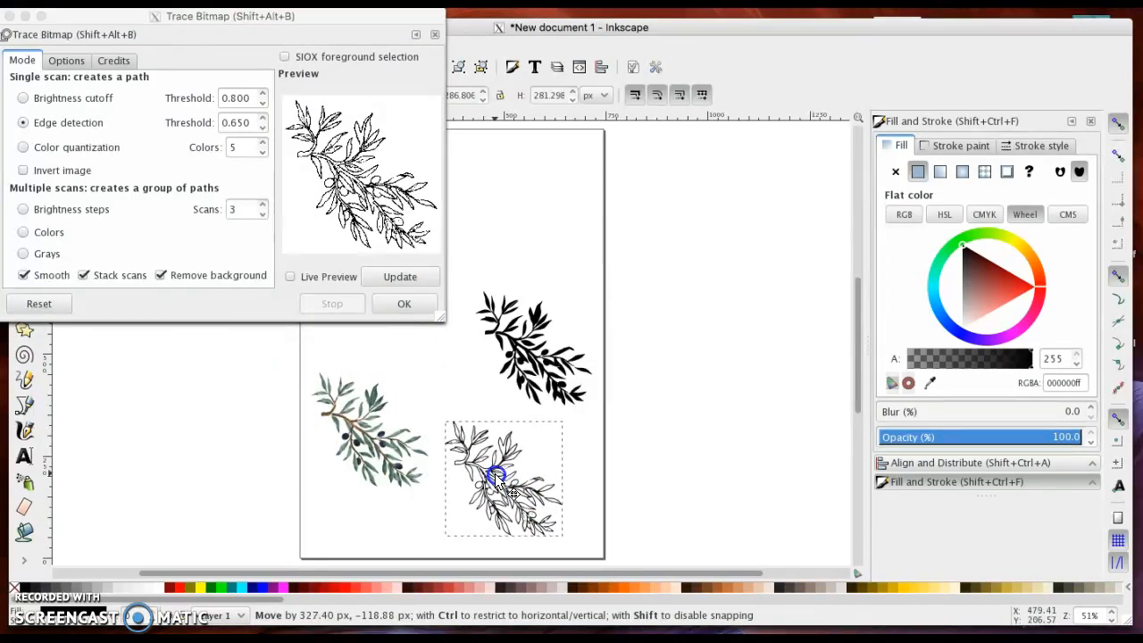
pyautogui.click(505, 478)
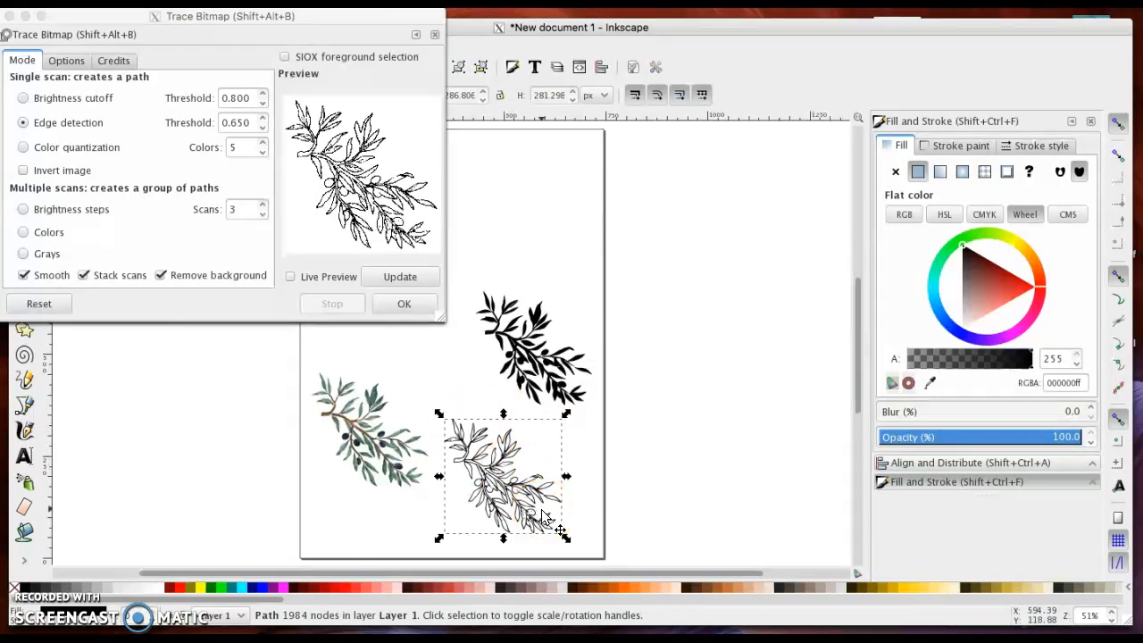
# - Delete the edge-detection outline, set the trace mode back to brightness cutoff, and close Trace Bitmap
pyautogui.click(371, 433)
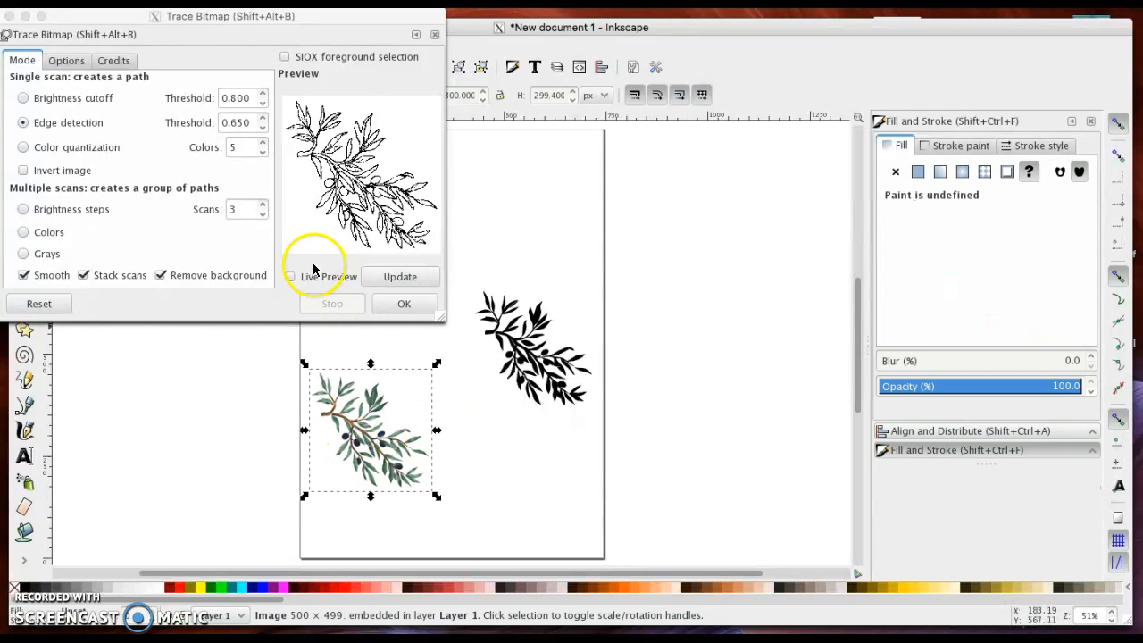
pyautogui.moveTo(85, 171)
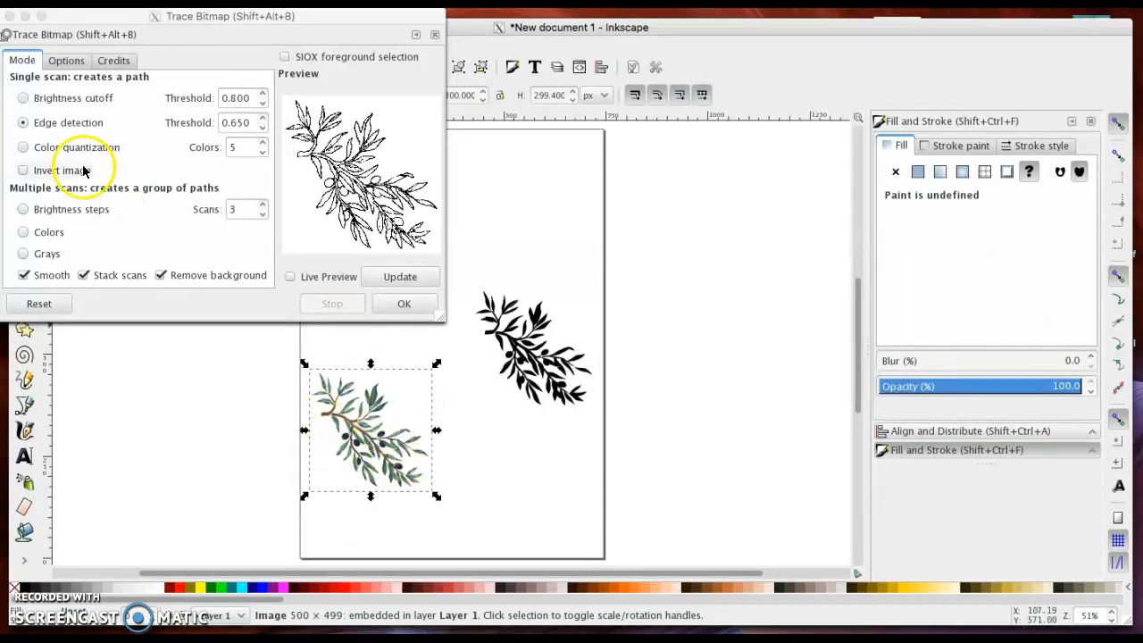
pyautogui.moveTo(75, 209)
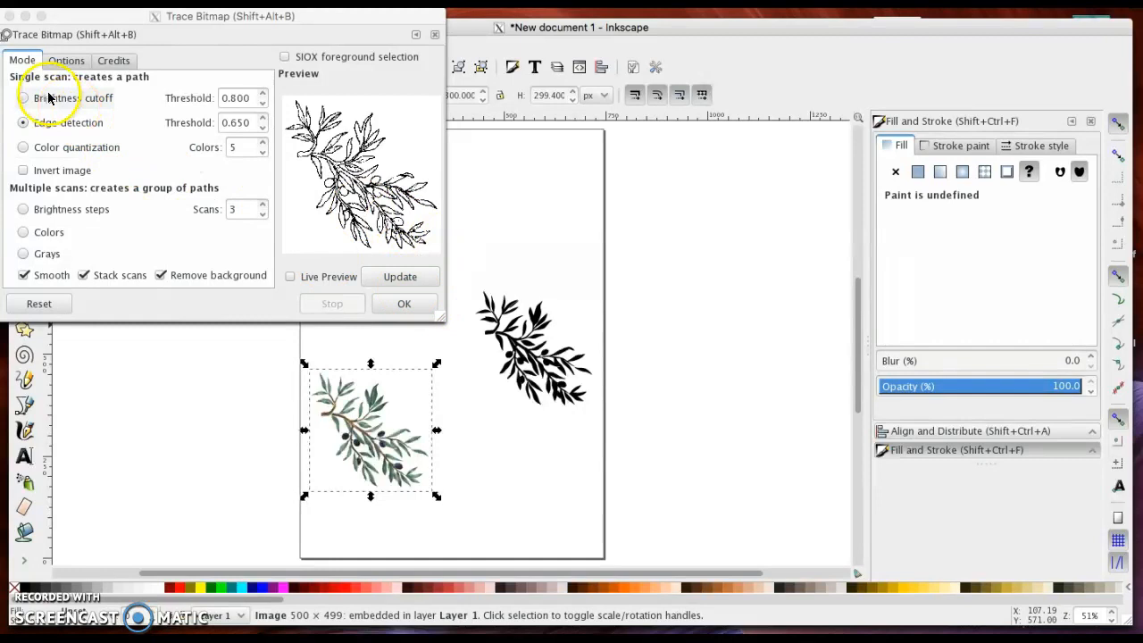
pyautogui.click(23, 97)
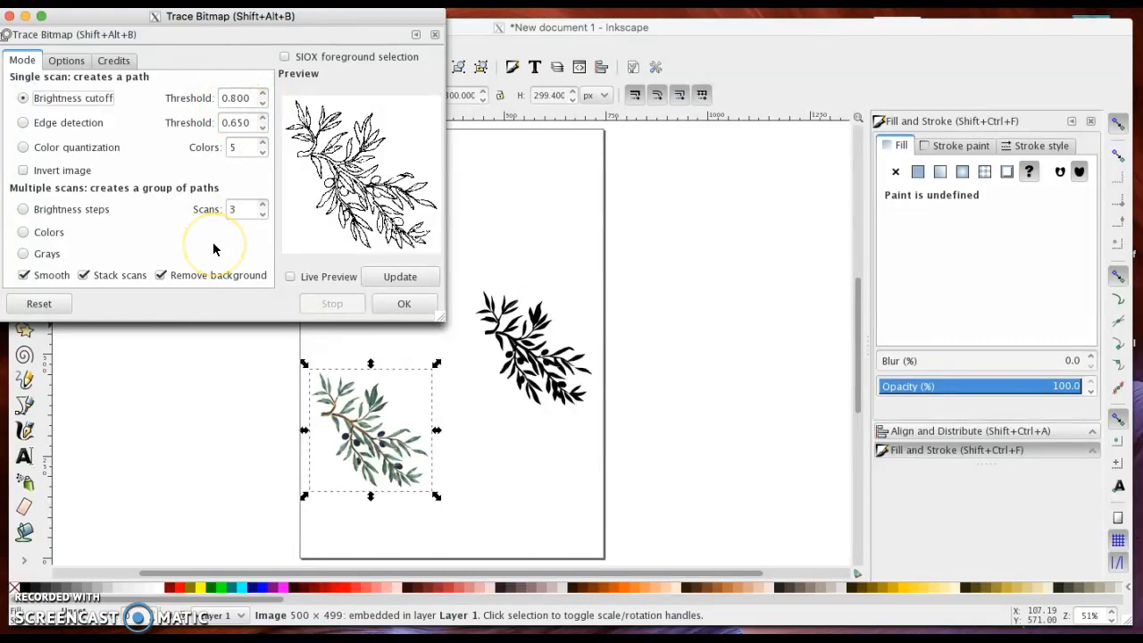
pyautogui.moveTo(403, 304)
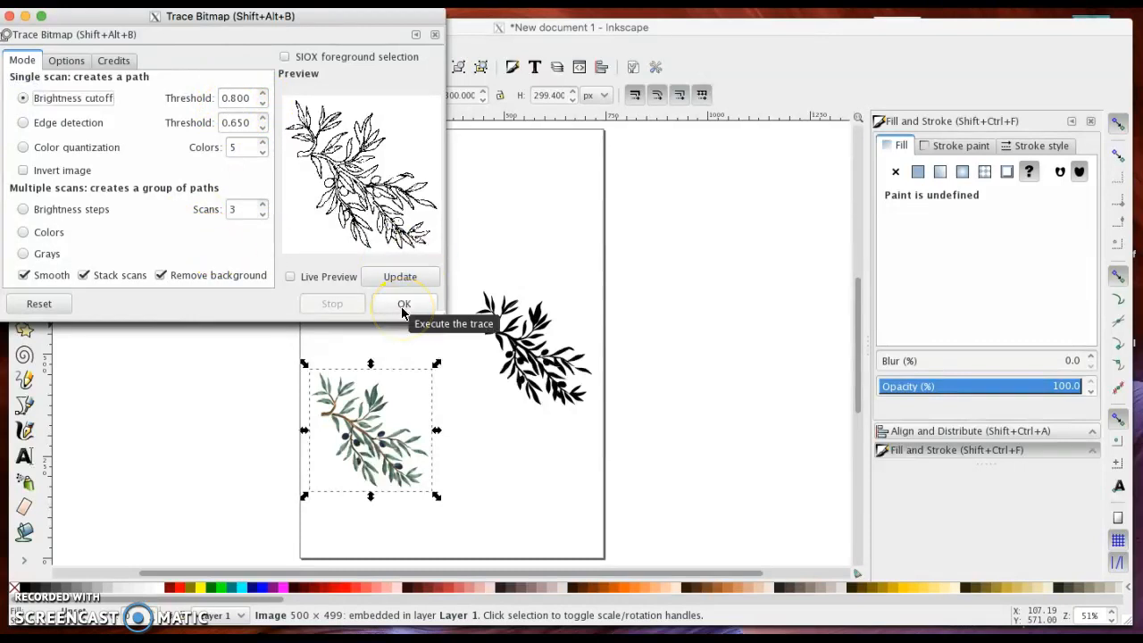
pyautogui.click(404, 303)
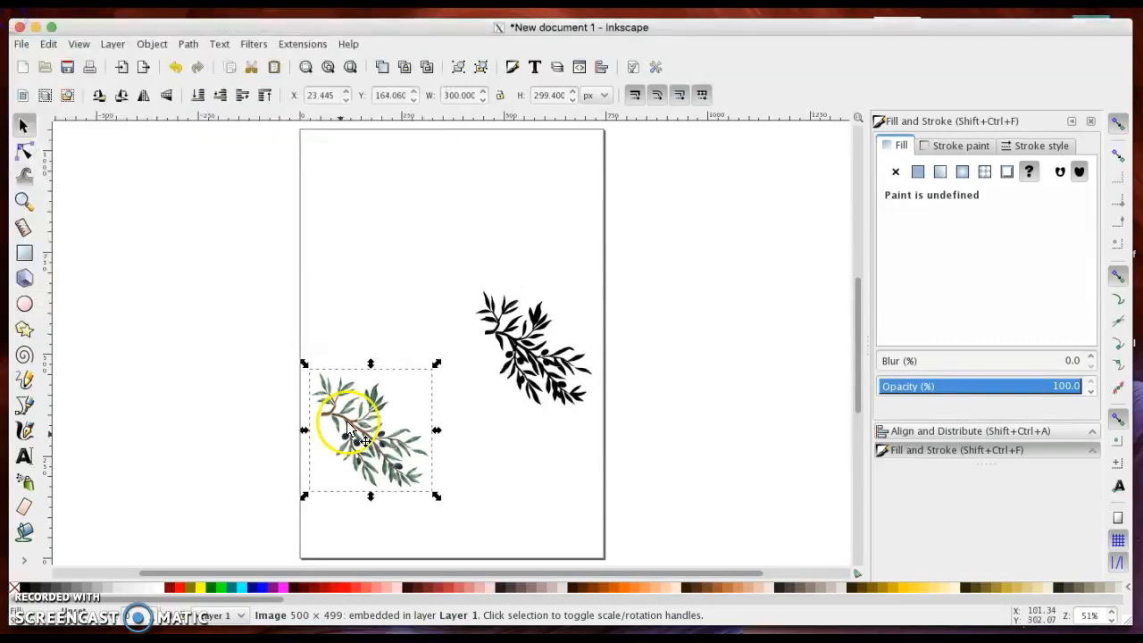
# - Move the black olive-branch silhouette up near the top centre of the page
pyautogui.click(536, 348)
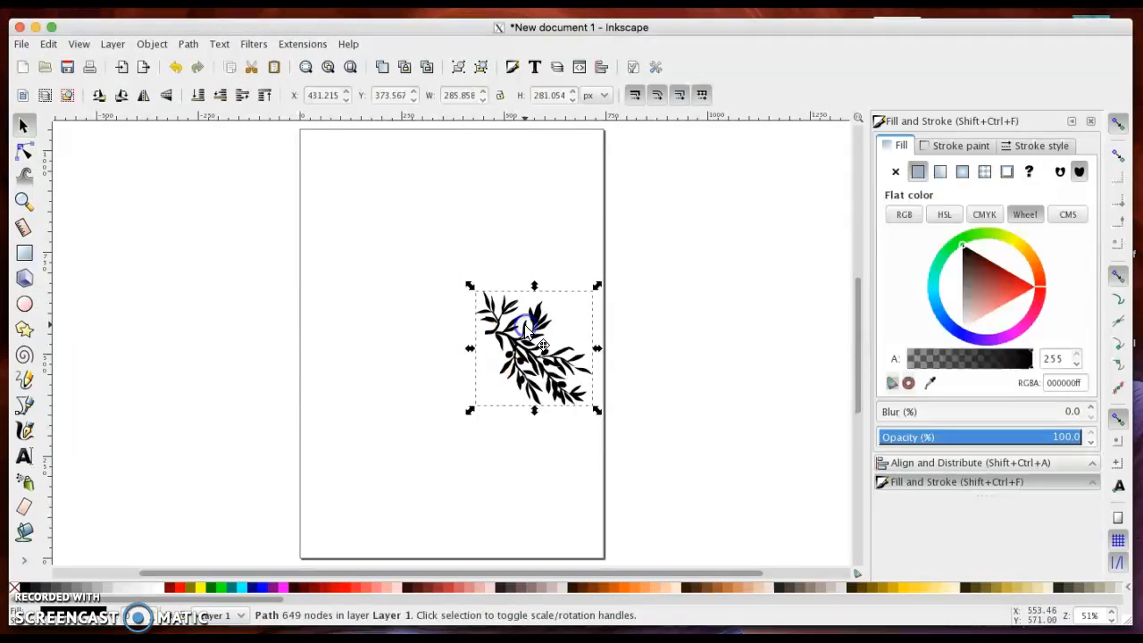
pyautogui.moveTo(533, 346); pyautogui.dragTo(439, 246)
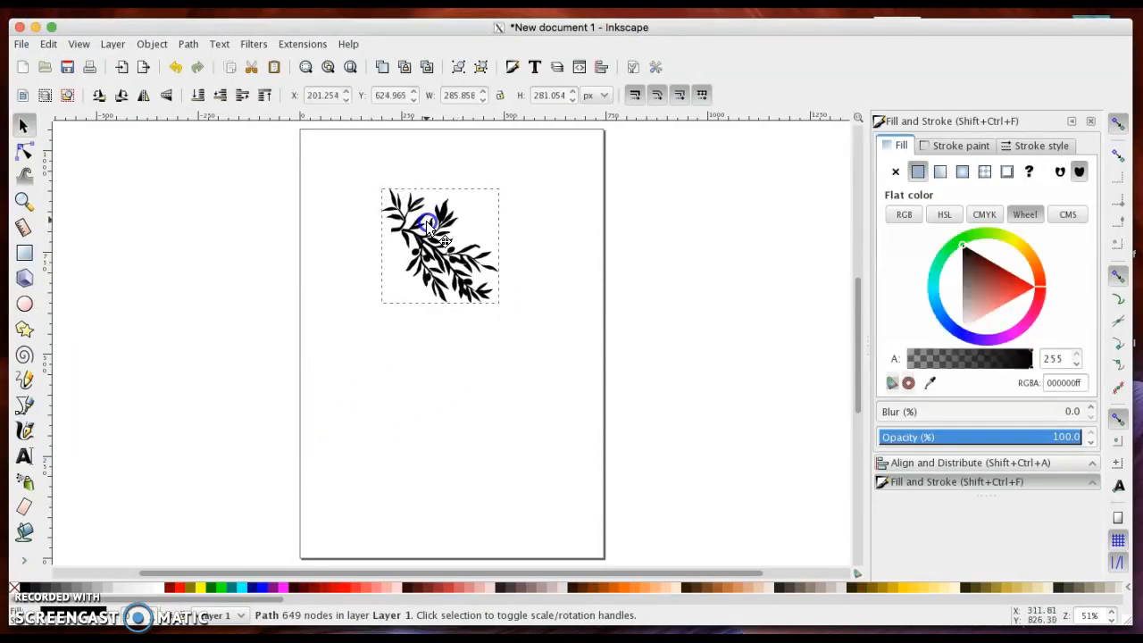
pyautogui.click(438, 241)
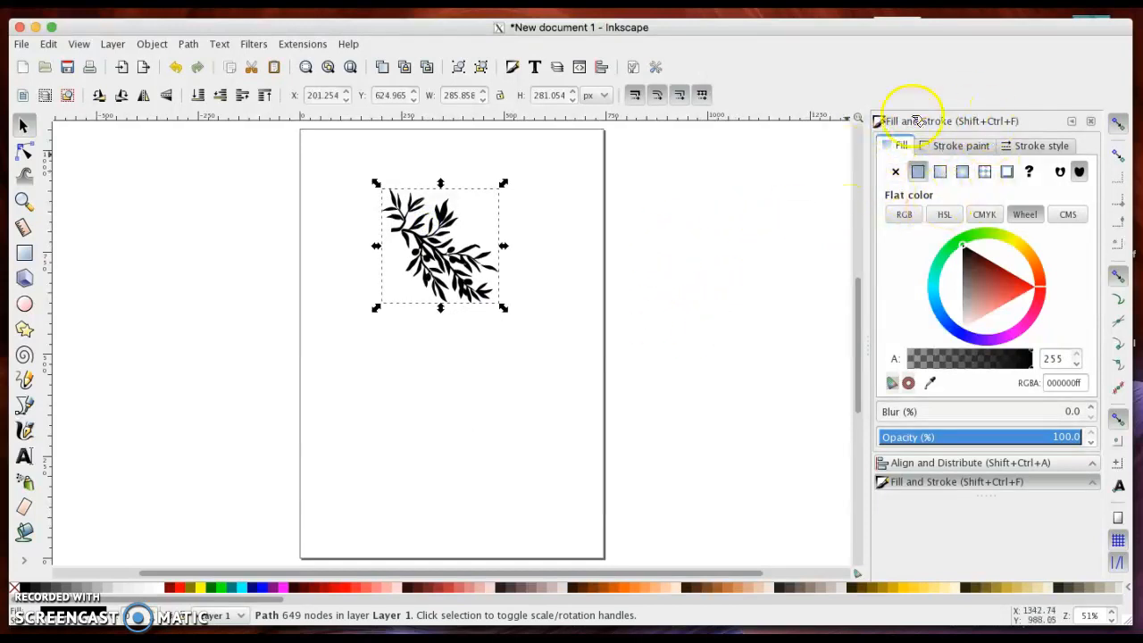
pyautogui.click(187, 44)
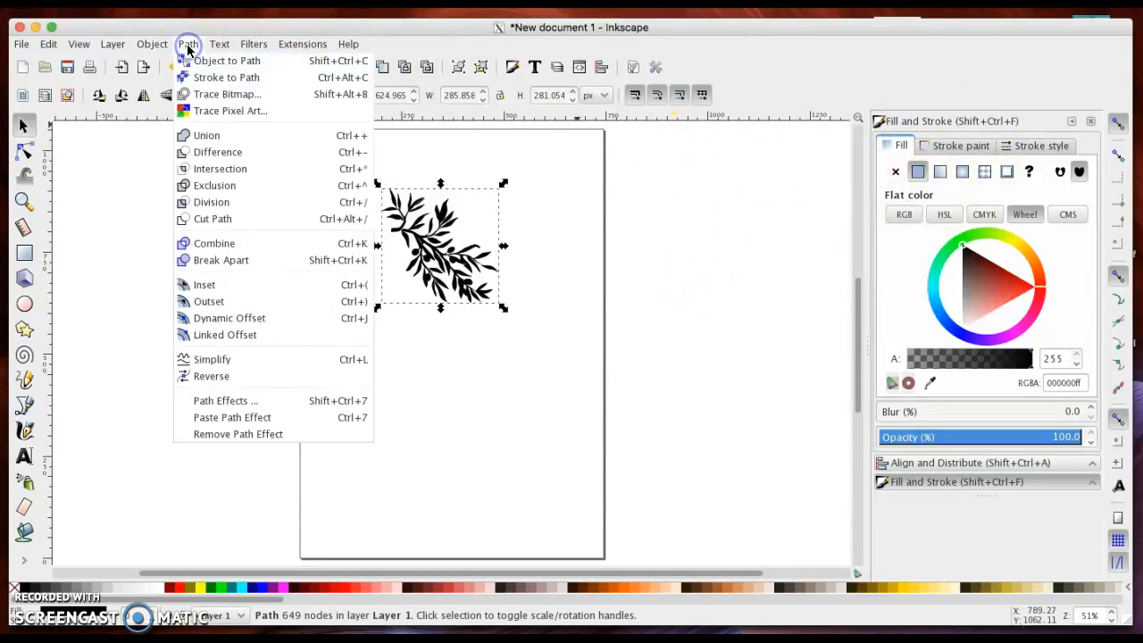
# - Remove the silhouette's fill and give it a flat black stroke, making it a line drawing
pyautogui.click(152, 44)
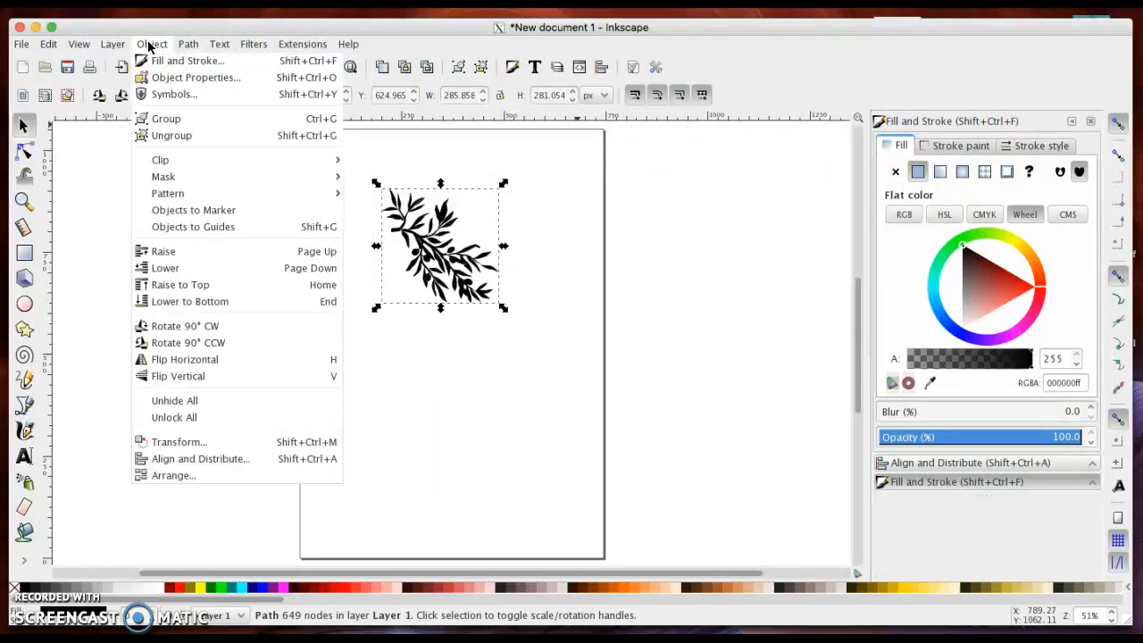
pyautogui.moveTo(188, 60)
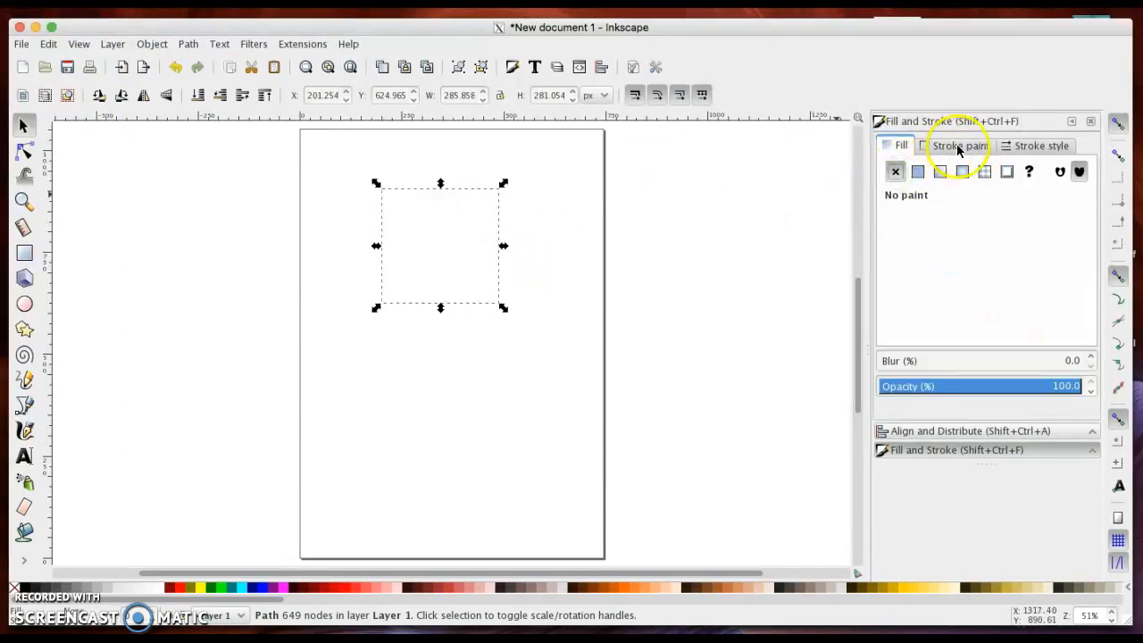
pyautogui.click(958, 146)
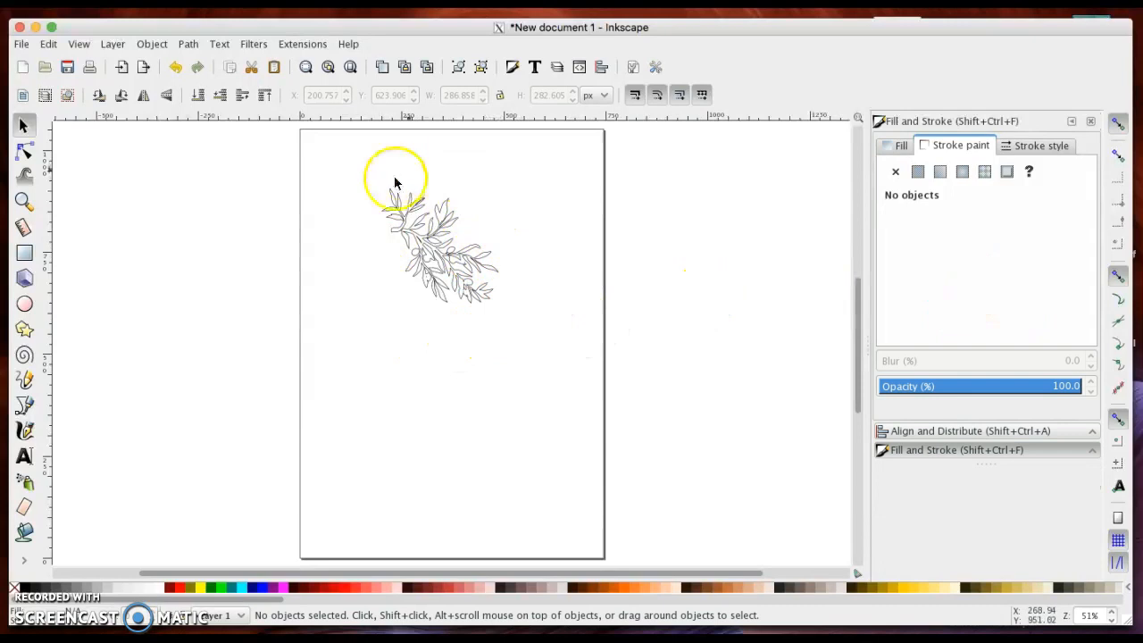
pyautogui.moveTo(495, 248)
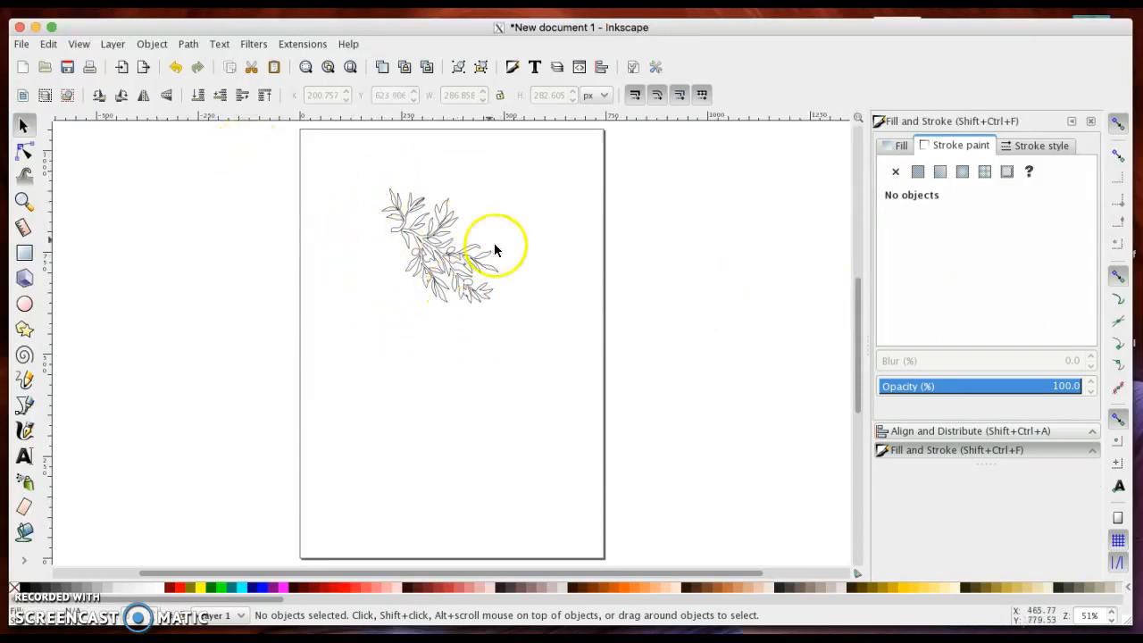
pyautogui.click(438, 250)
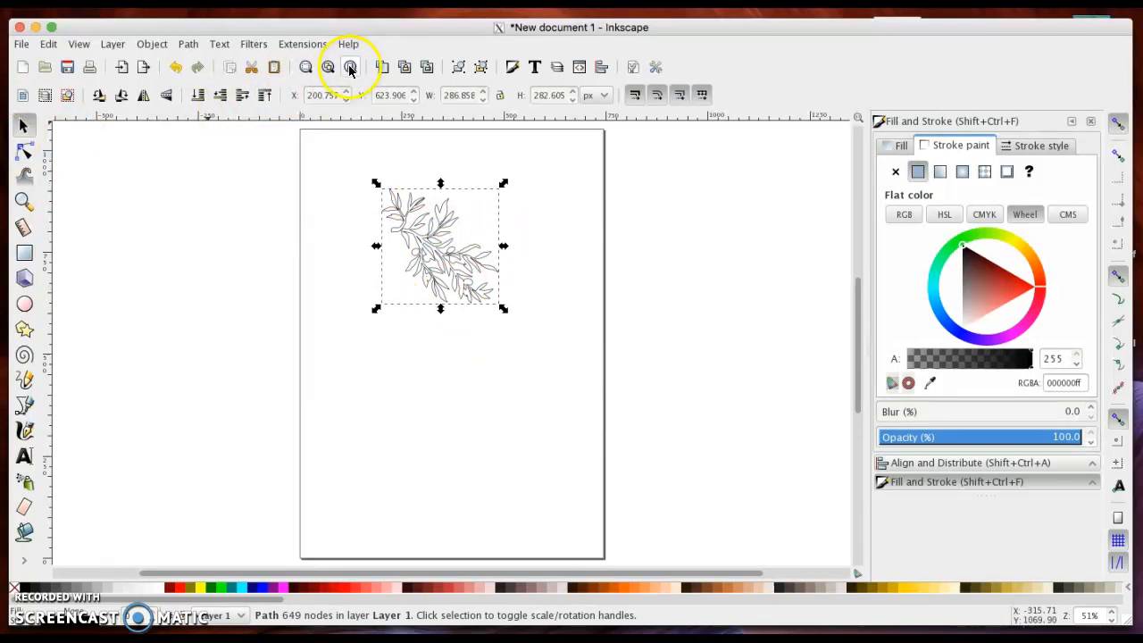
pyautogui.moveTo(306, 67)
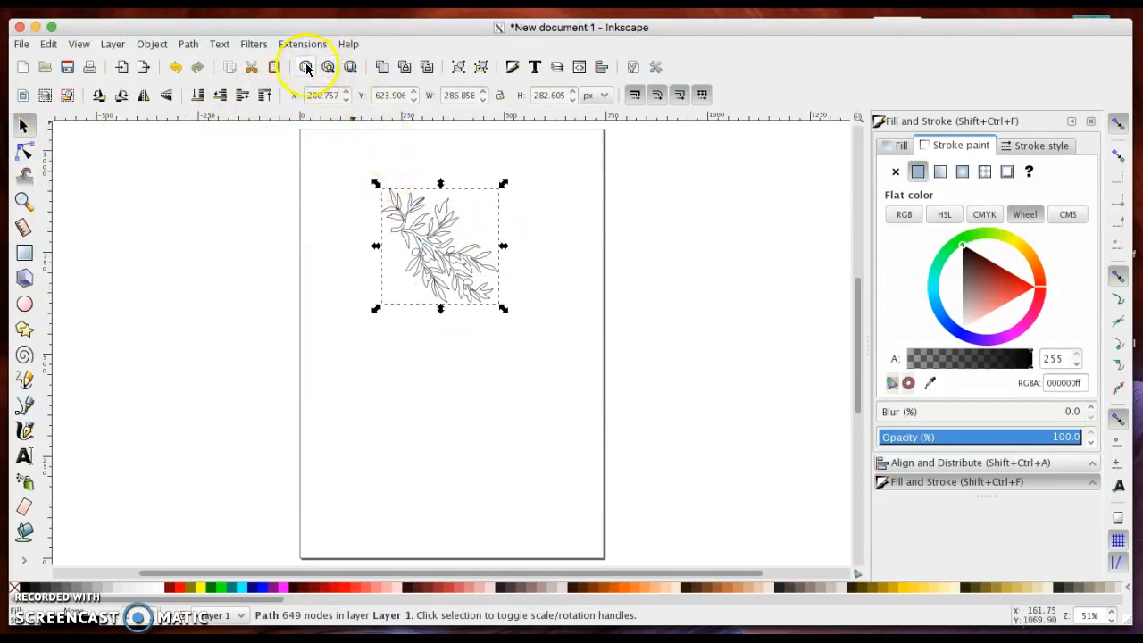
# - Zoom to the selected olive-branch drawing so it fills the view
pyautogui.click(306, 67)
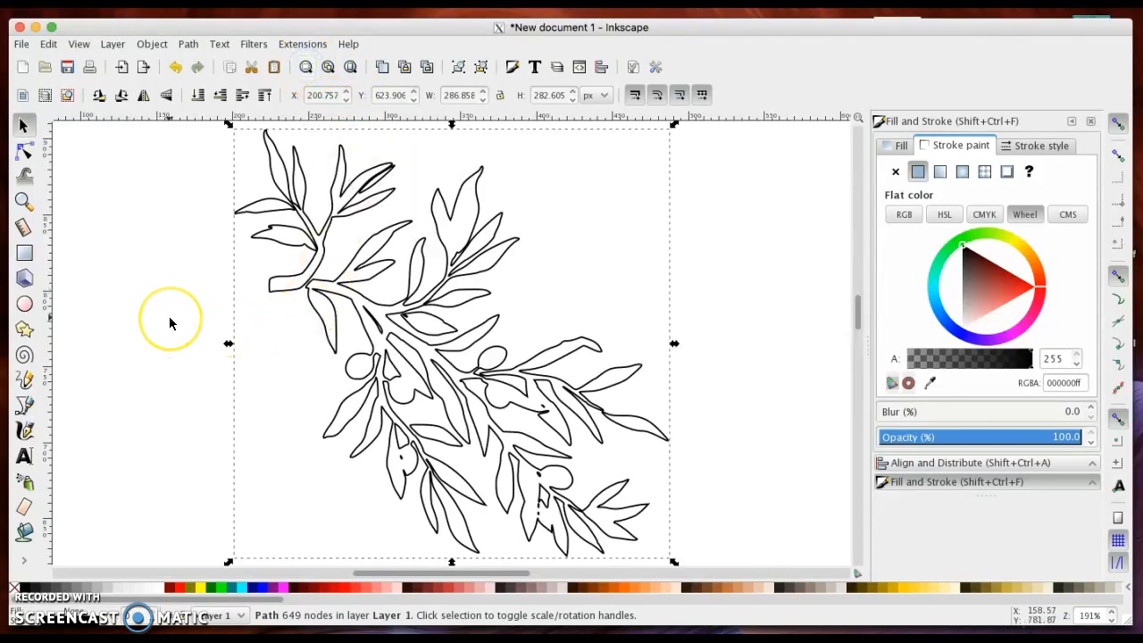
pyautogui.moveTo(424, 291)
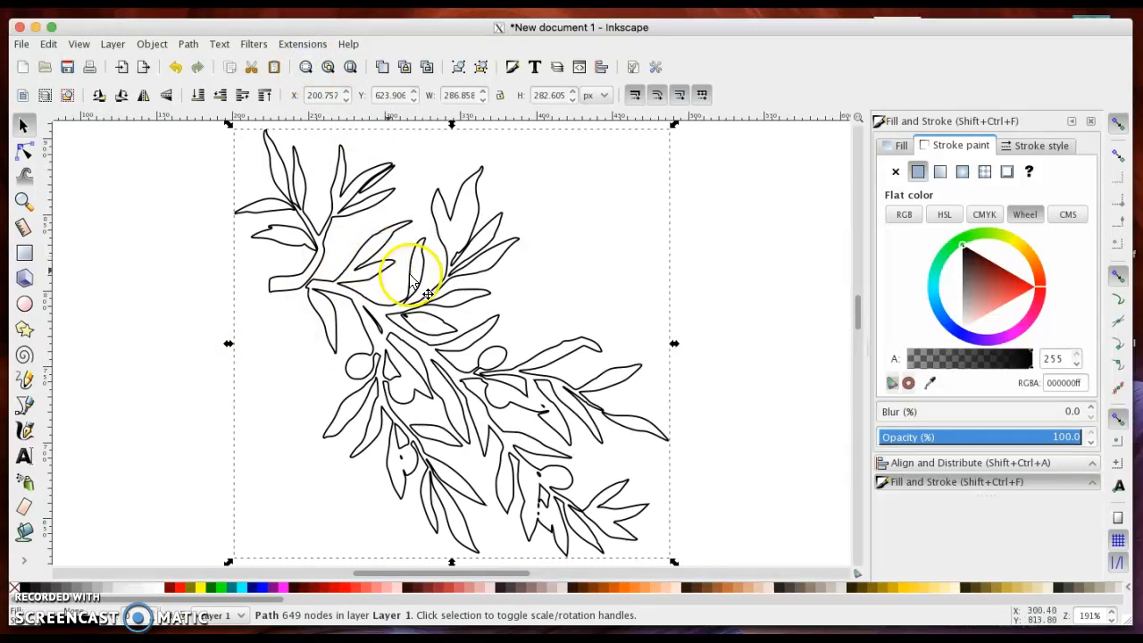
pyautogui.moveTo(761, 260)
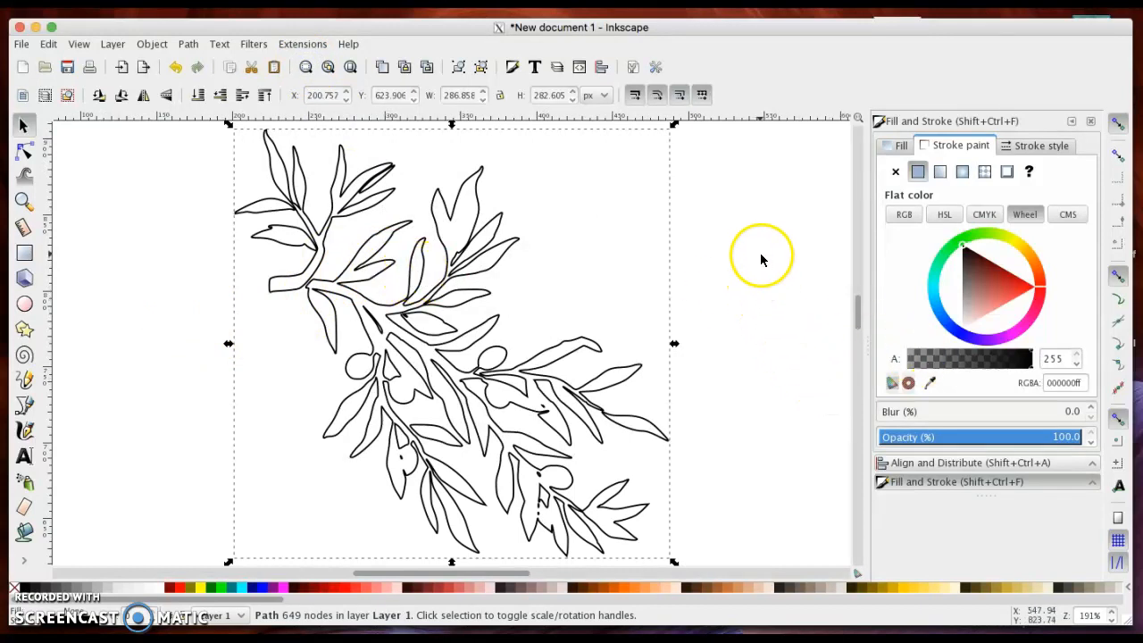
pyautogui.moveTo(450, 326)
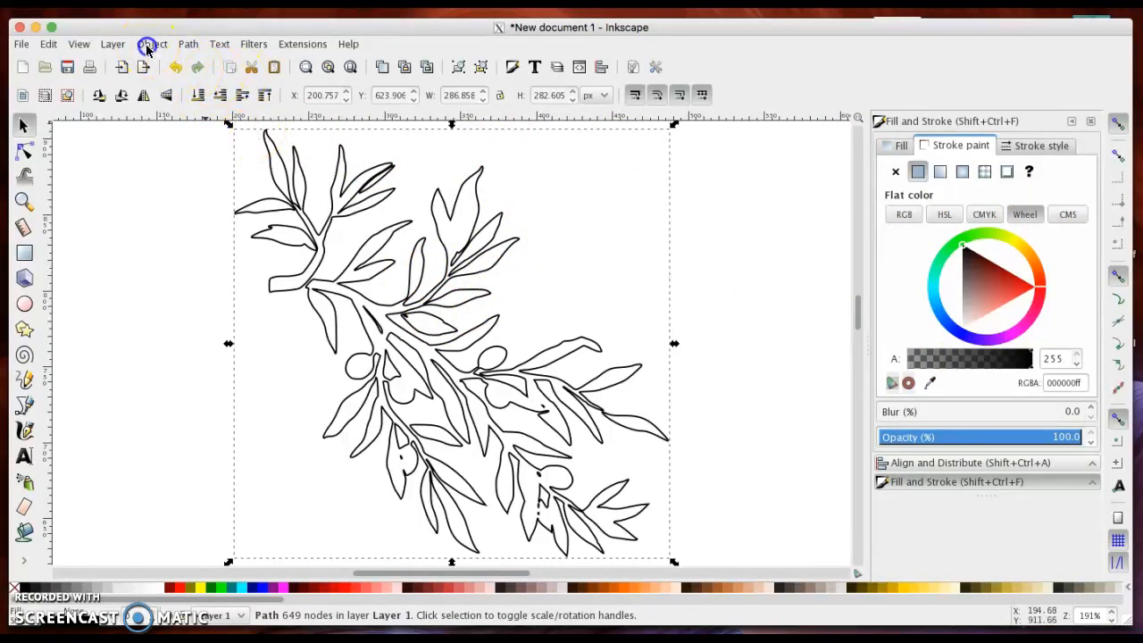
# - Bring up the Transform dialog and move it aside off the drawing
pyautogui.click(152, 43)
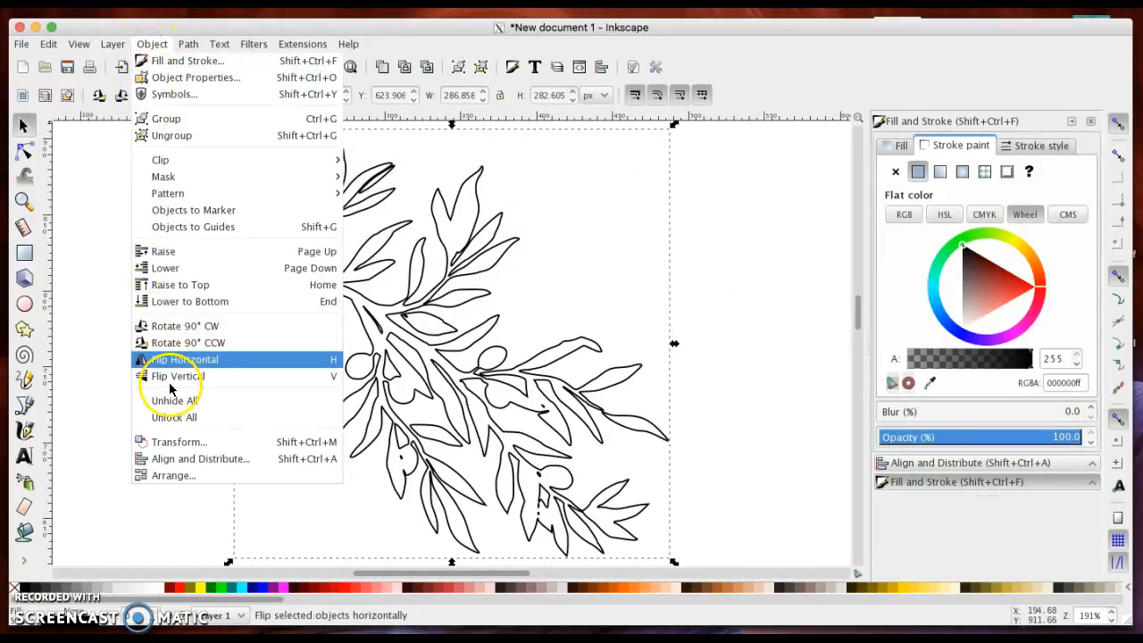
pyautogui.moveTo(178, 441)
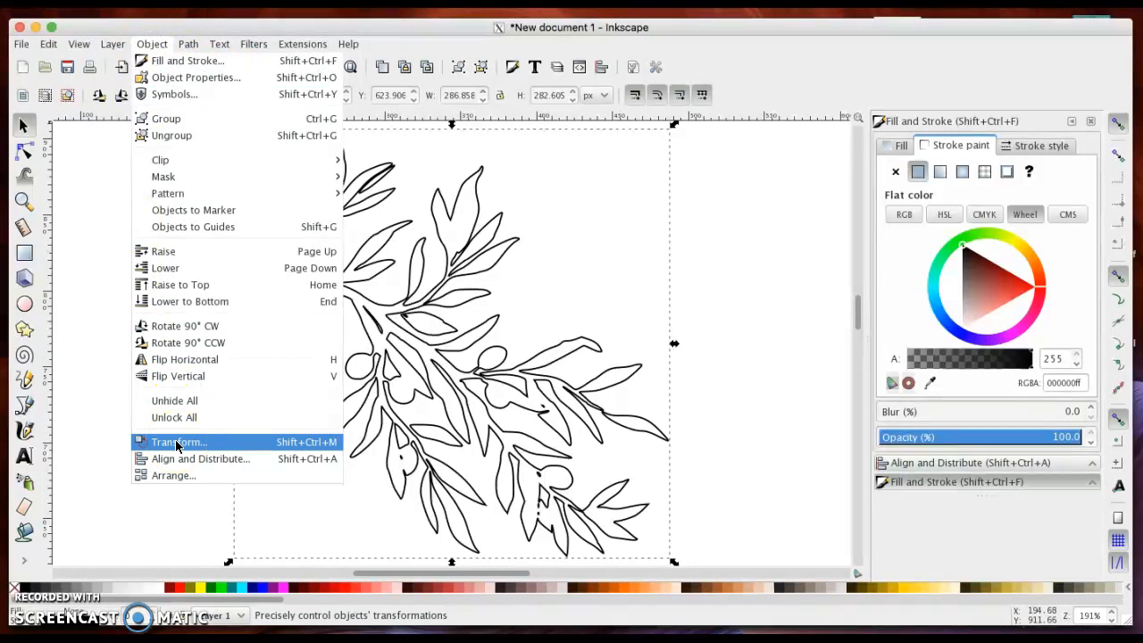
pyautogui.click(178, 442)
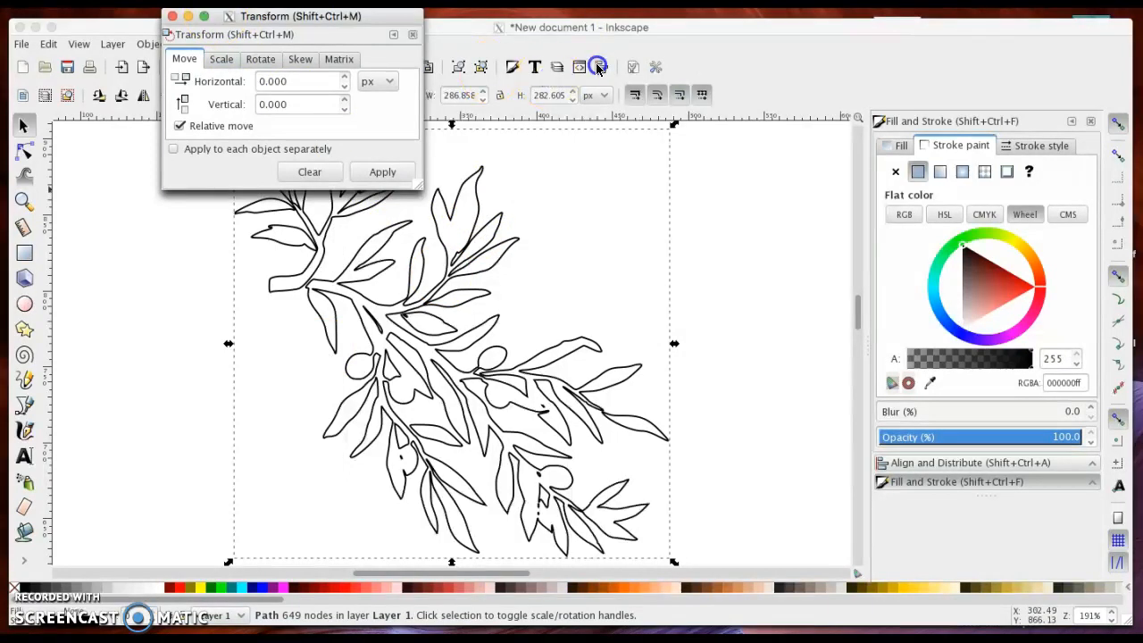
pyautogui.moveTo(299, 16); pyautogui.dragTo(493, 69)
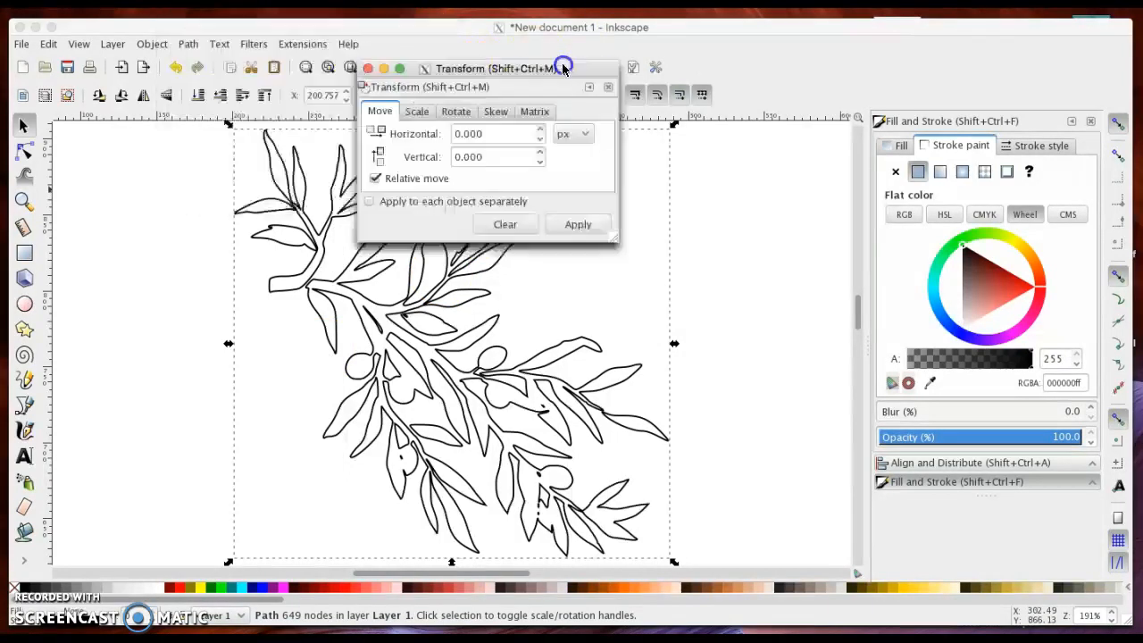
pyautogui.moveTo(496, 68); pyautogui.dragTo(832, 62)
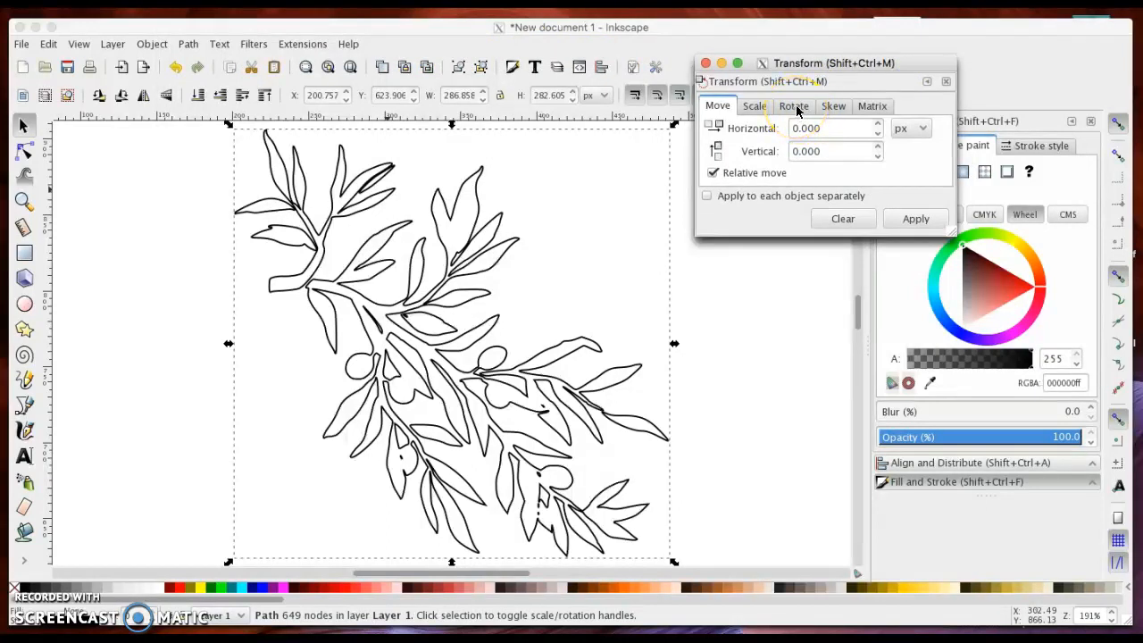
# - Browse the rotation, skew and matrix options, settling on the Scale settings at 100%
pyautogui.click(833, 105)
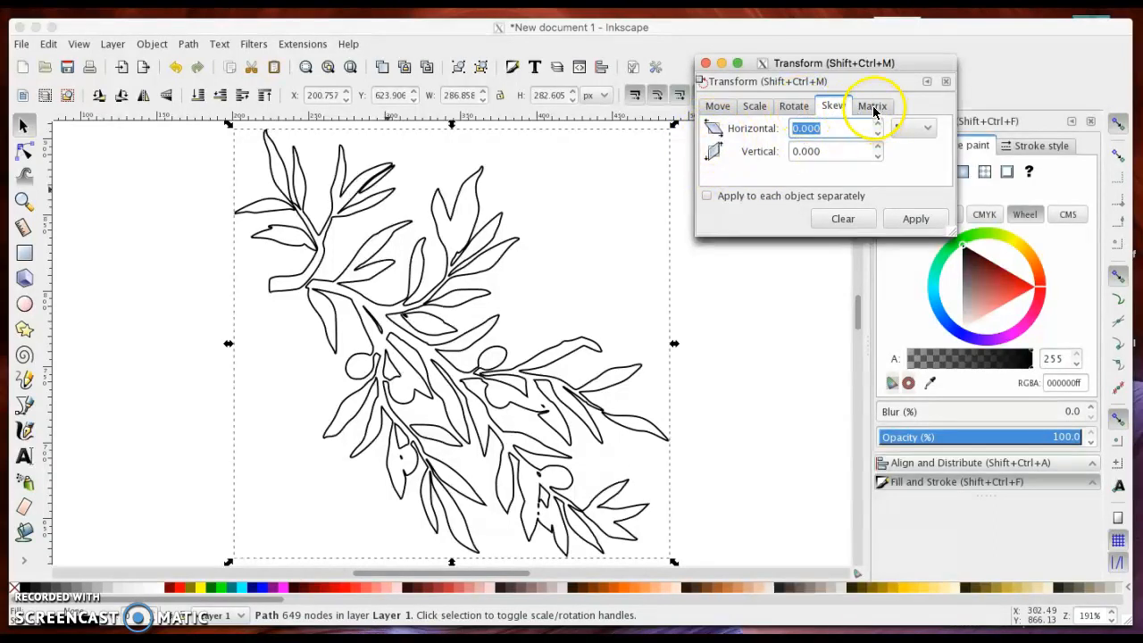
pyautogui.click(871, 105)
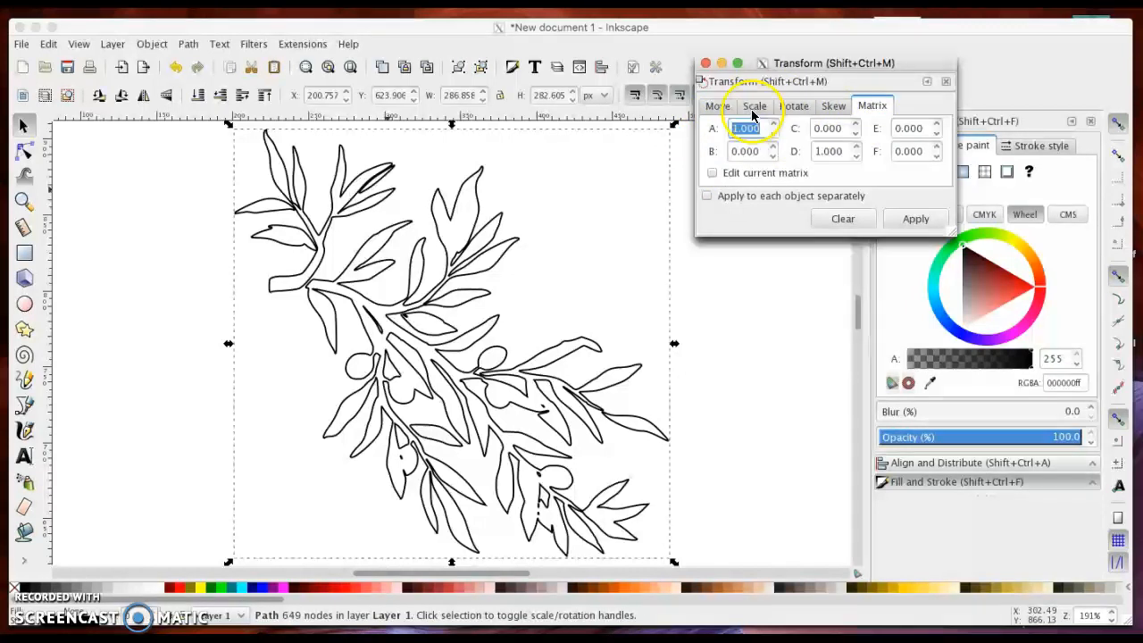
pyautogui.click(753, 105)
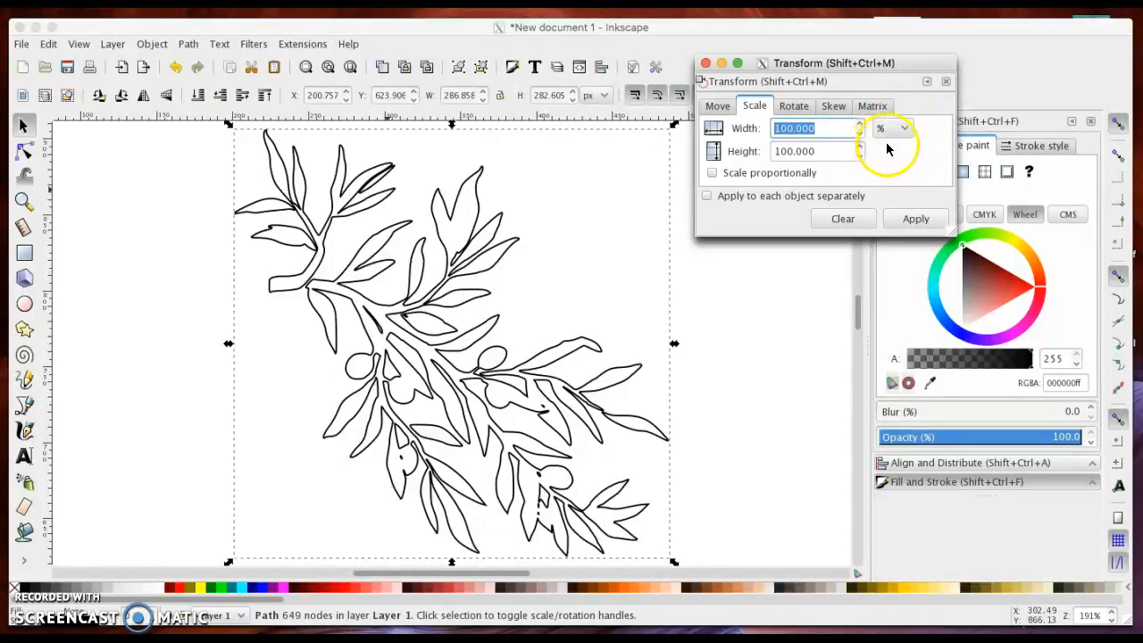
# - Show the scale size in inches, reading about 3.187 wide by 3.140 high
pyautogui.click(901, 128)
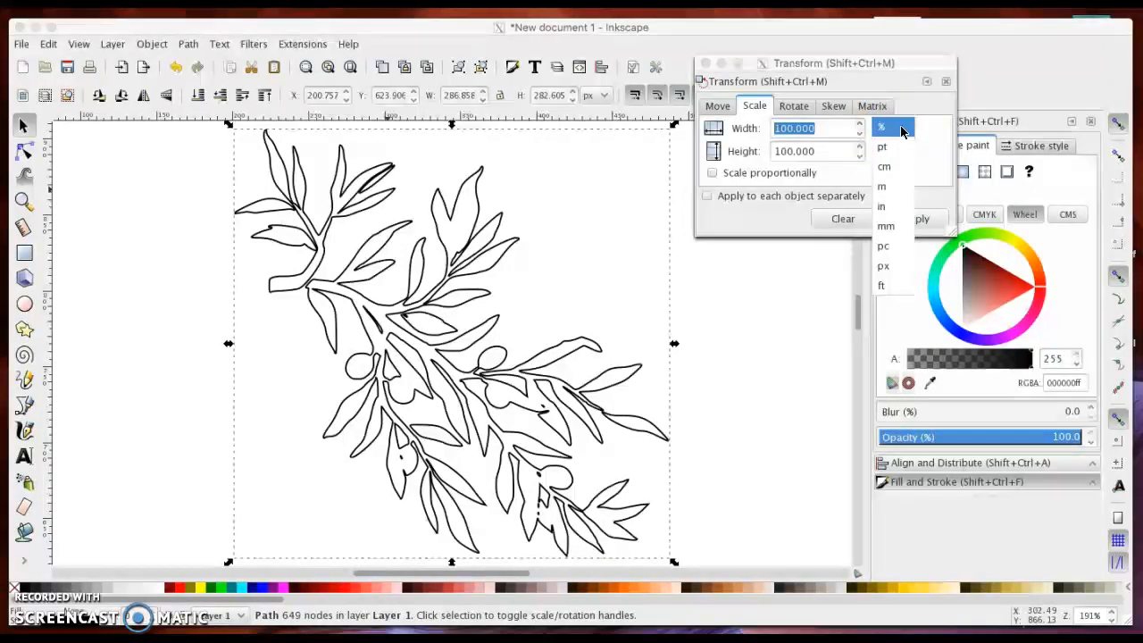
pyautogui.moveTo(883, 266)
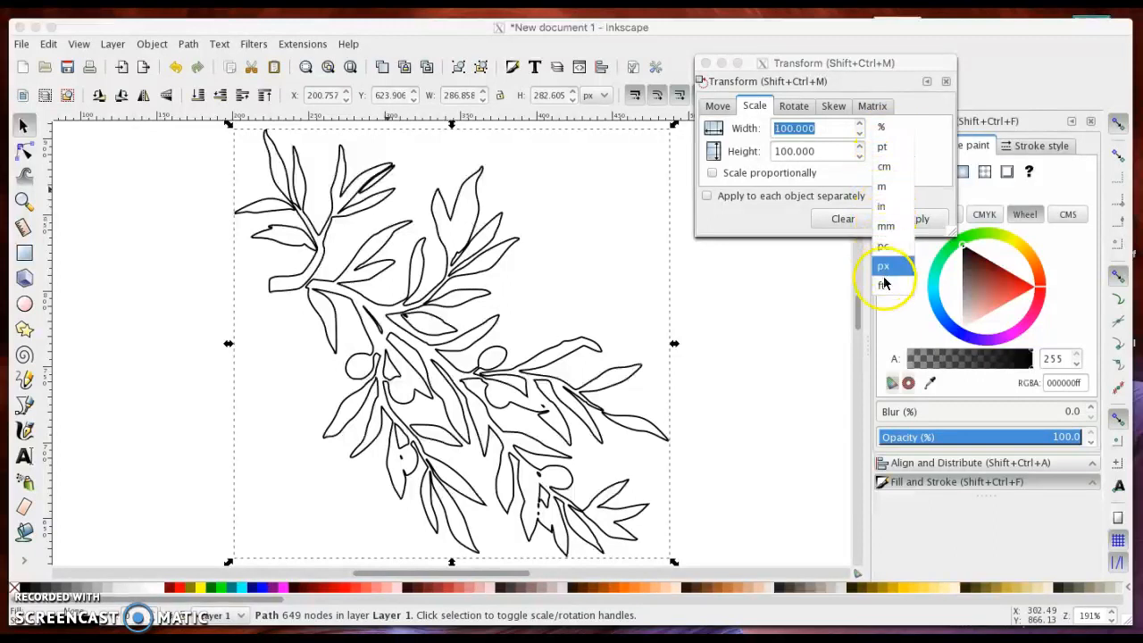
pyautogui.moveTo(882, 147)
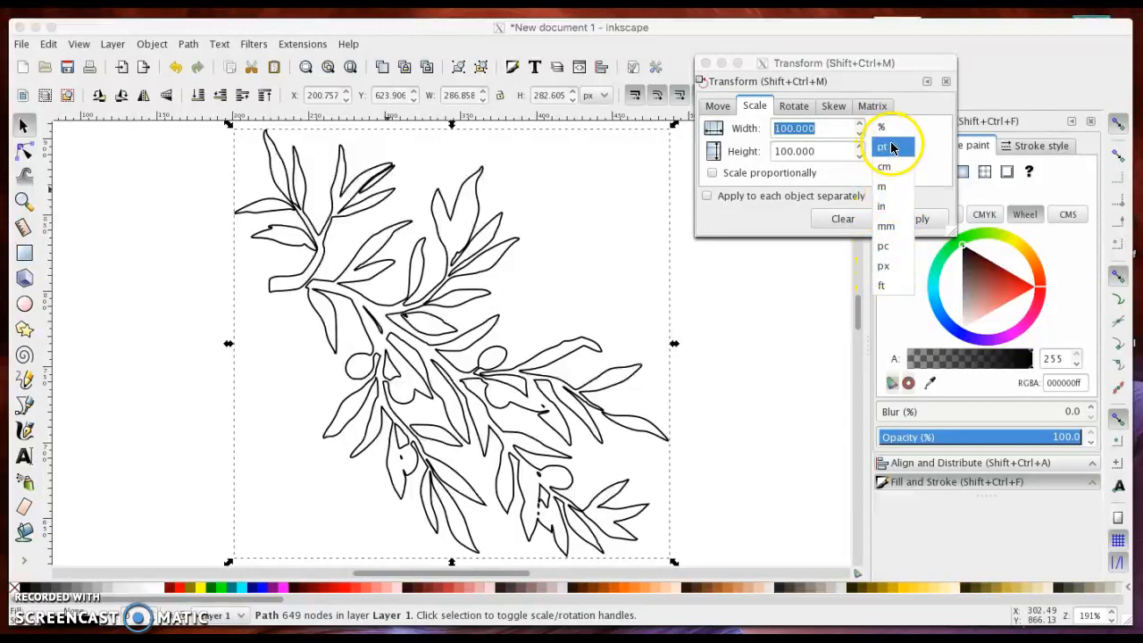
pyautogui.click(881, 206)
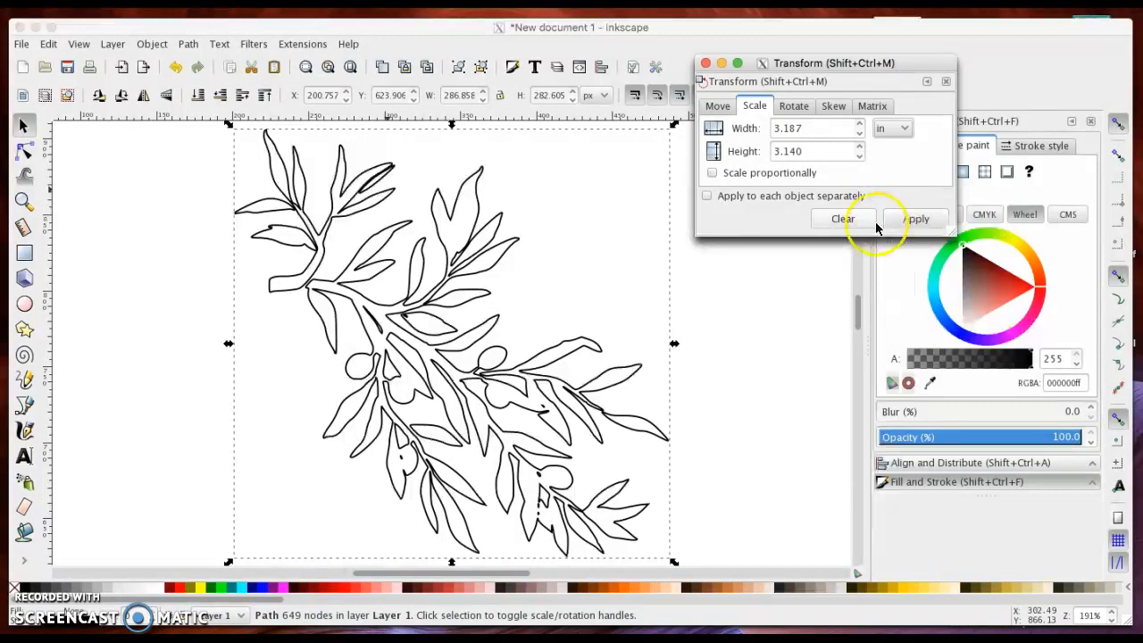
pyautogui.moveTo(842, 219)
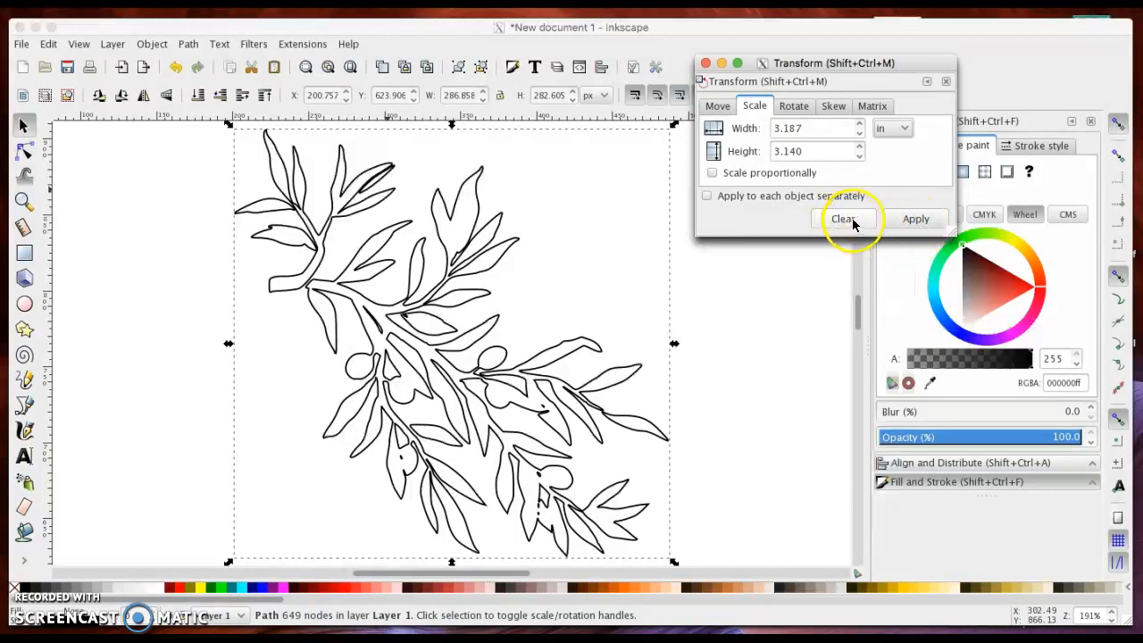
pyautogui.moveTo(915, 218)
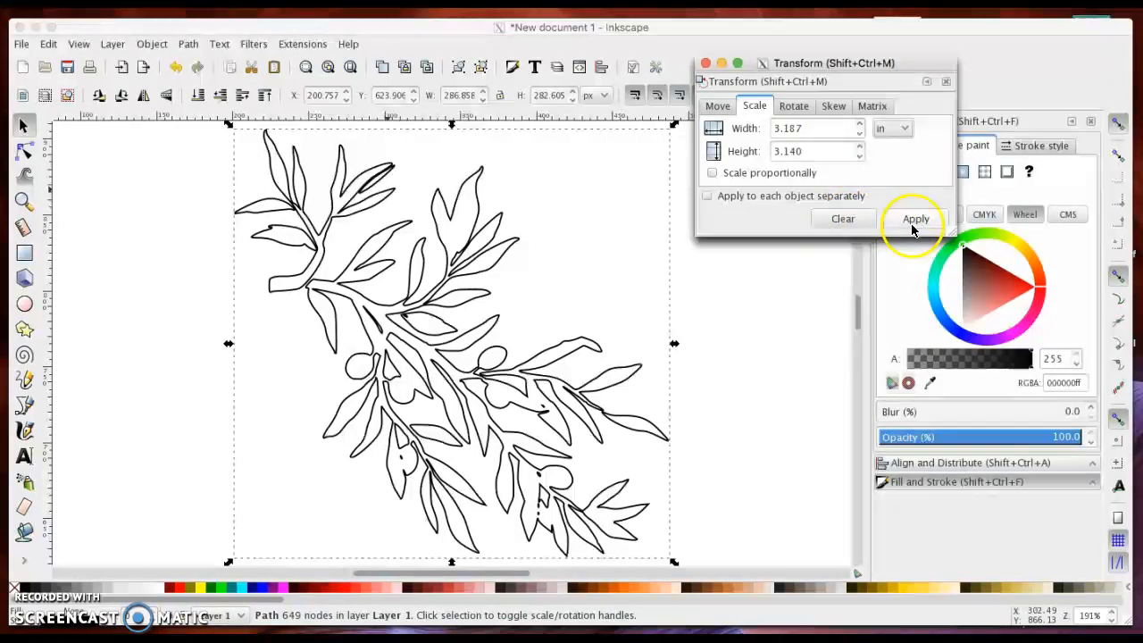
pyautogui.moveTo(915, 219)
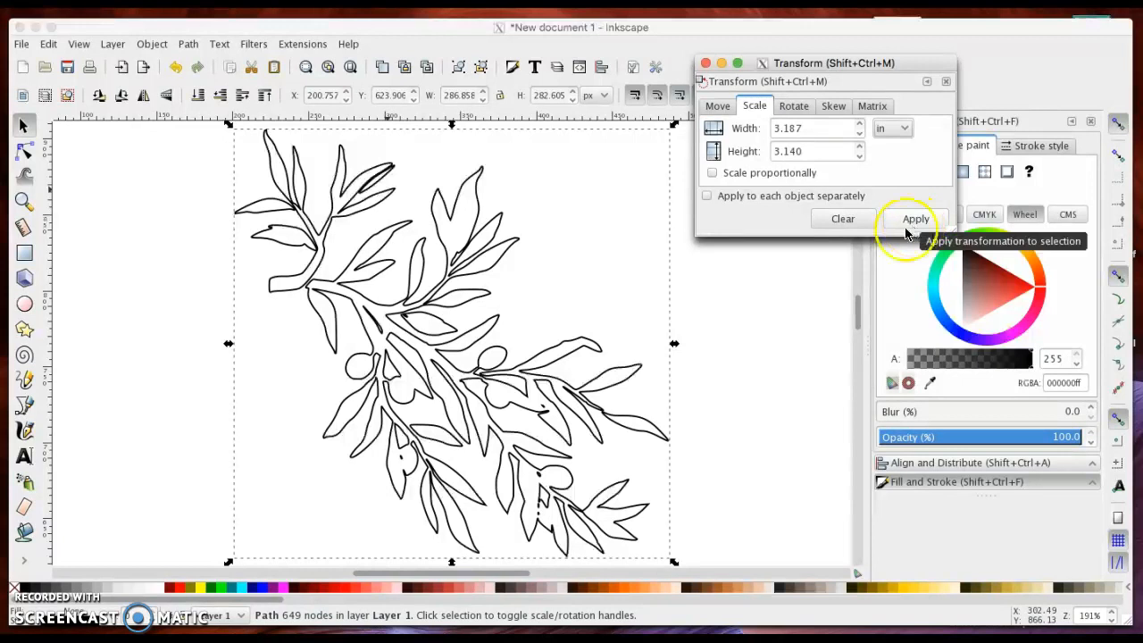
pyautogui.moveTo(842, 219)
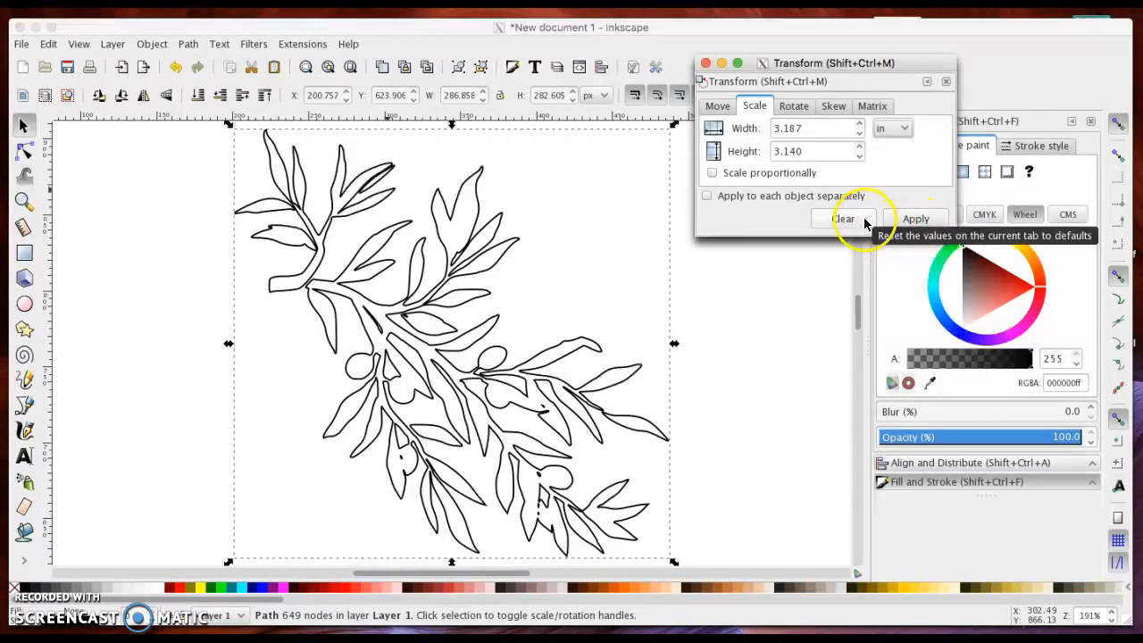
pyautogui.moveTo(891, 127)
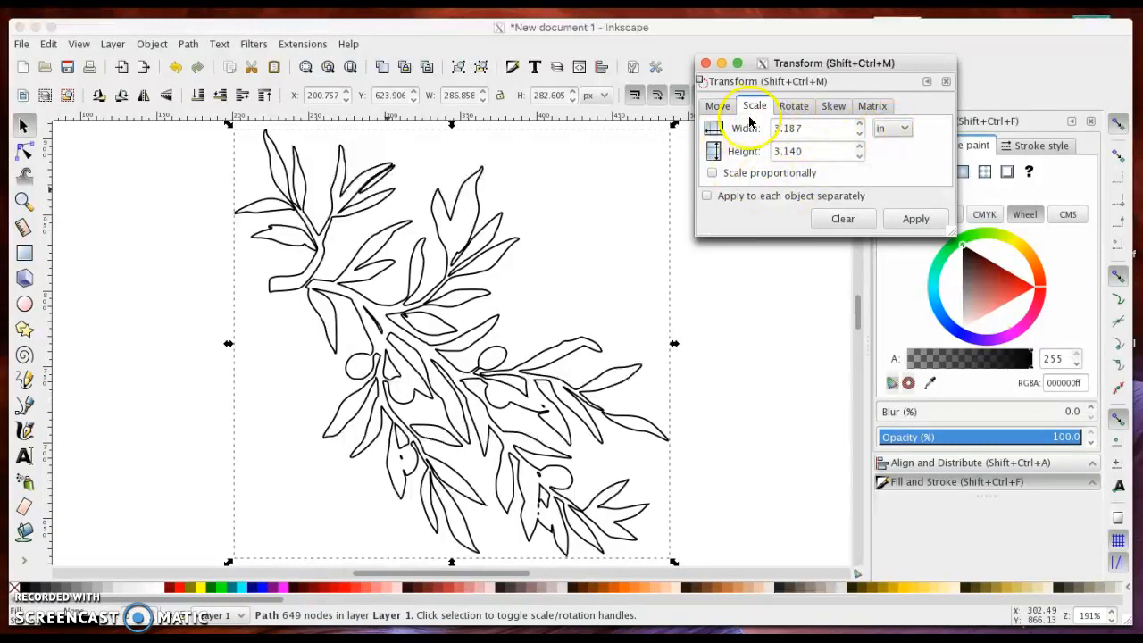
pyautogui.moveTo(750, 165)
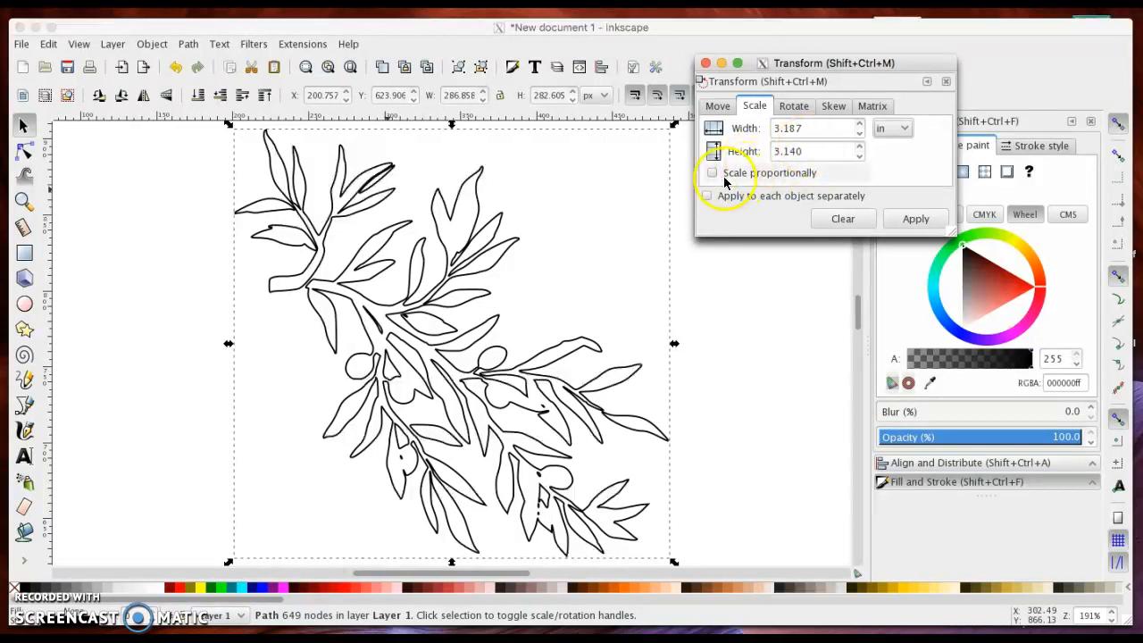
# - Scale the branch proportionally to 5 in wide in the Transform dialog and apply it
pyautogui.click(713, 172)
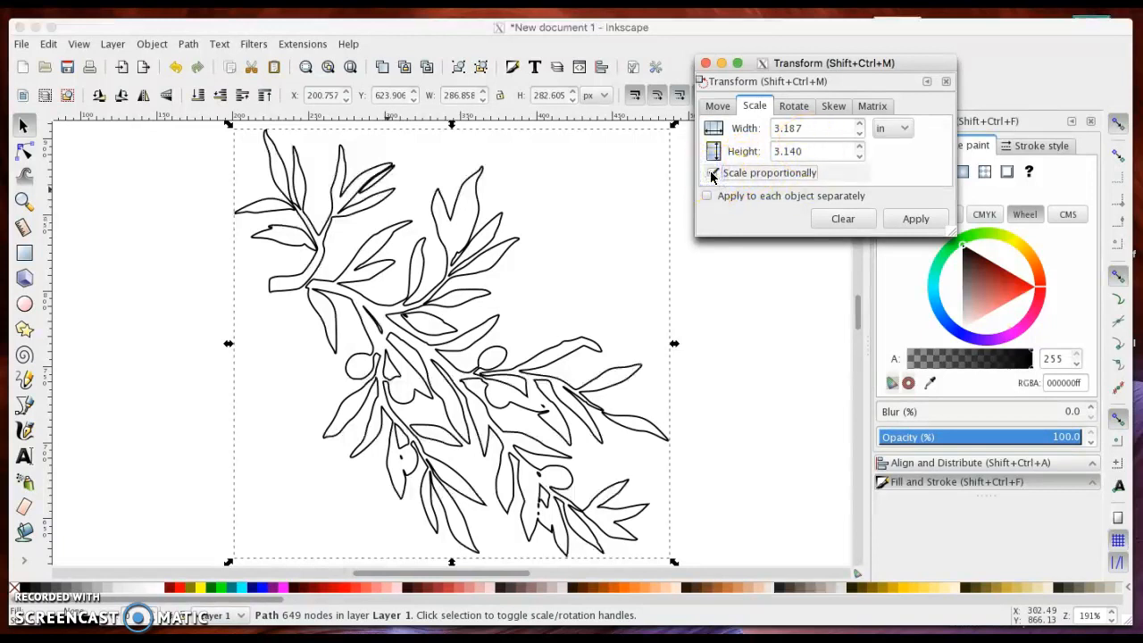
pyautogui.click(713, 172)
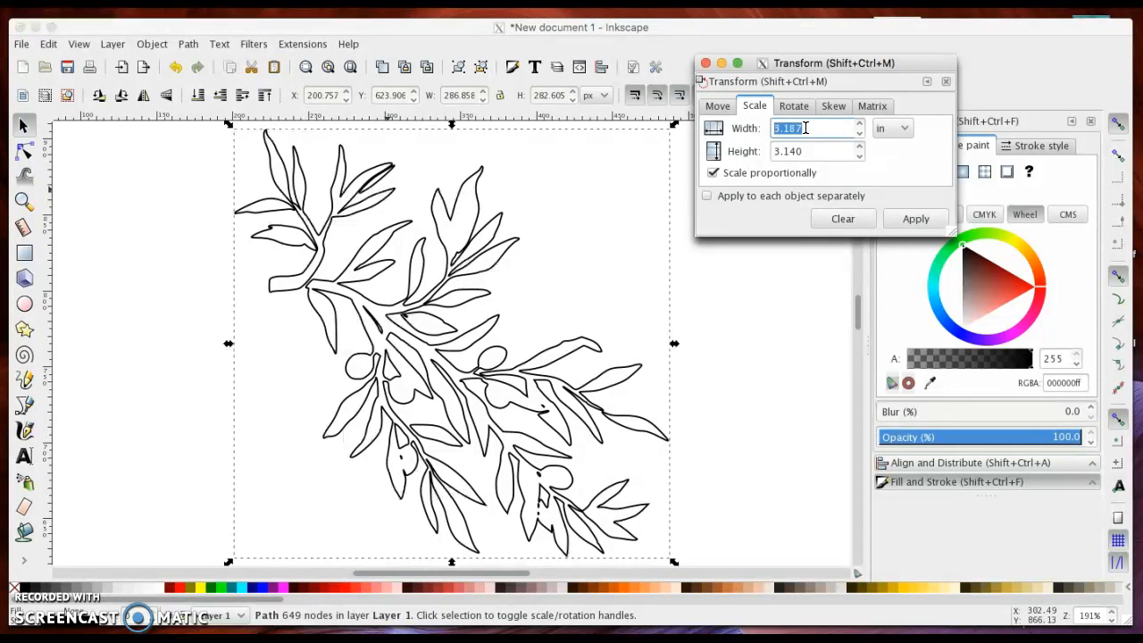
pyautogui.write('5.000')
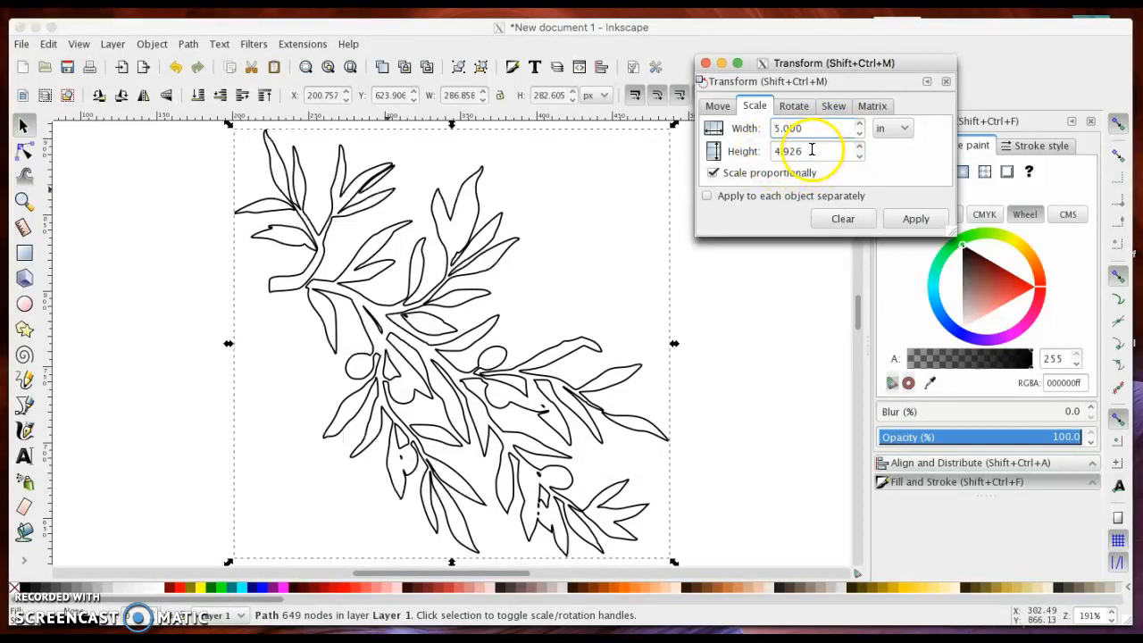
pyautogui.click(915, 218)
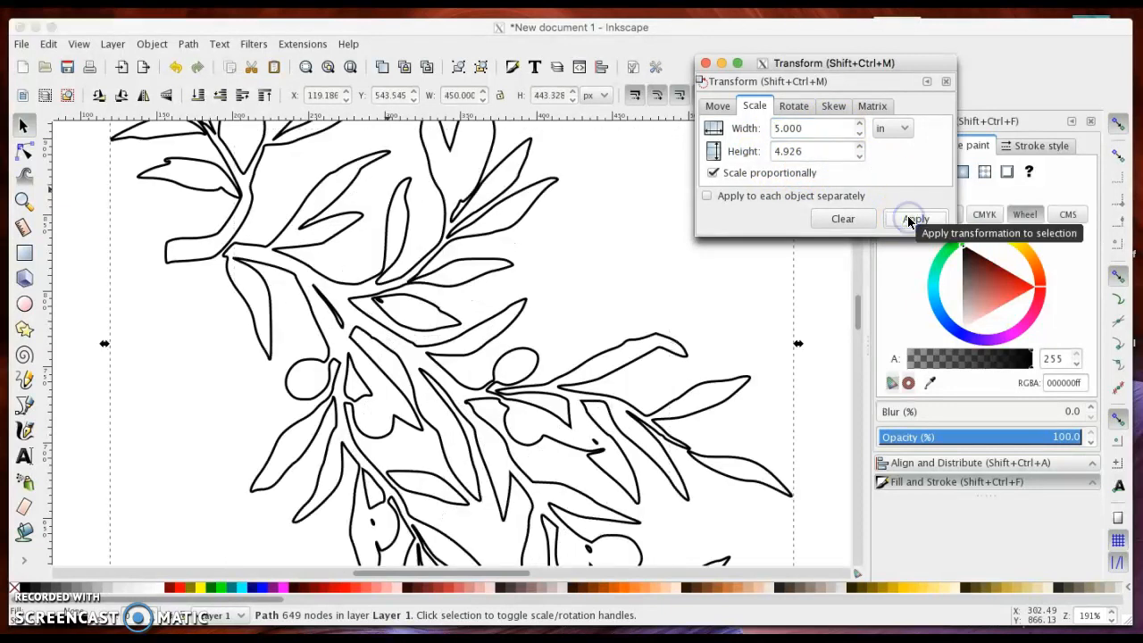
pyautogui.moveTo(757, 215)
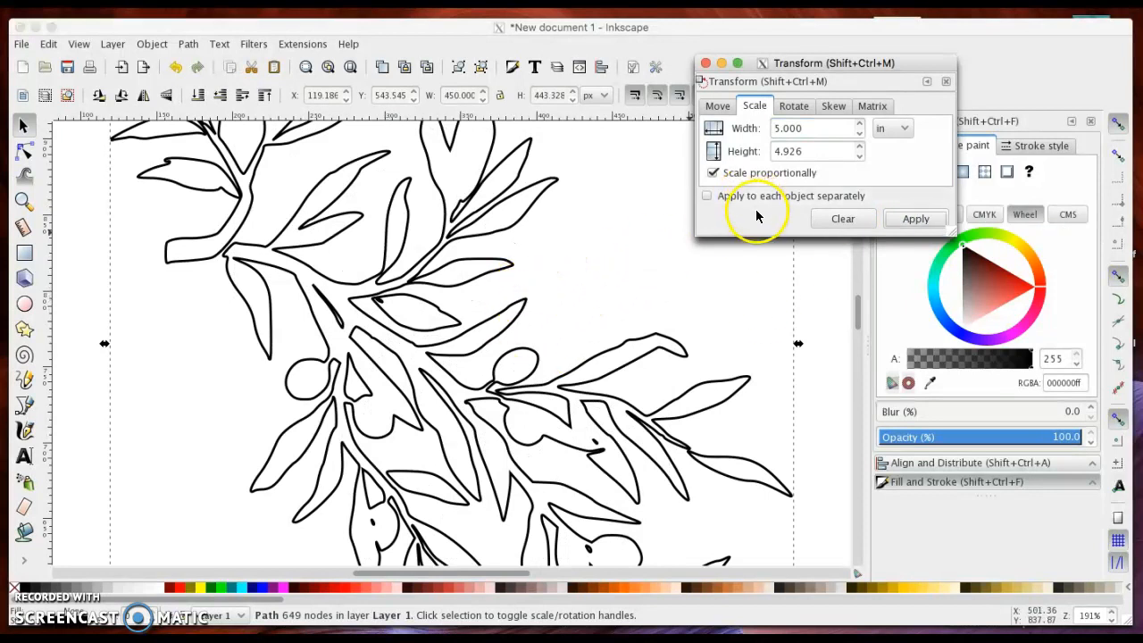
pyautogui.moveTo(522, 170)
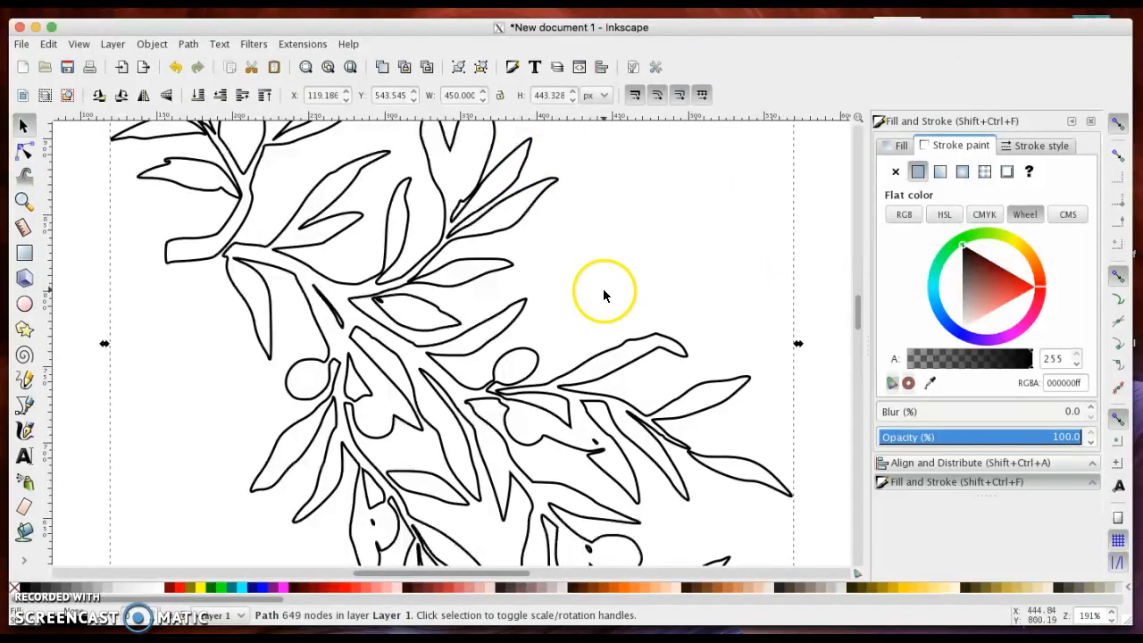
pyautogui.moveTo(600, 299)
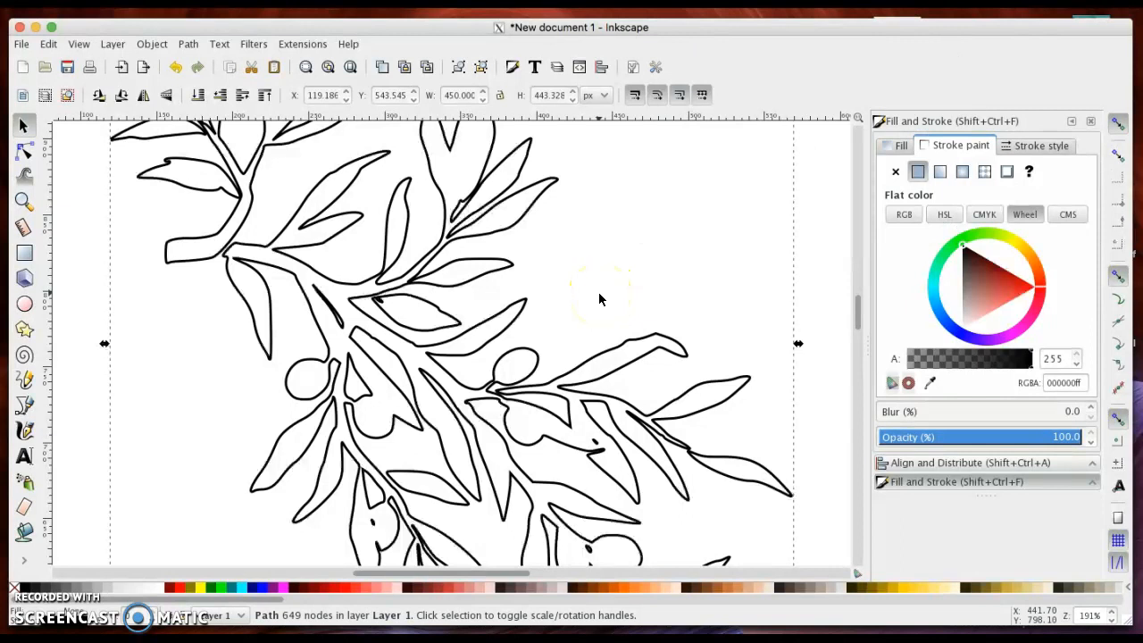
pyautogui.click(23, 201)
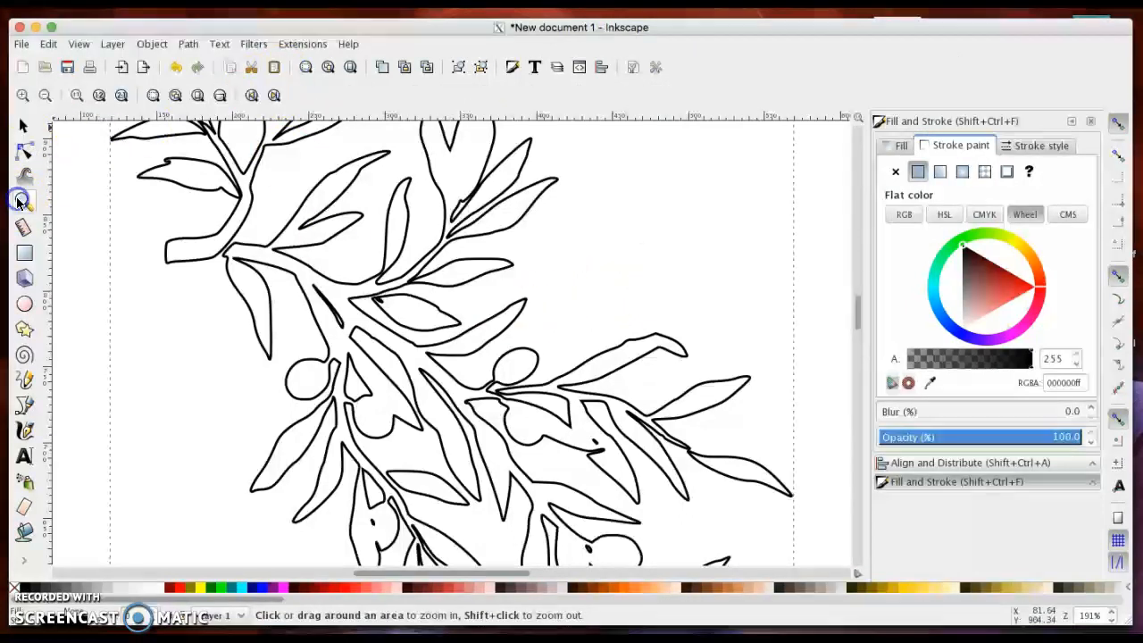
# - Zoom to the whole page and add the text 'OLIVES' below the olive branch
pyautogui.click(351, 67)
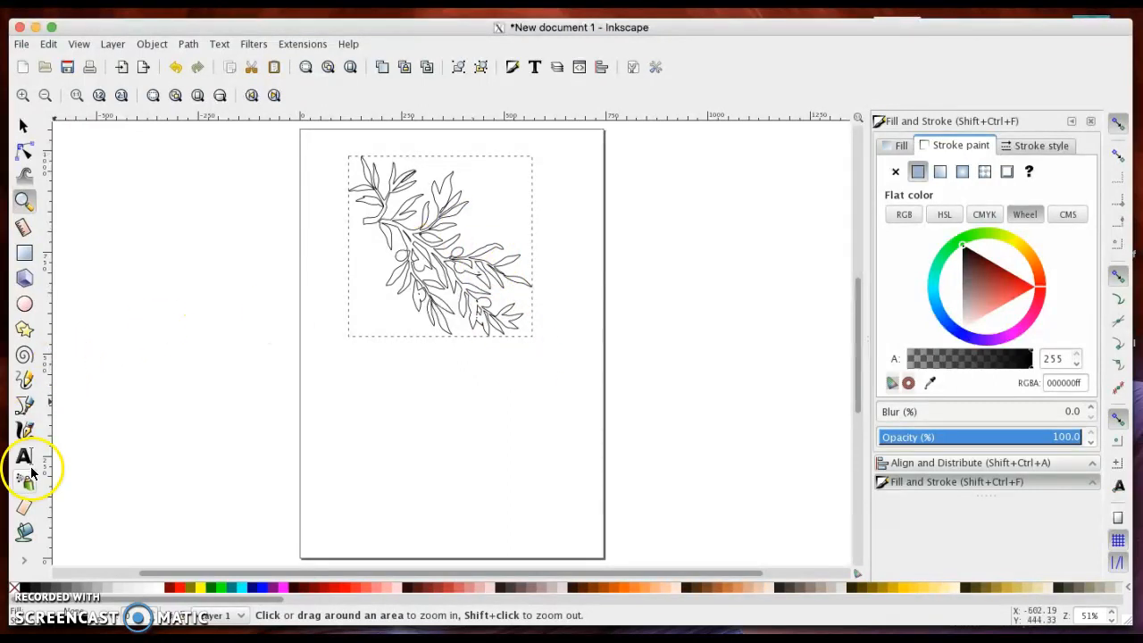
pyautogui.click(24, 456)
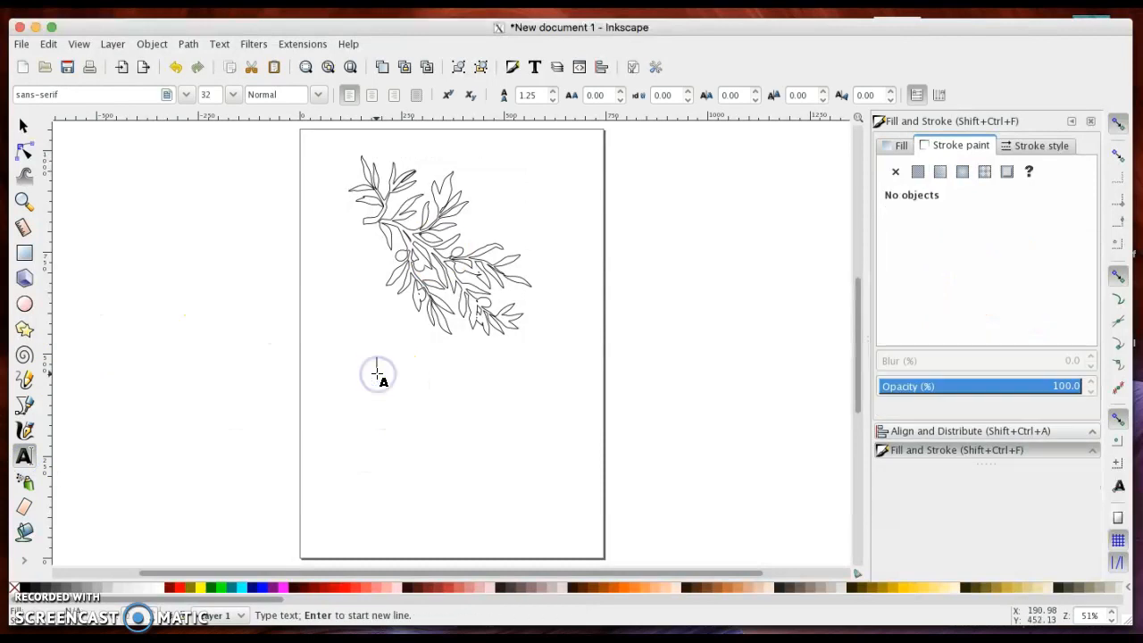
pyautogui.write('OLIVES')
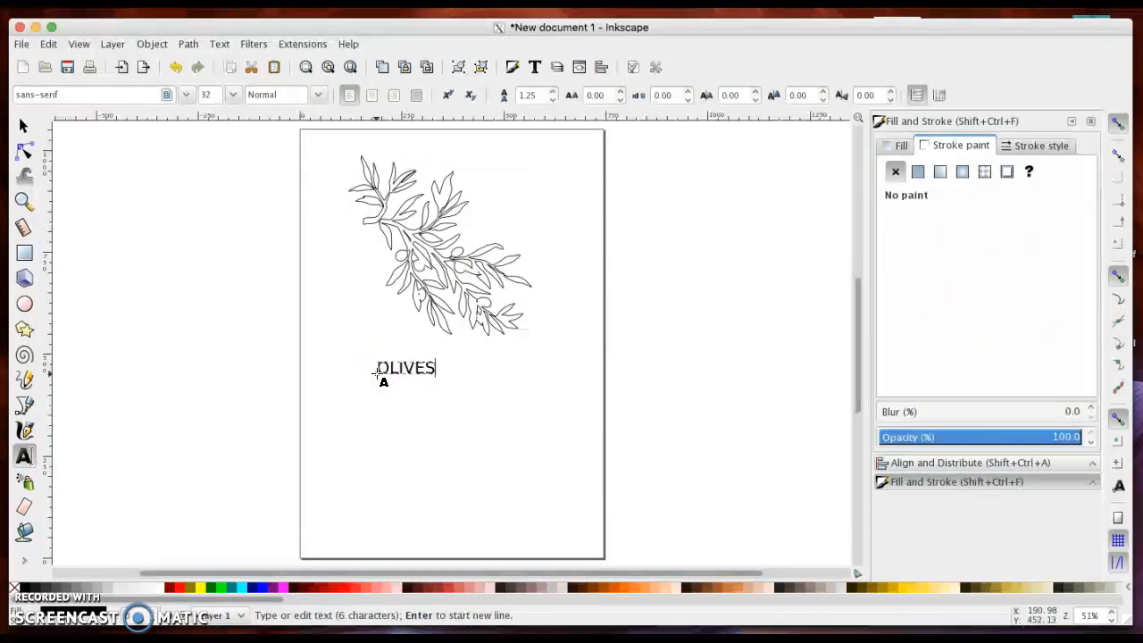
pyautogui.click(23, 127)
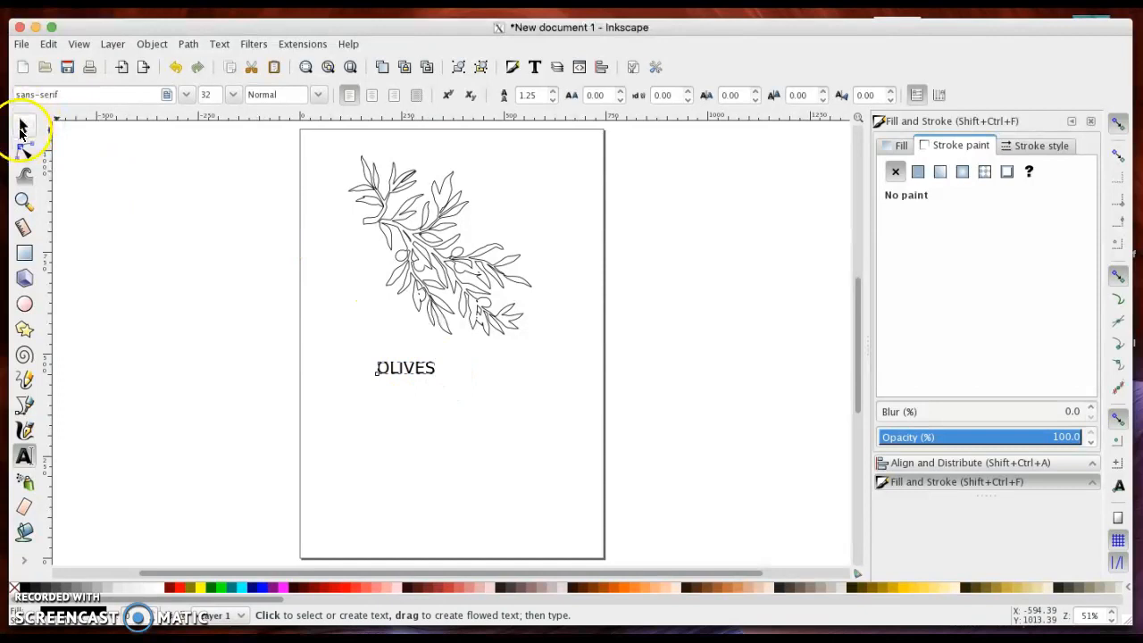
# - Select branch and text together and centre both horizontally via Align and Distribute
pyautogui.click(24, 125)
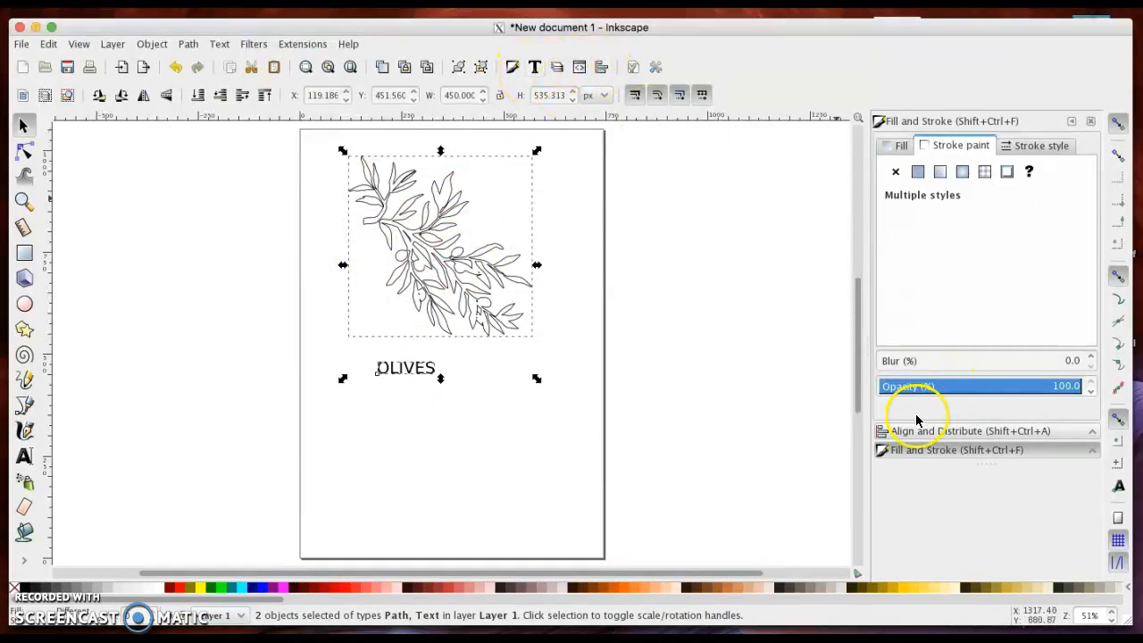
pyautogui.click(969, 431)
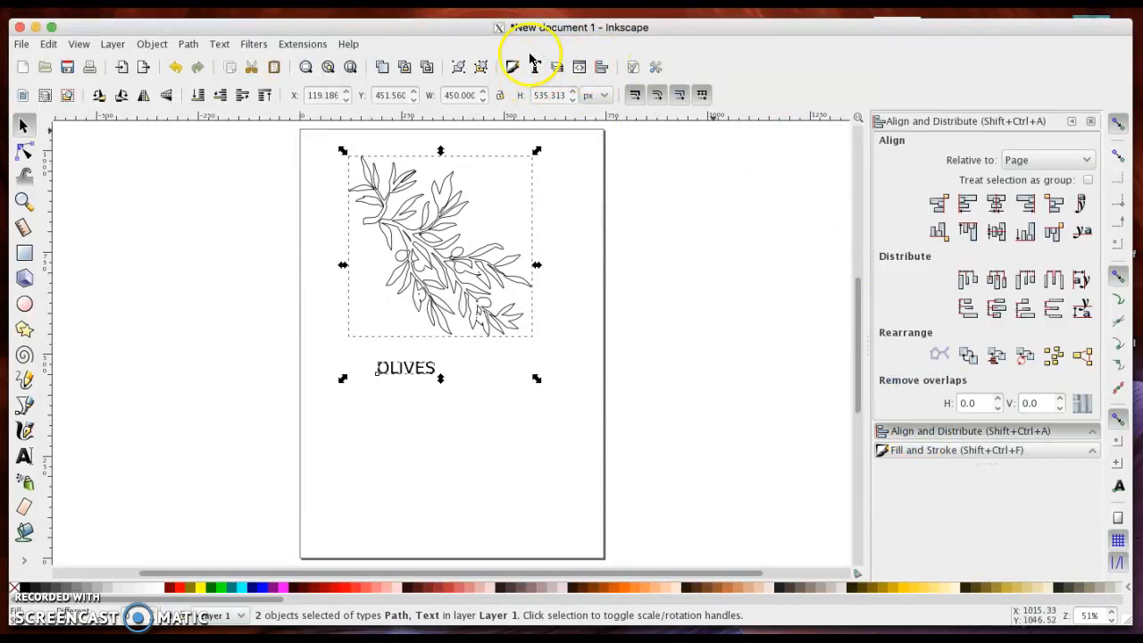
pyautogui.click(152, 43)
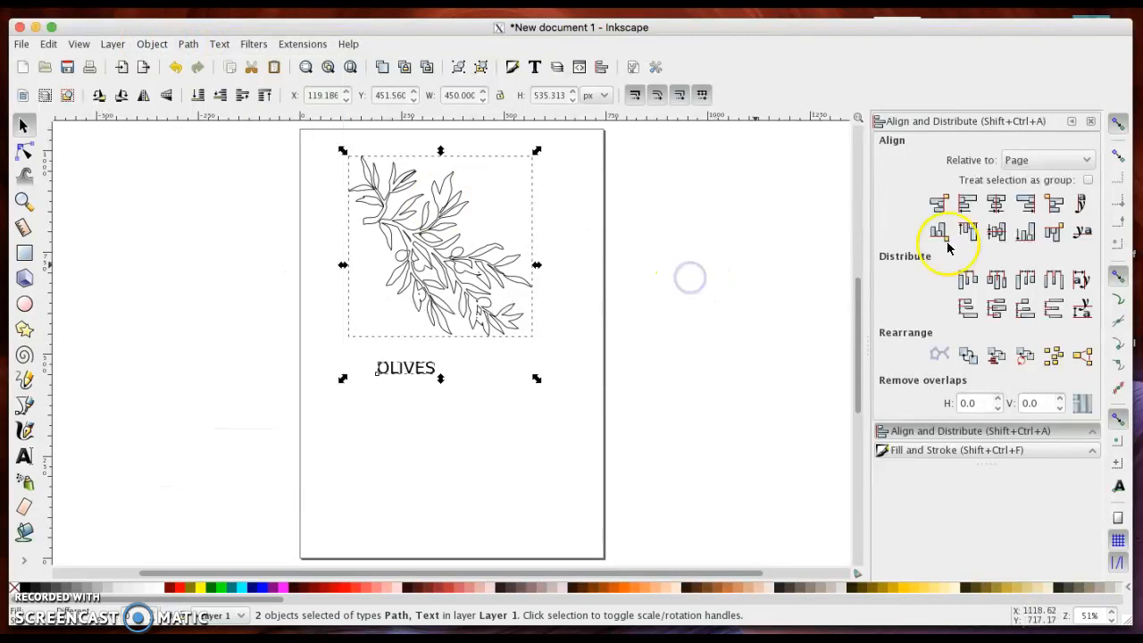
pyautogui.click(996, 204)
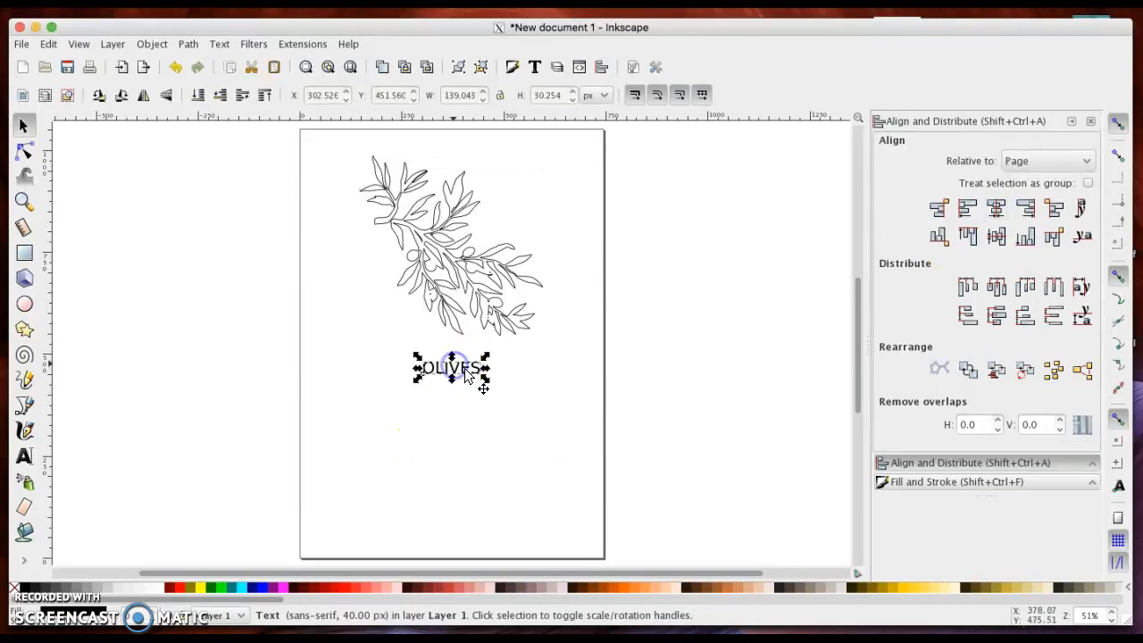
# - Enlarge the OLIVES text with its handles in two passes and re-centre it beneath the branch
pyautogui.click(451, 367)
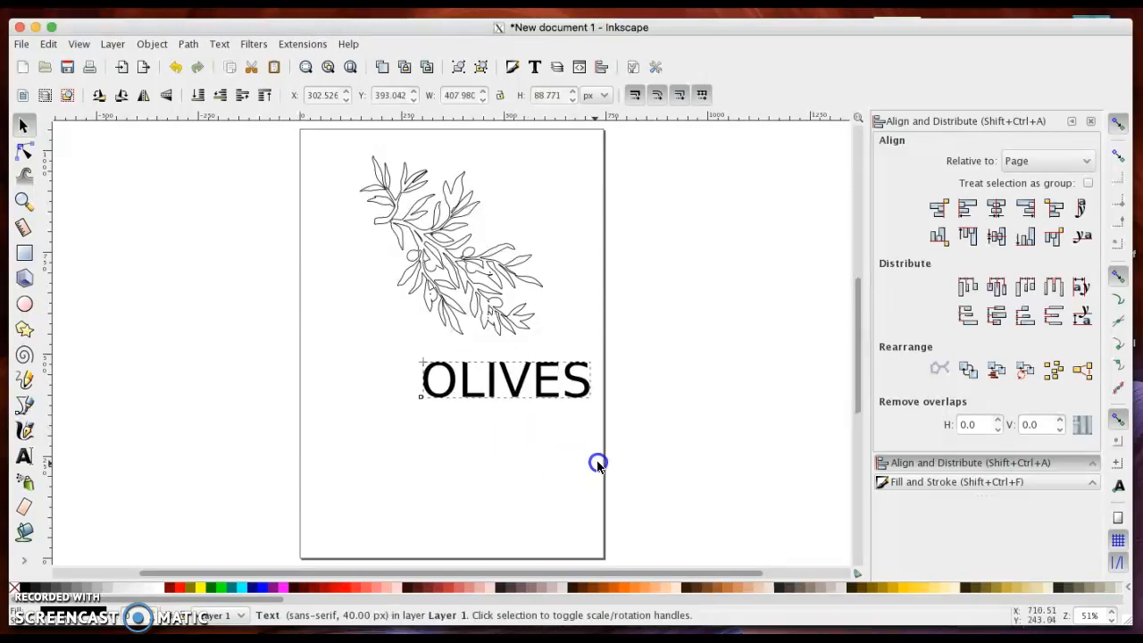
pyautogui.moveTo(589, 409); pyautogui.dragTo(608, 455)
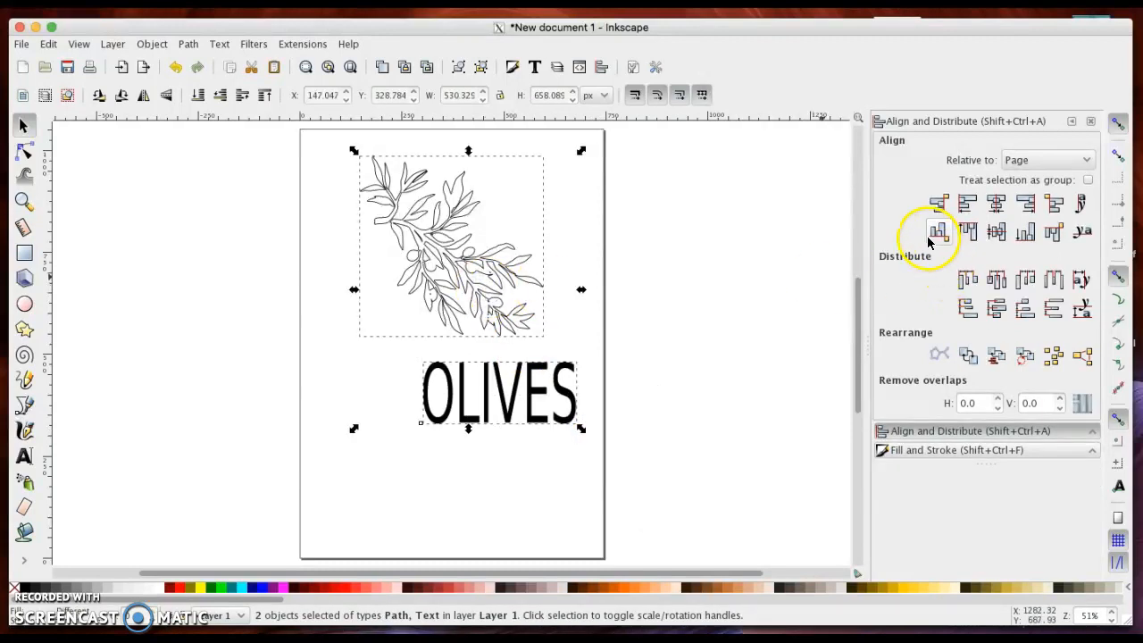
pyautogui.click(939, 231)
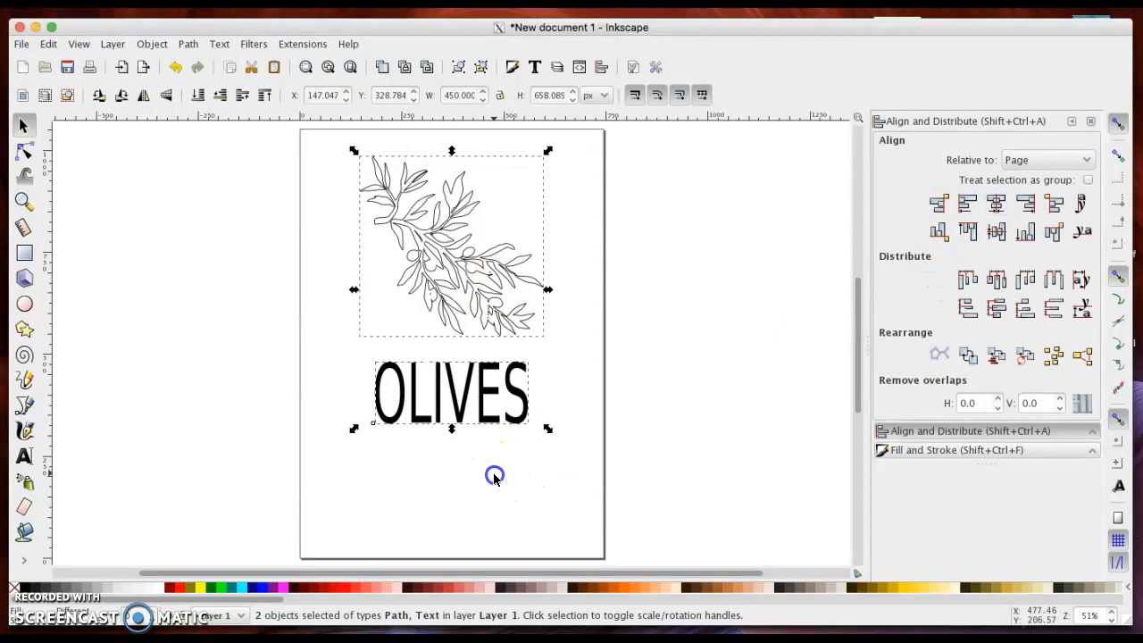
pyautogui.click(495, 474)
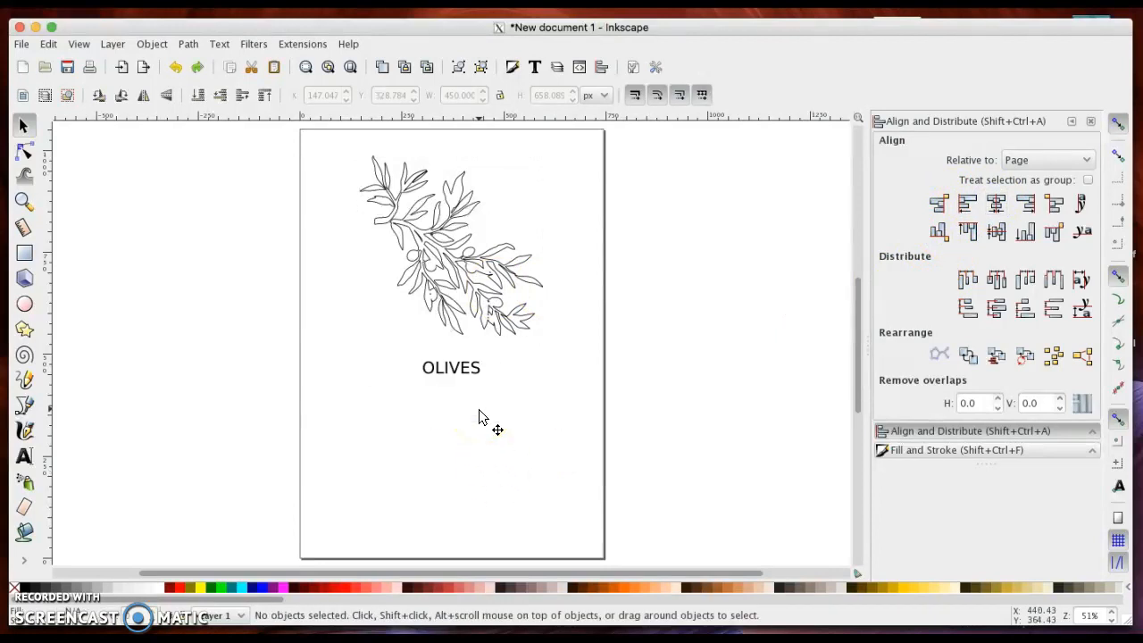
pyautogui.click(451, 367)
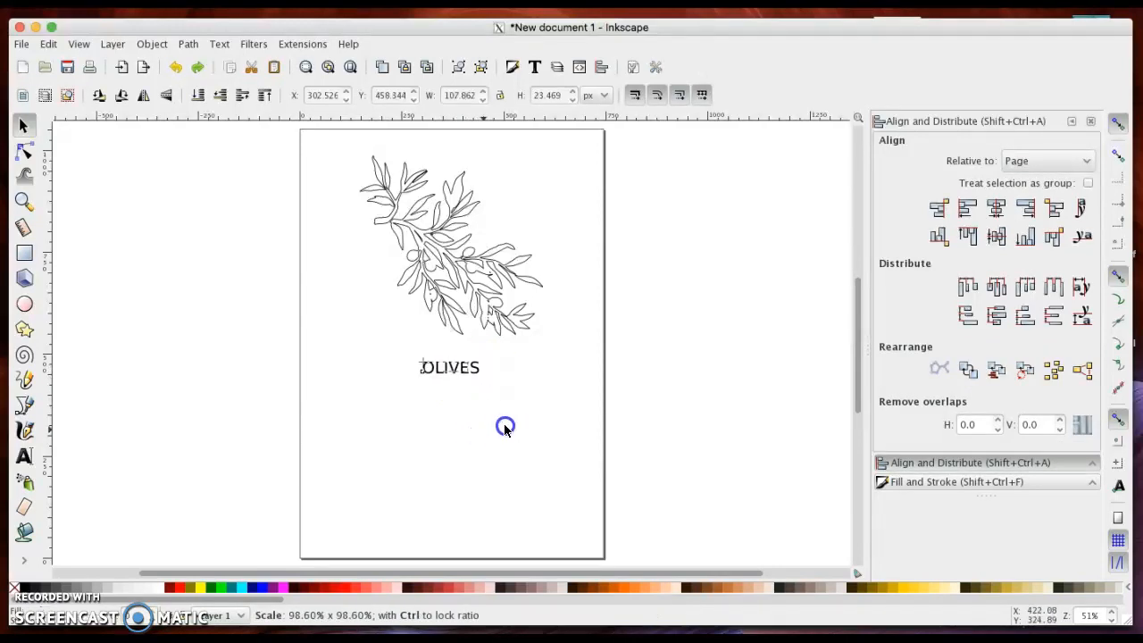
pyautogui.moveTo(505, 425); pyautogui.dragTo(590, 457)
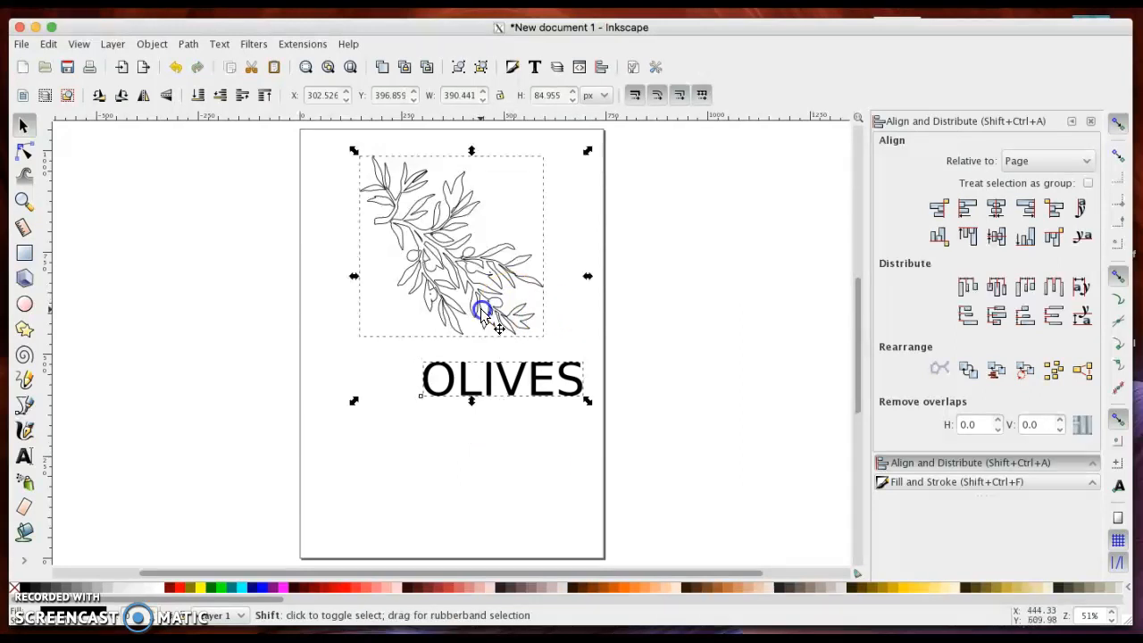
pyautogui.click(503, 501)
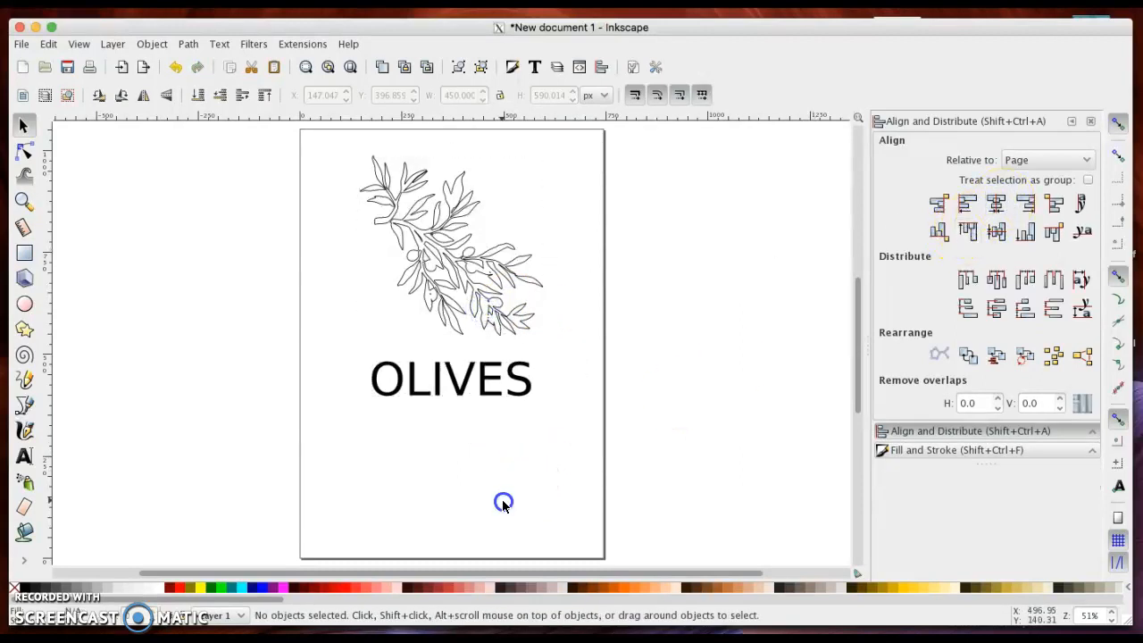
pyautogui.moveTo(447, 409)
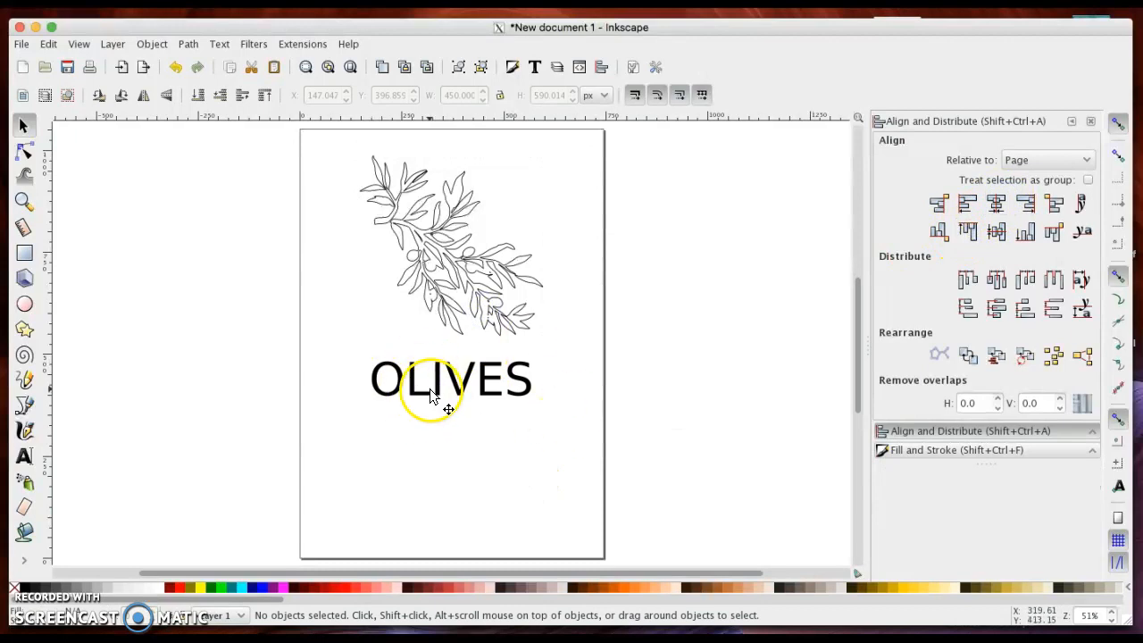
pyautogui.moveTo(488, 358)
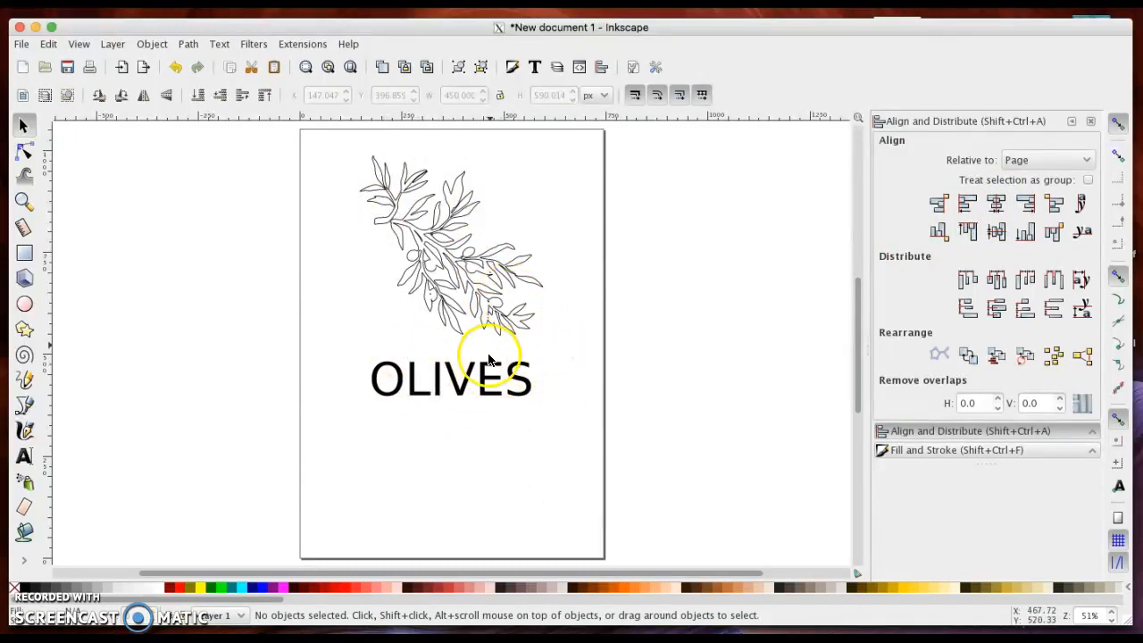
pyautogui.click(451, 259)
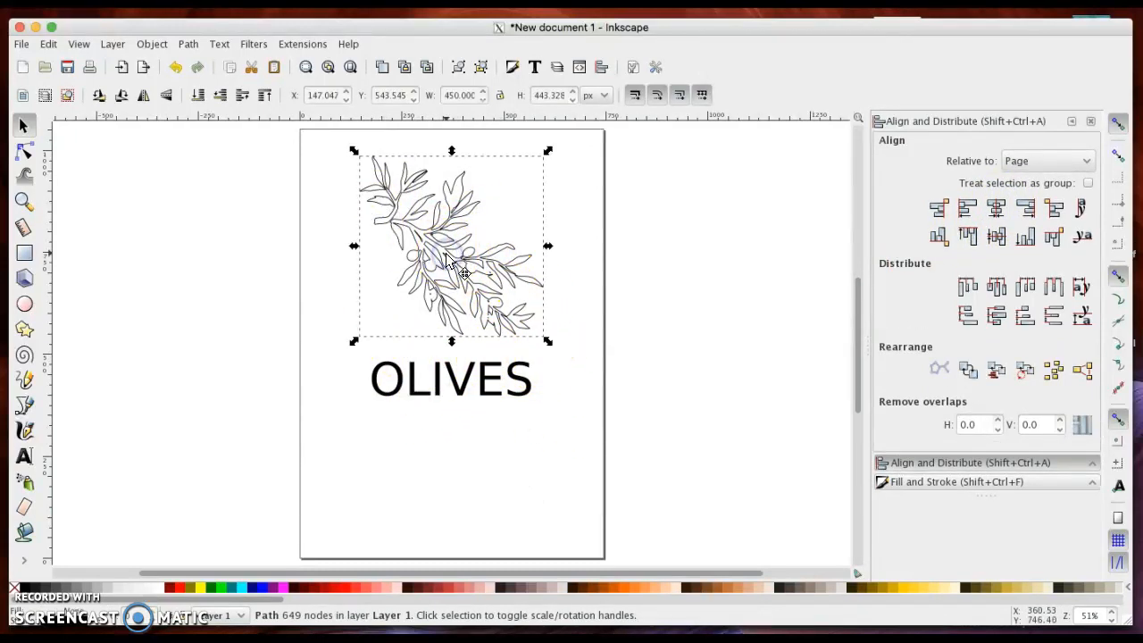
# - Give the branch a flat black fill and a flat red stroke in Fill and Stroke
pyautogui.click(956, 481)
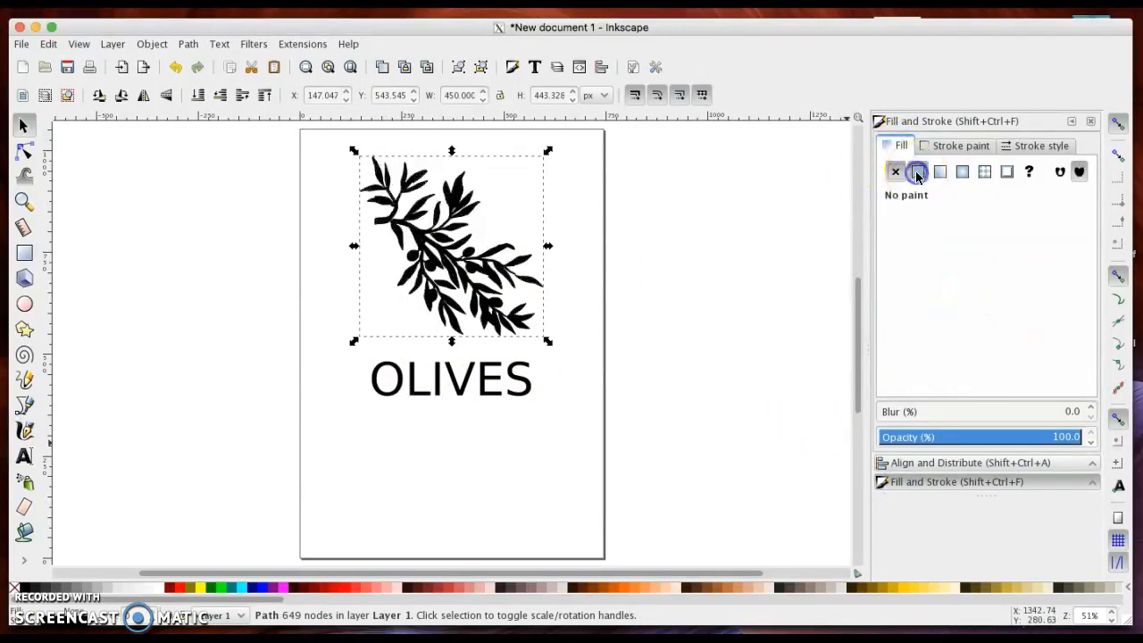
pyautogui.click(917, 171)
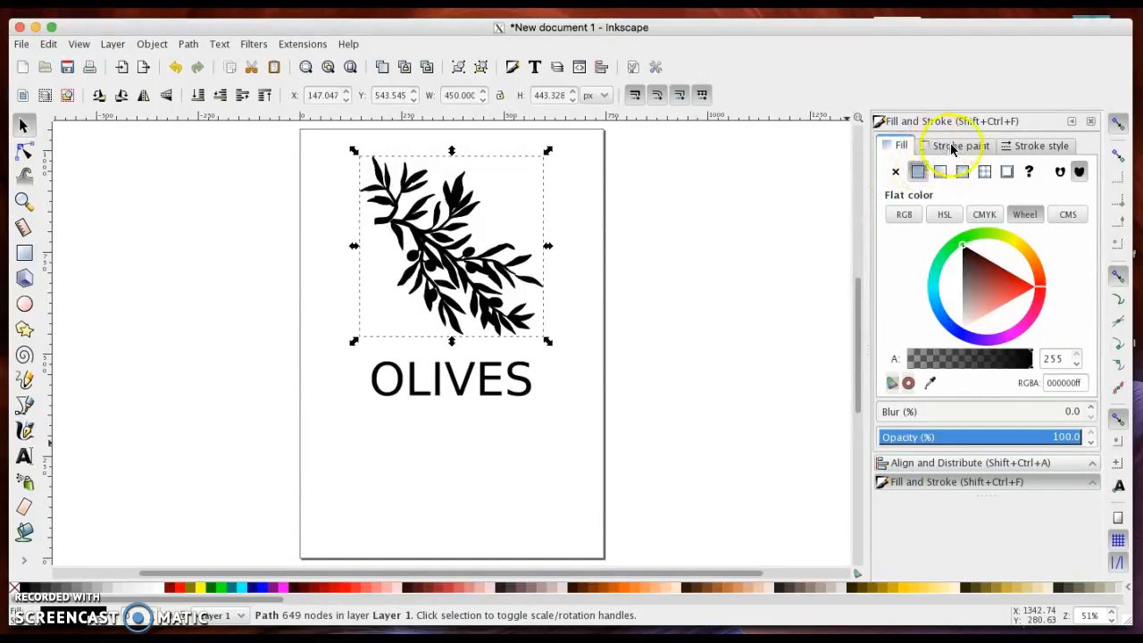
pyautogui.click(958, 145)
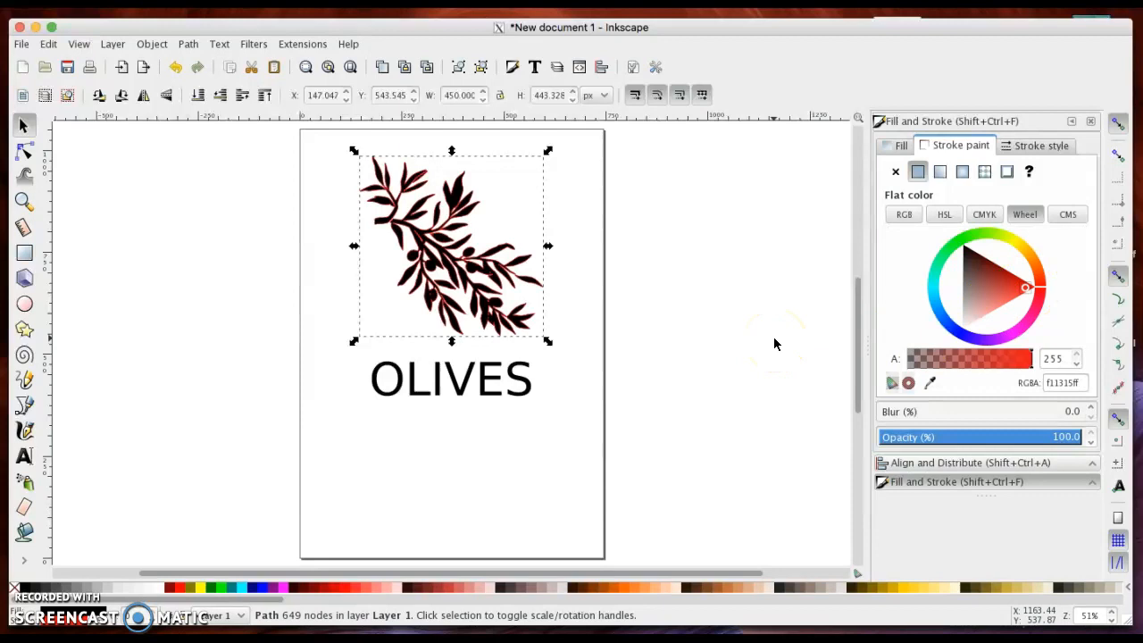
pyautogui.click(561, 421)
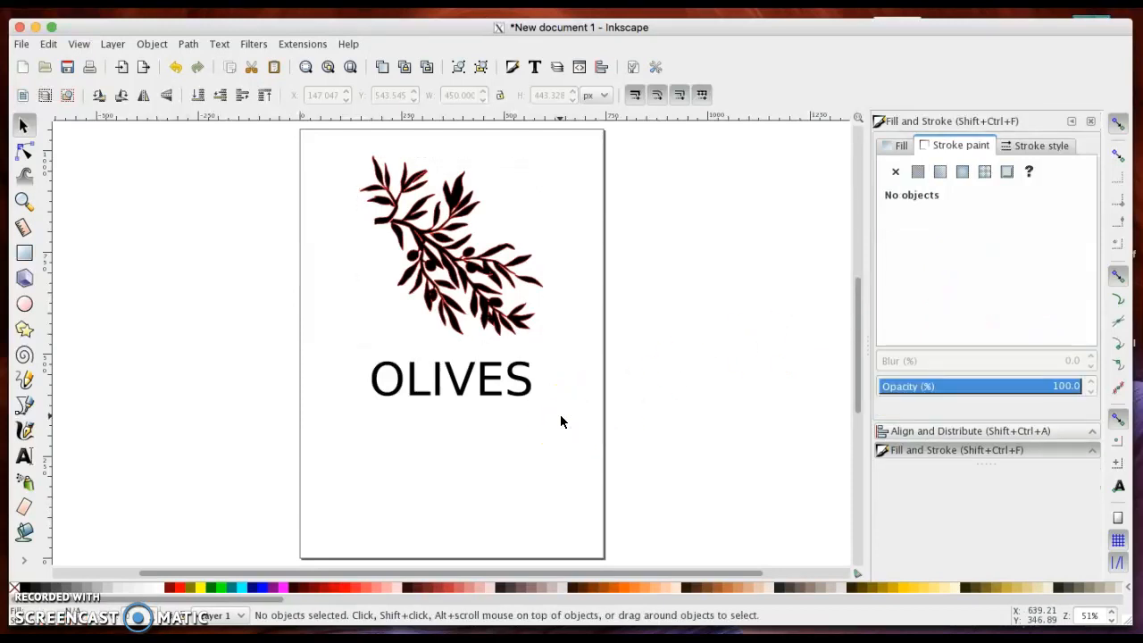
pyautogui.moveTo(397, 263)
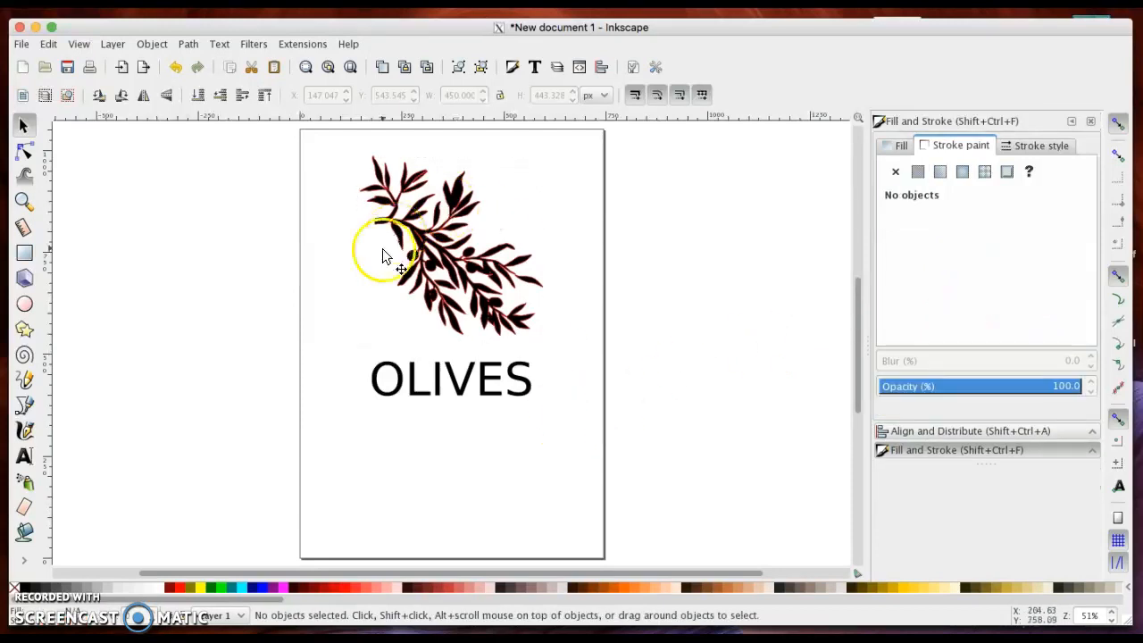
pyautogui.moveTo(388, 232)
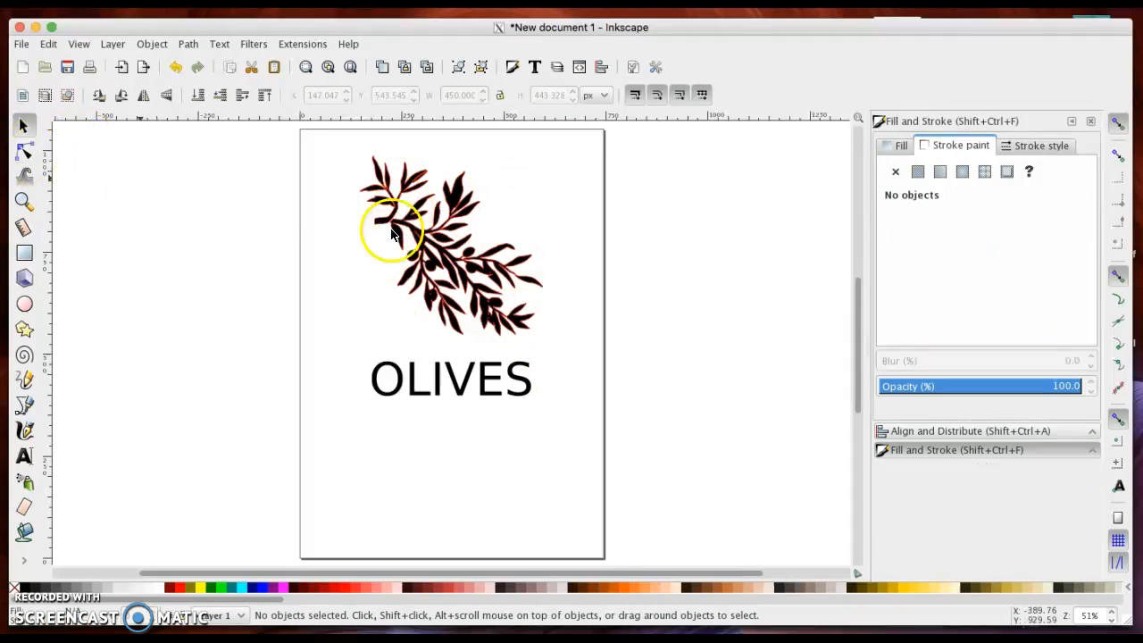
pyautogui.moveTo(313, 246)
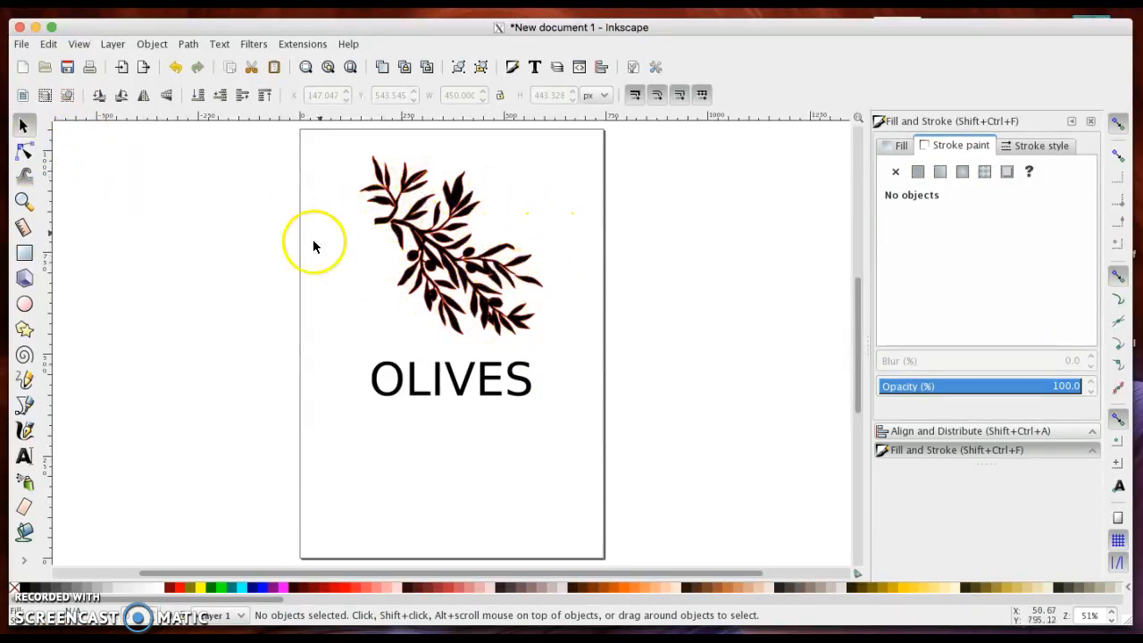
pyautogui.moveTo(487, 281)
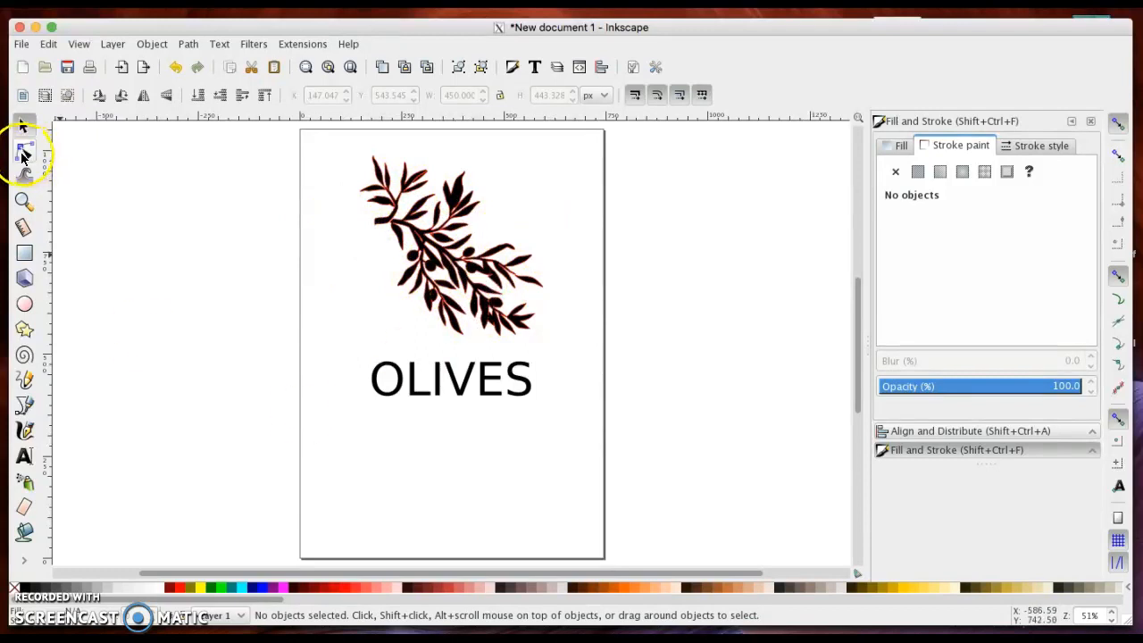
pyautogui.moveTo(465, 259)
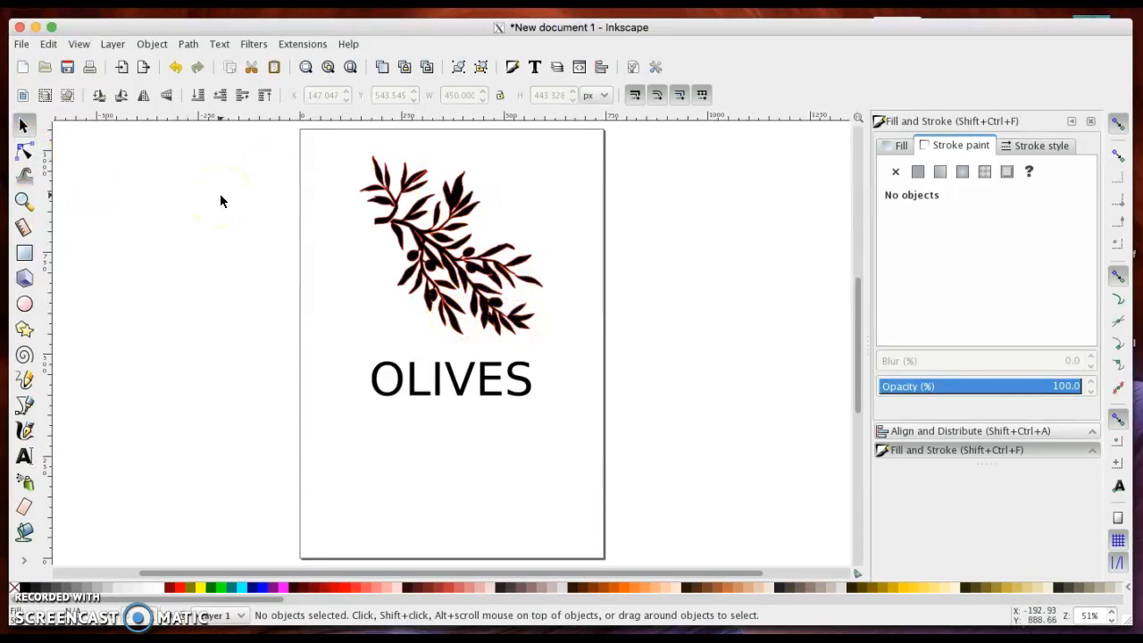
# - Convert the OLIVES text to paths with Object to Path and switch to node editing
pyautogui.click(410, 379)
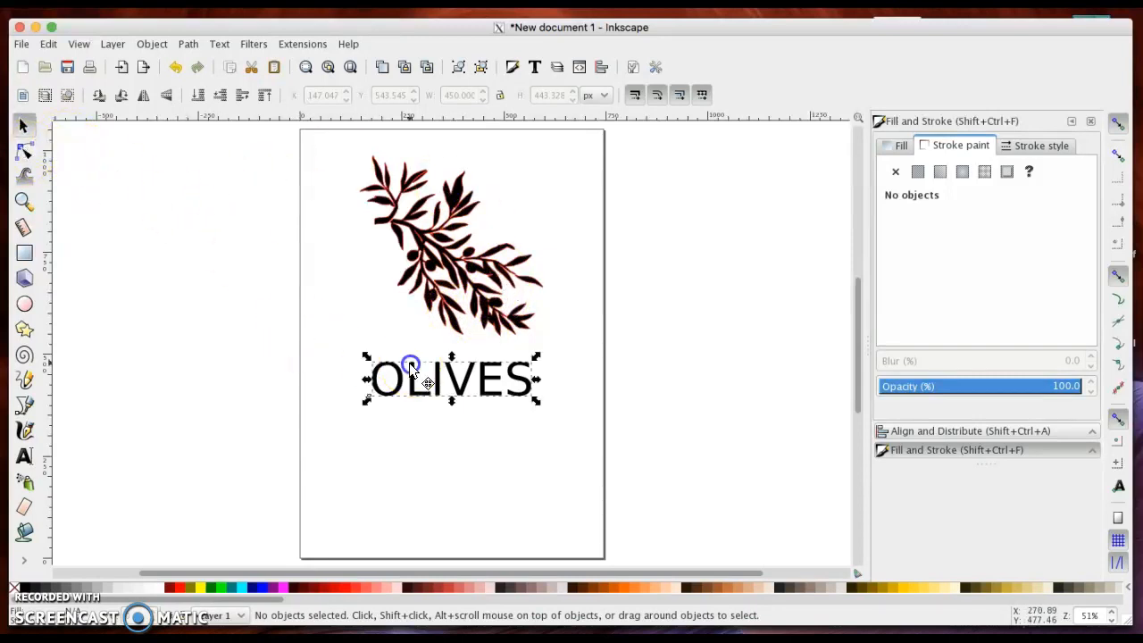
pyautogui.click(188, 44)
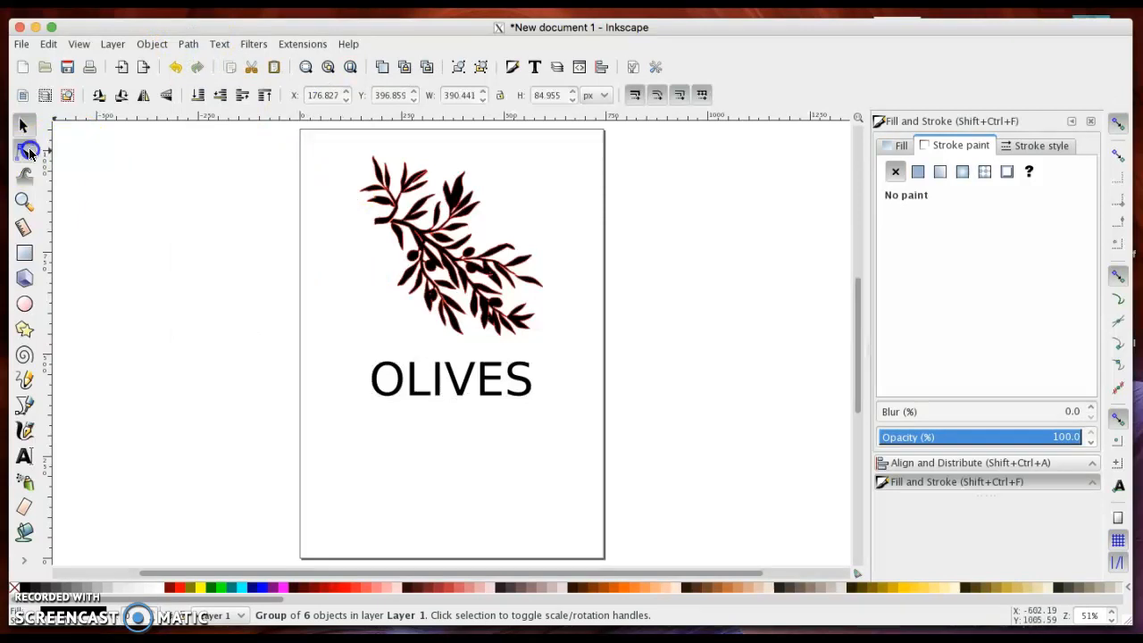
pyautogui.click(24, 150)
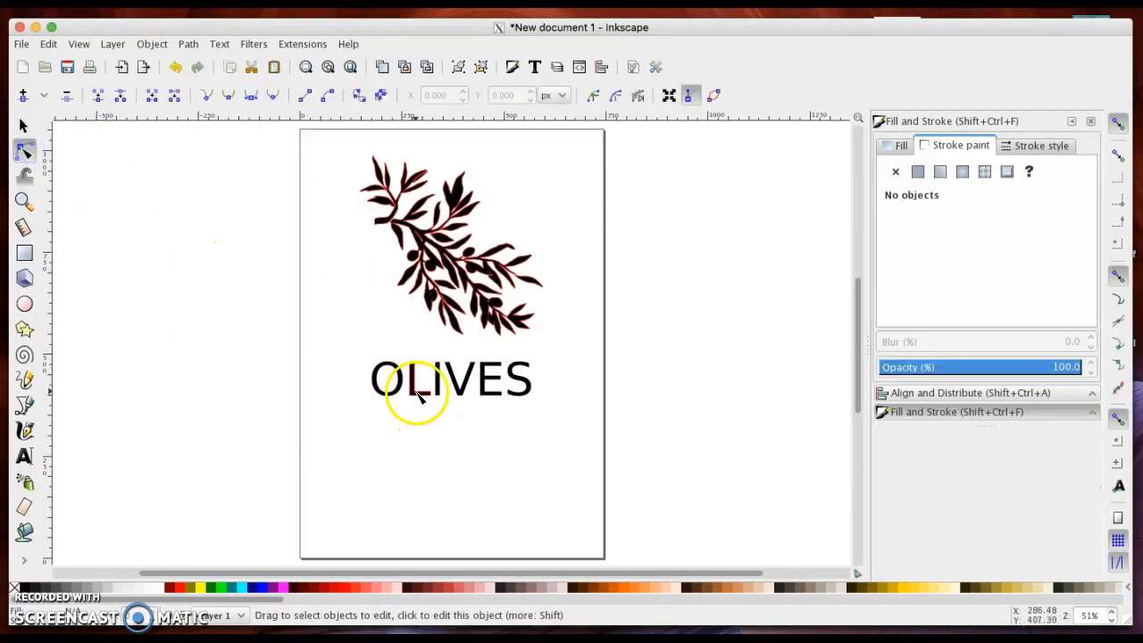
pyautogui.moveTo(527, 391)
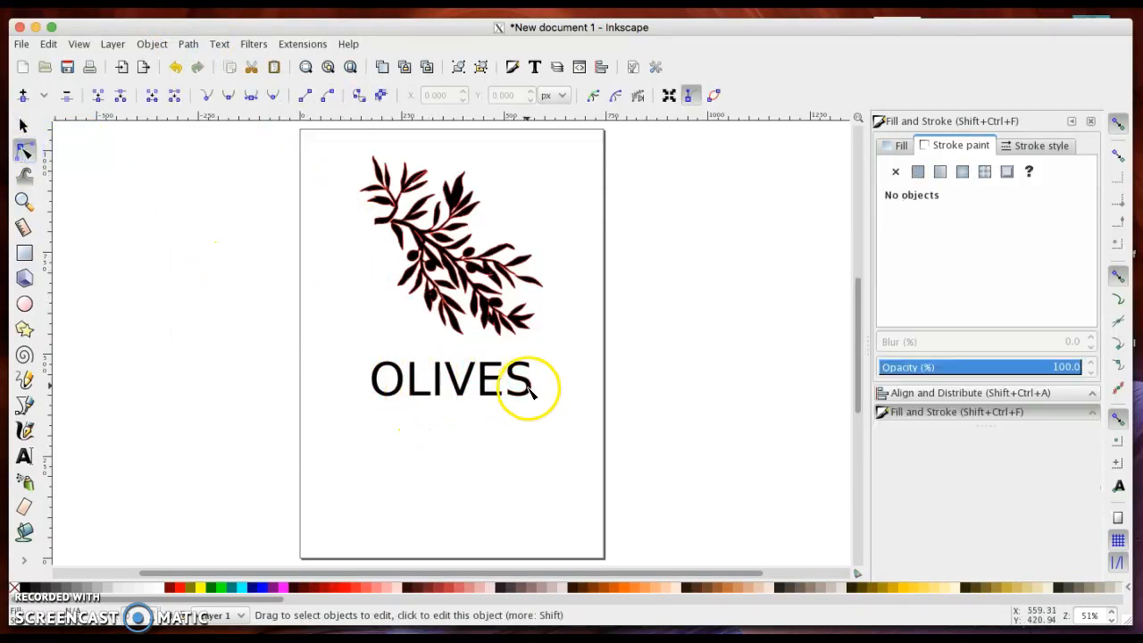